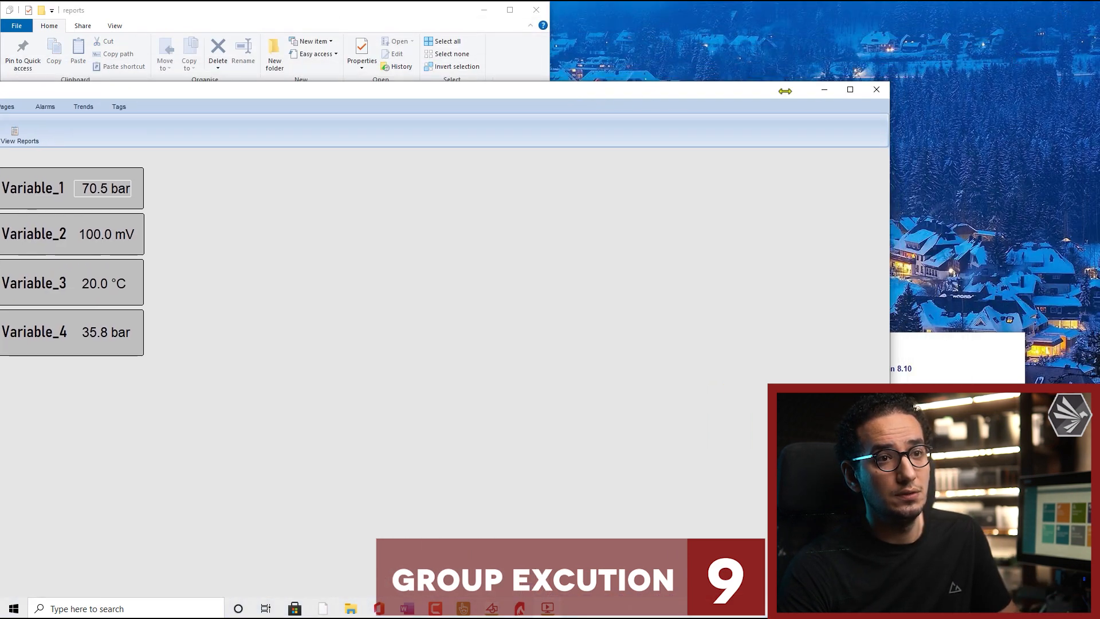
# Give the Report button an Up command: Report(), Exec(wordpad), Sleep(2), FileDelete() and confirm
pyautogui.click(875, 89)
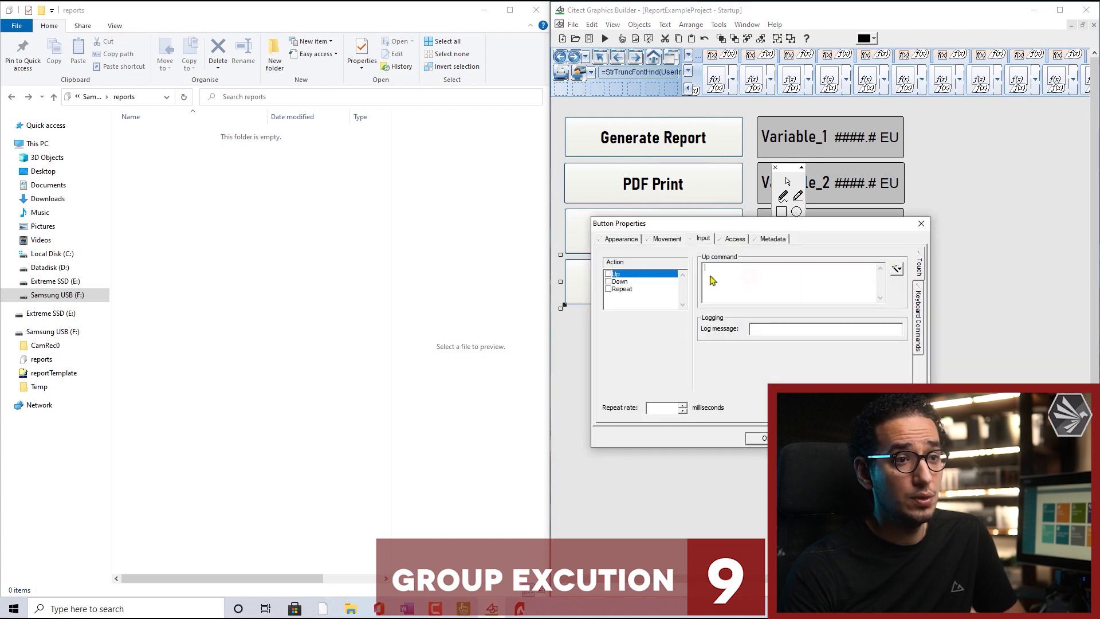
pyautogui.click(608, 273)
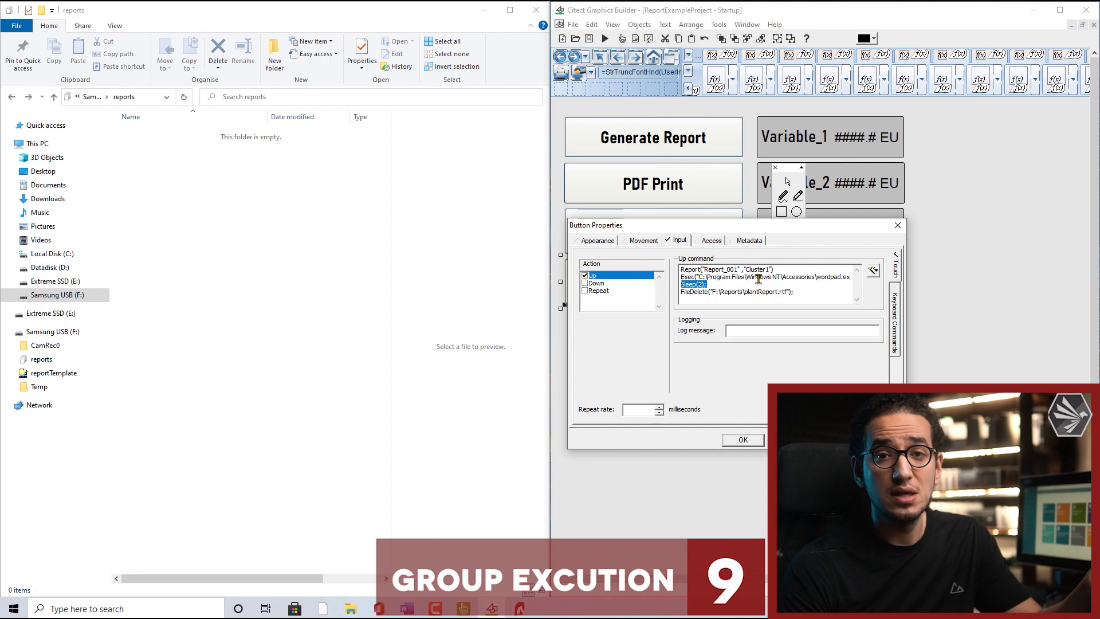
pyautogui.moveTo(732, 320)
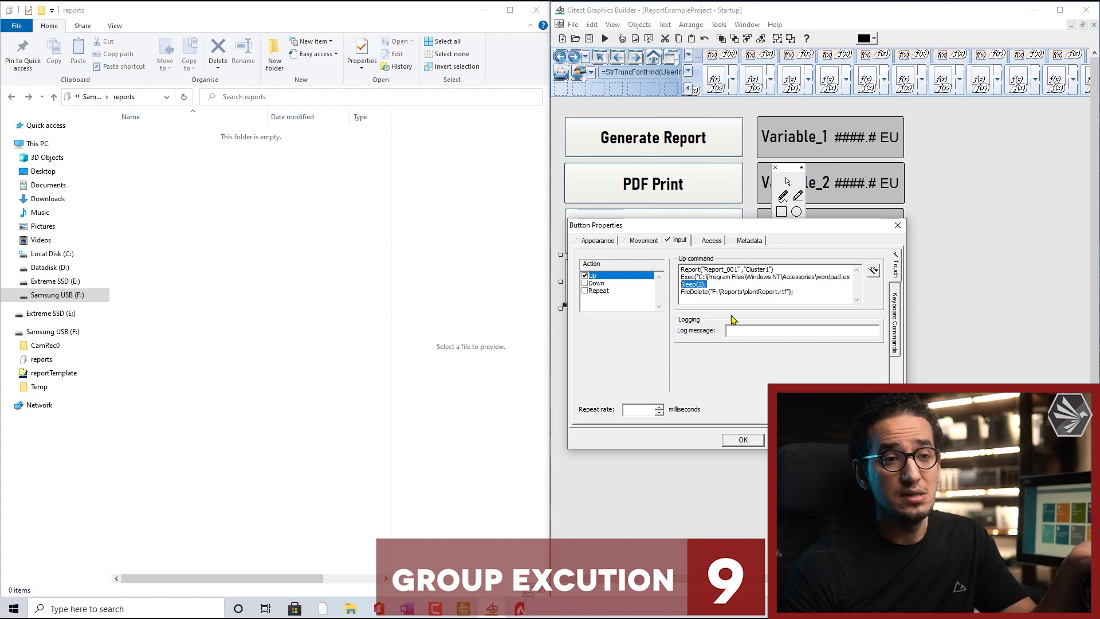
pyautogui.click(742, 439)
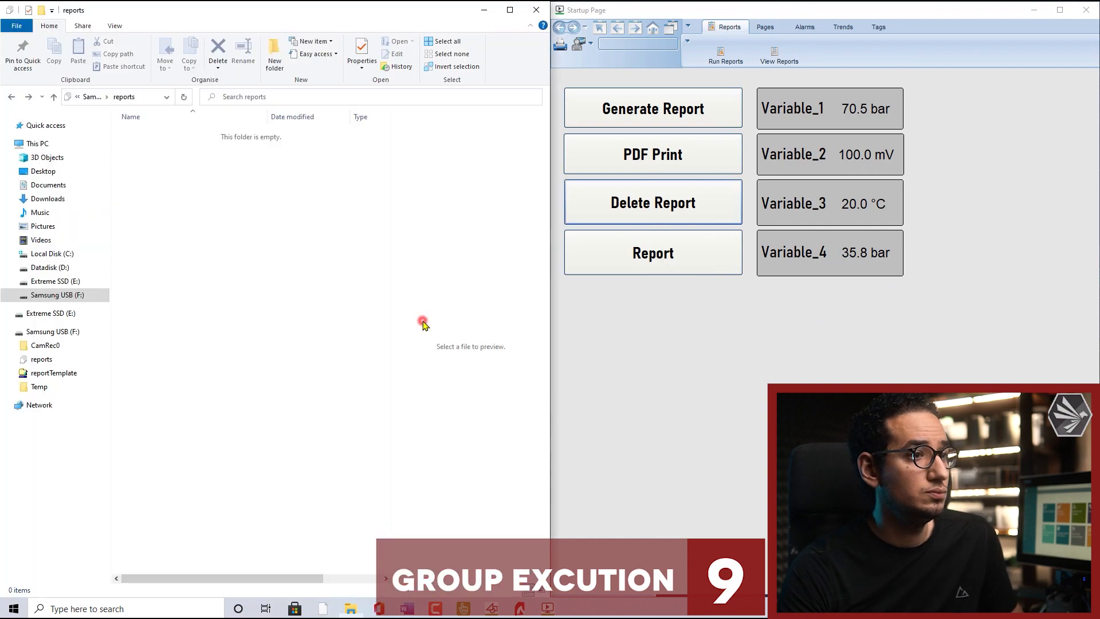
# Trigger the Report button on the running Startup Page while not logged in
pyautogui.click(652, 252)
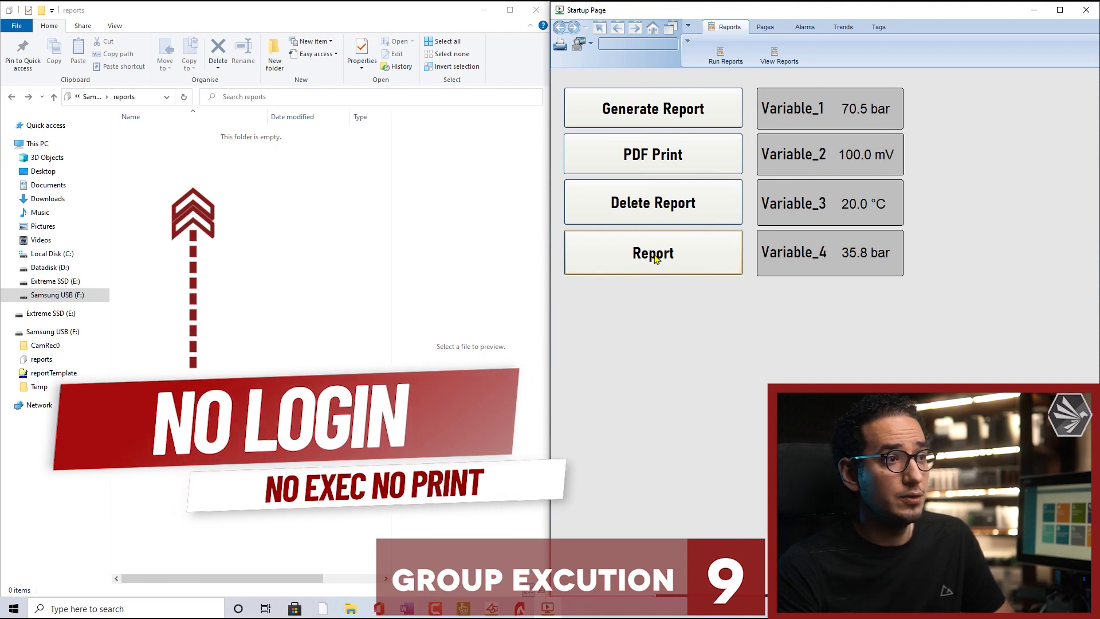
pyautogui.moveTo(205, 148)
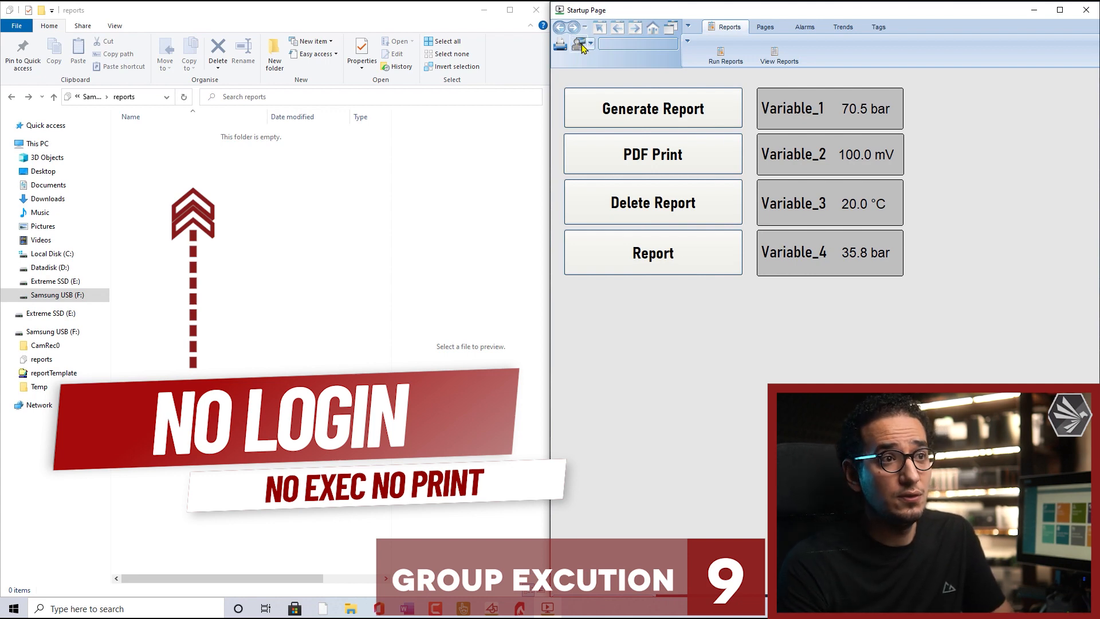
# Log in as admin and run Report twice, previewing the generated plantReport PDF
pyautogui.click(579, 43)
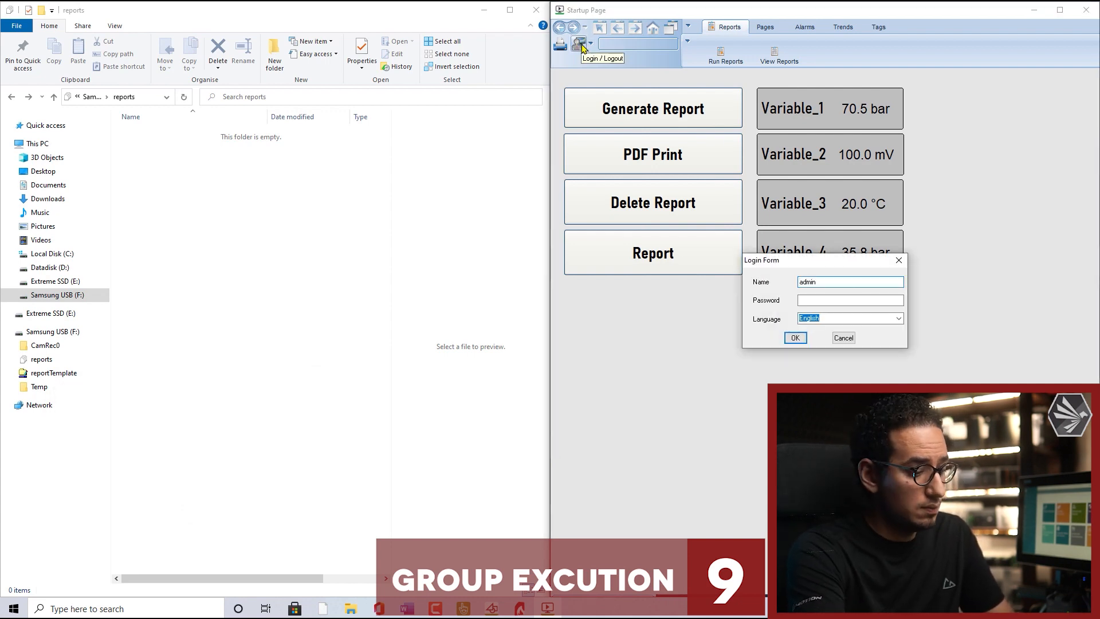
pyautogui.click(795, 337)
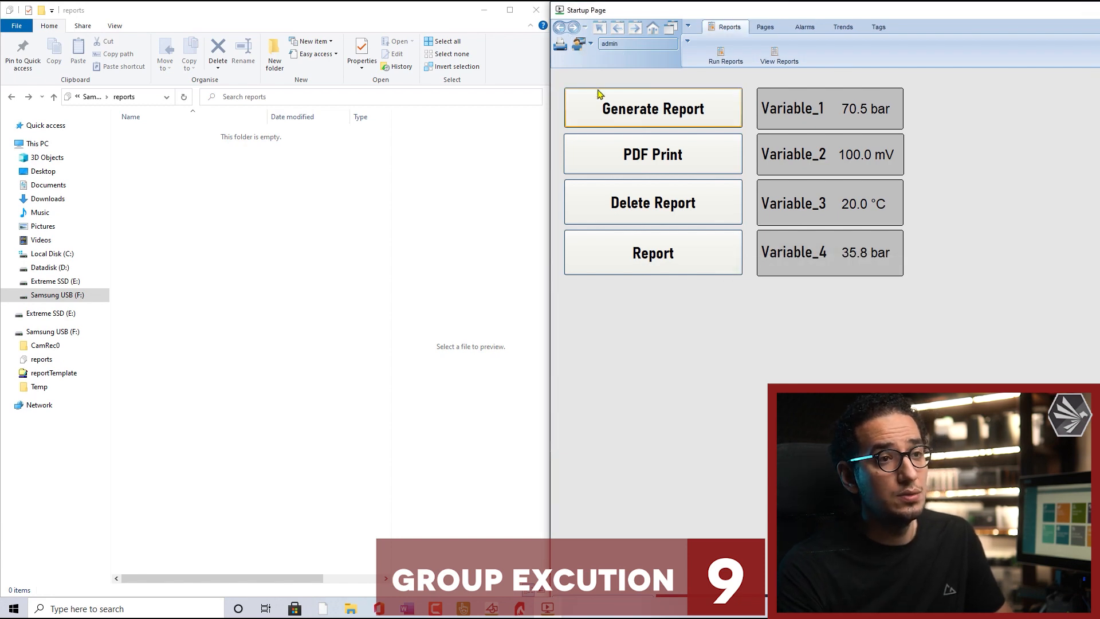
pyautogui.click(652, 252)
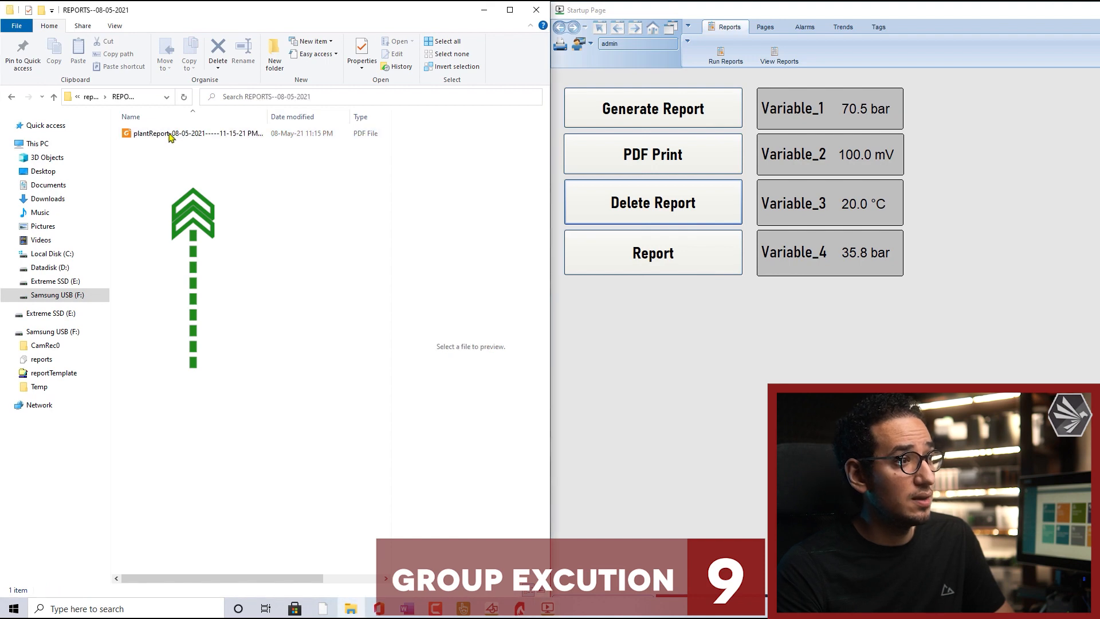
pyautogui.doubleClick(169, 132)
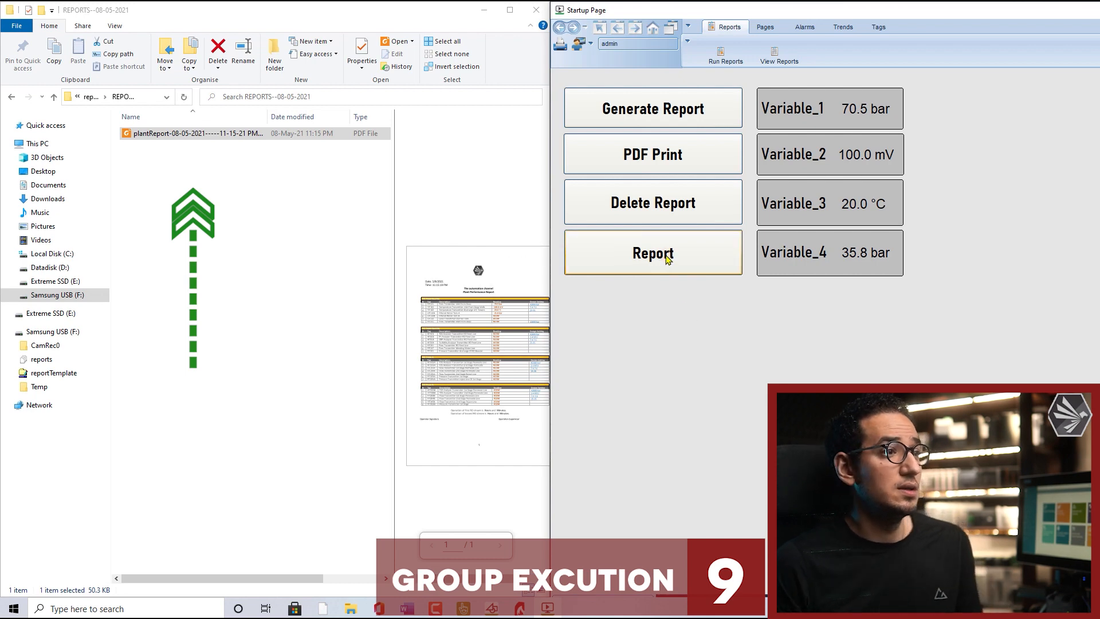
pyautogui.click(652, 252)
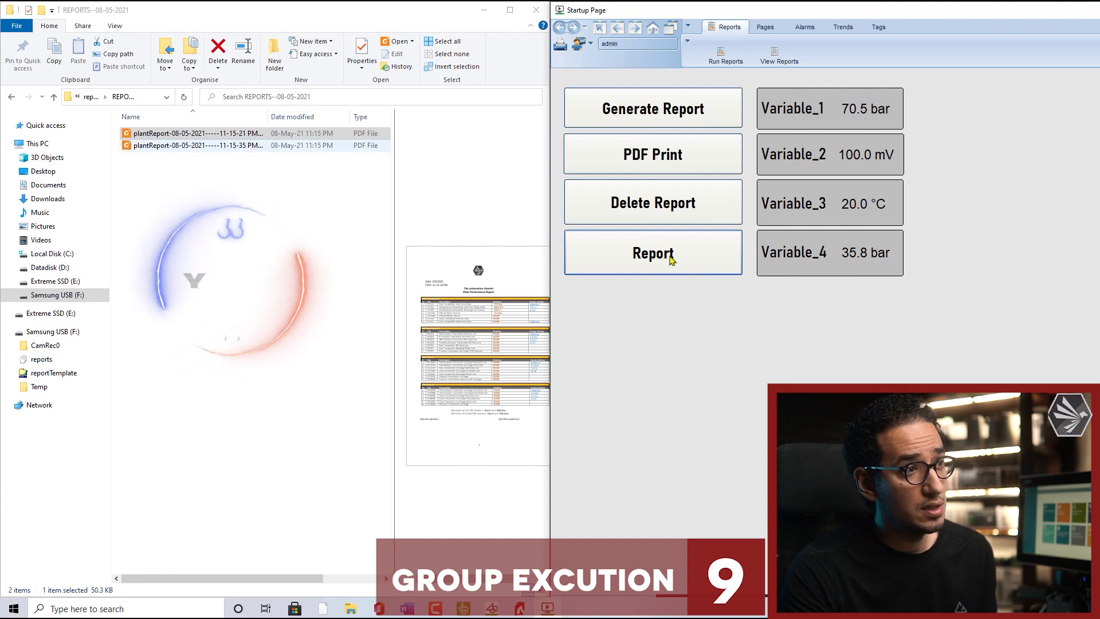
pyautogui.moveTo(607, 321)
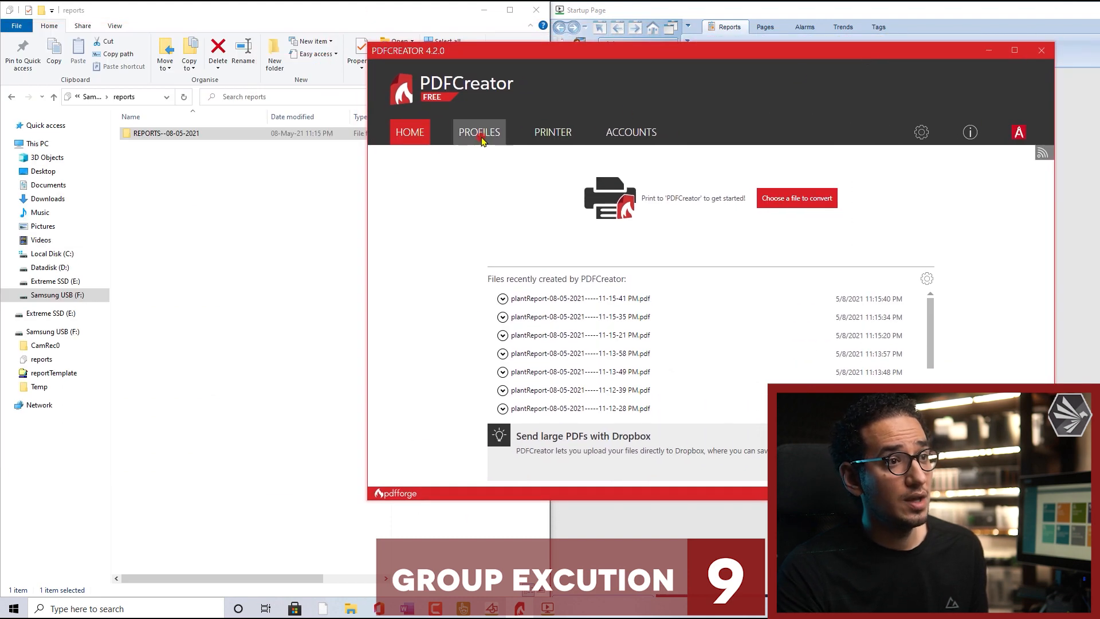
# Set the default profile's target directory DateTime token to include ----hh-mm-ss and confirm
pyautogui.click(478, 132)
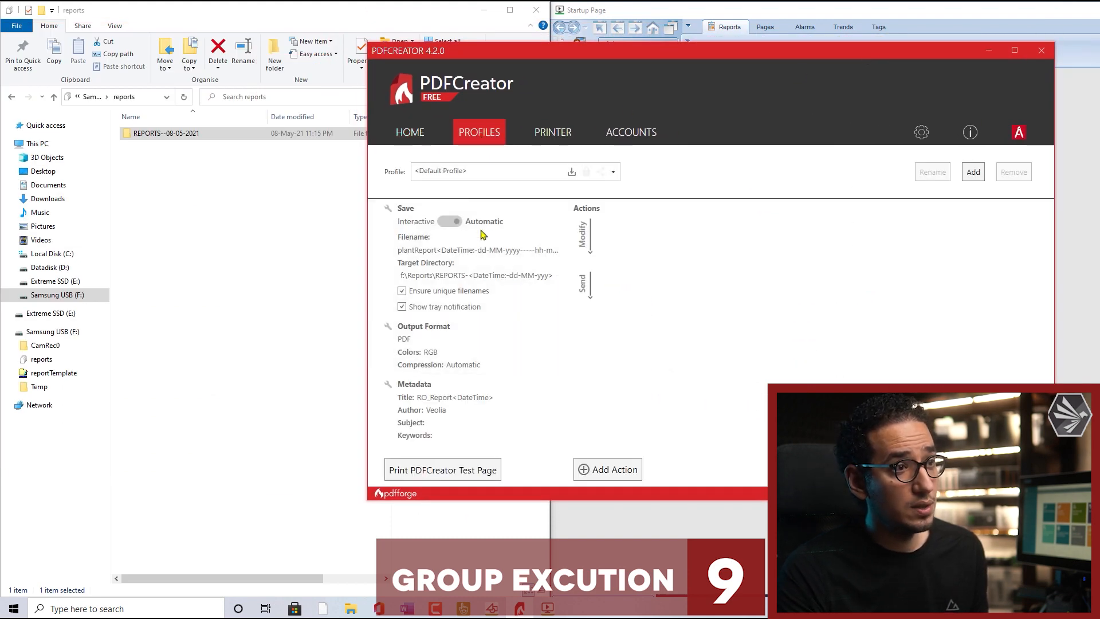
pyautogui.click(583, 236)
pyautogui.write('----hh-mm-ss')
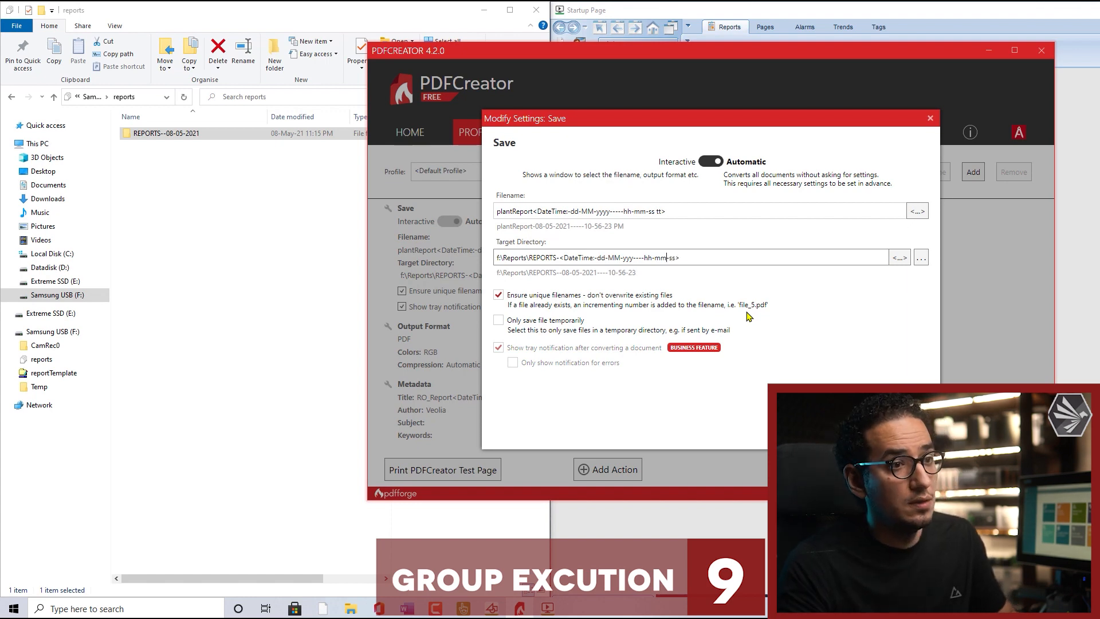
pyautogui.moveTo(619, 261)
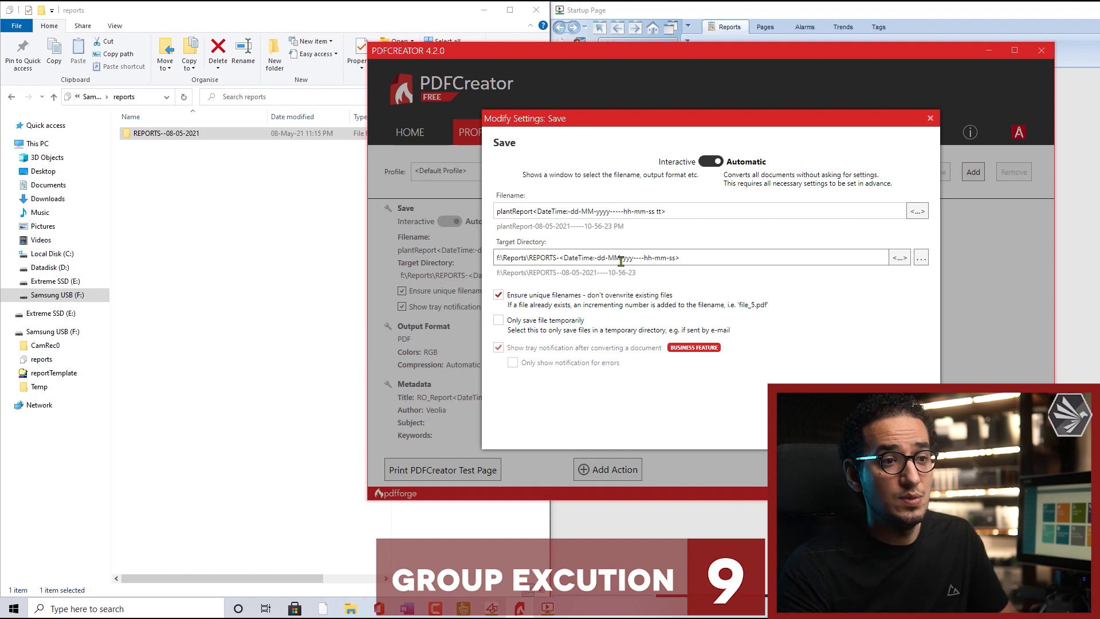
pyautogui.click(930, 118)
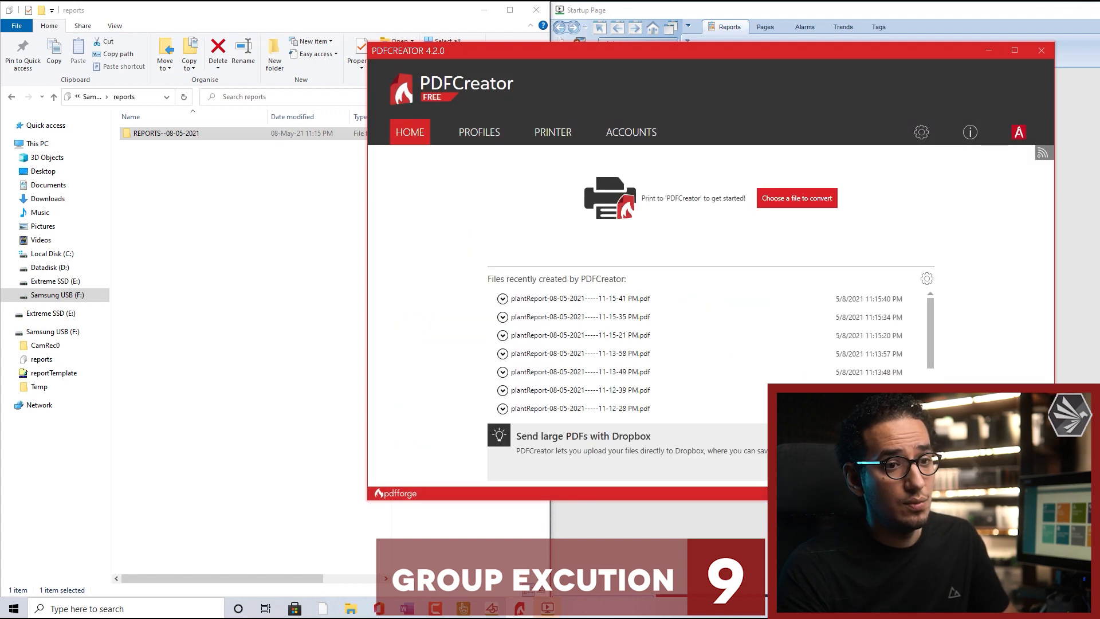
pyautogui.click(211, 230)
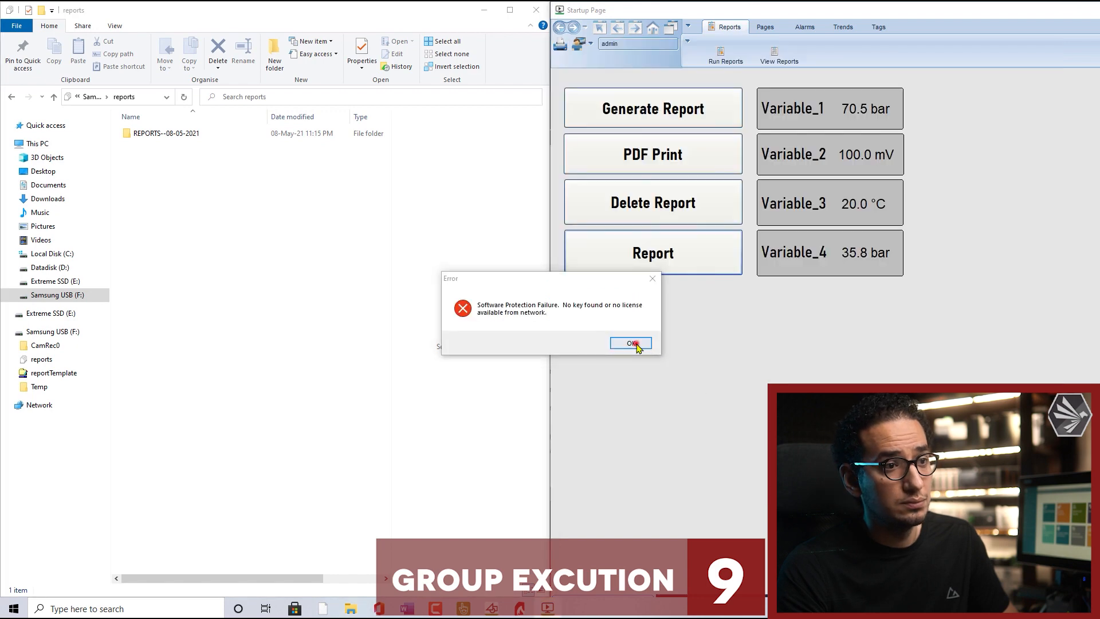
# Dismiss the Software Protection error and log in again as admin
pyautogui.click(629, 343)
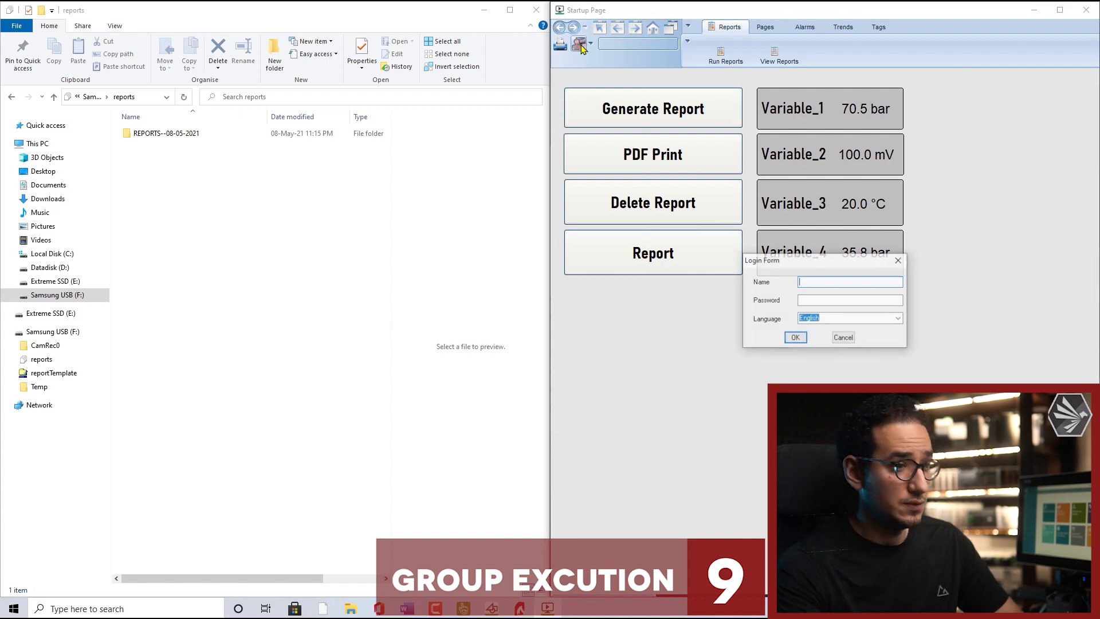
pyautogui.write('admin')
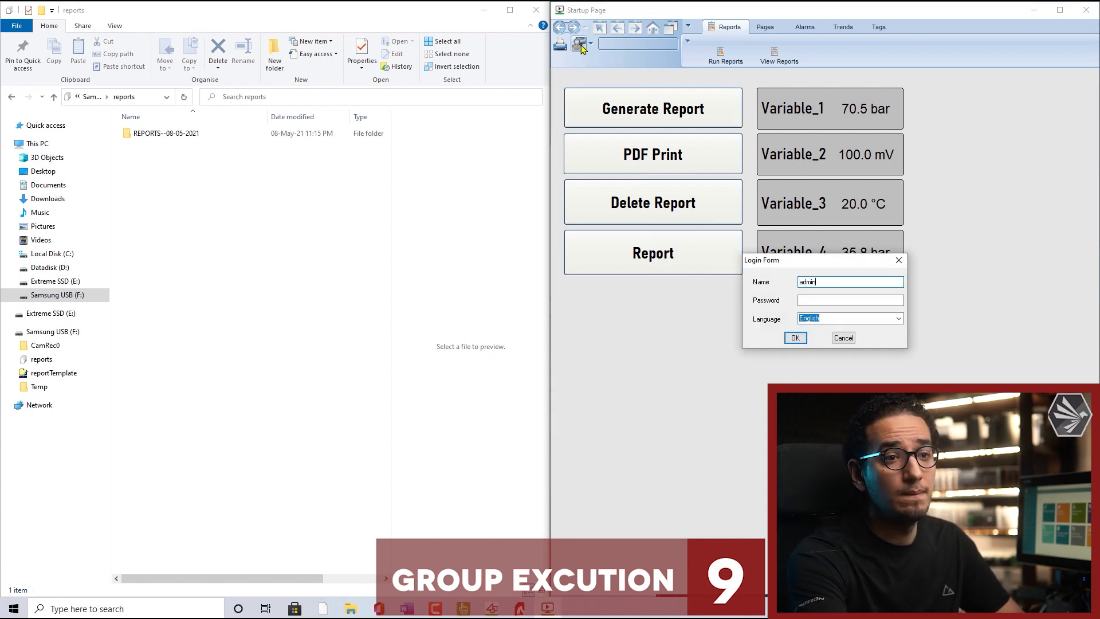
pyautogui.press('Backspace')
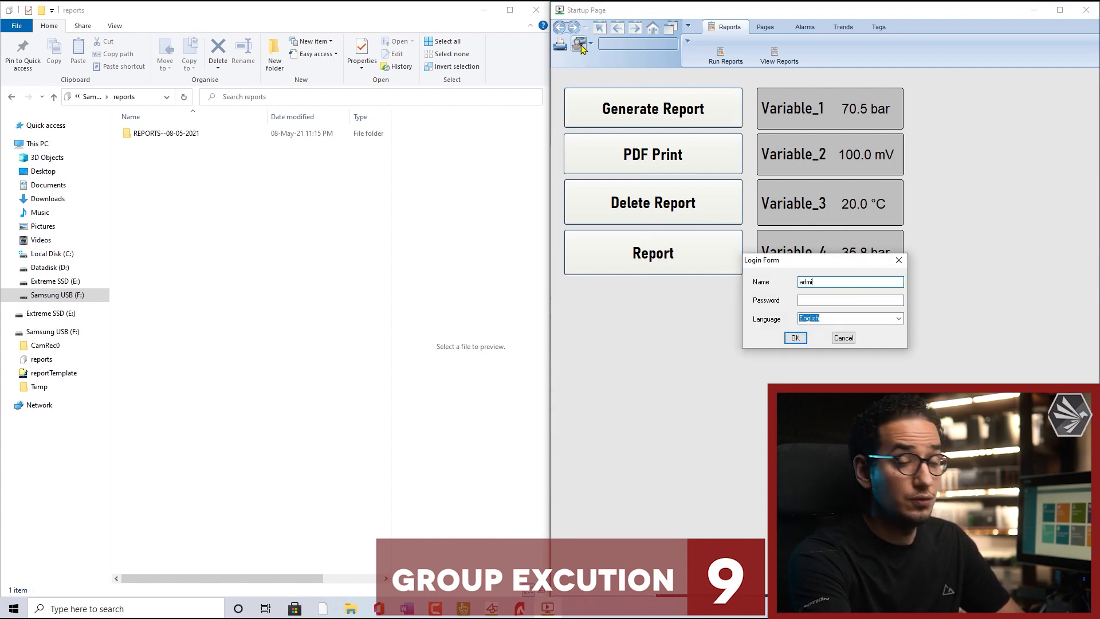
pyautogui.click(794, 337)
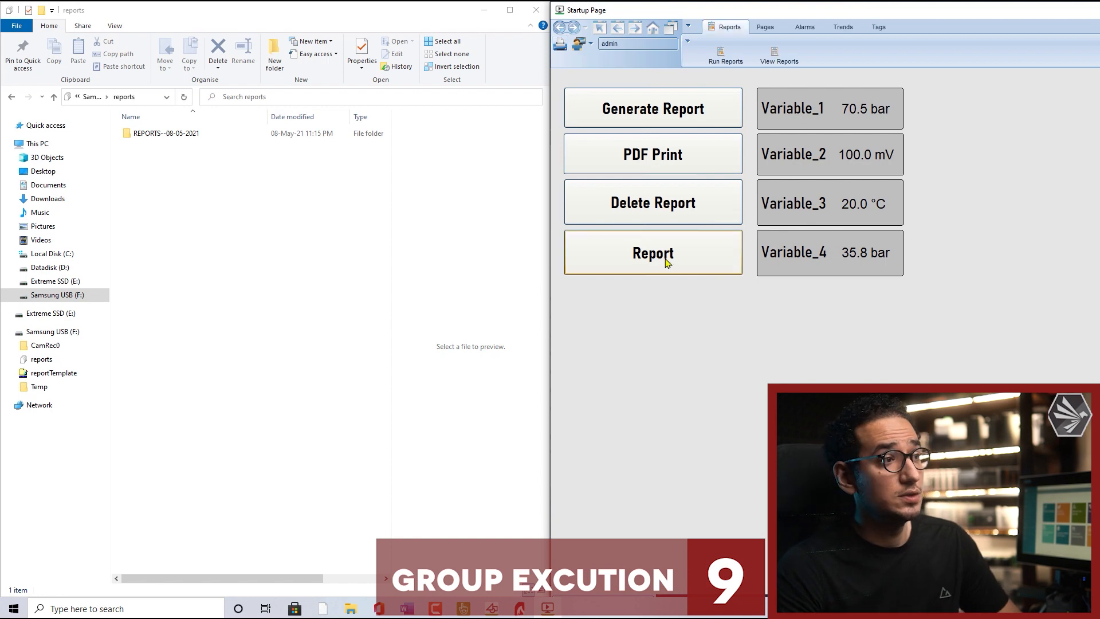
# Run Report several times so each creates a new time-stamped REPORTS folder
pyautogui.click(652, 252)
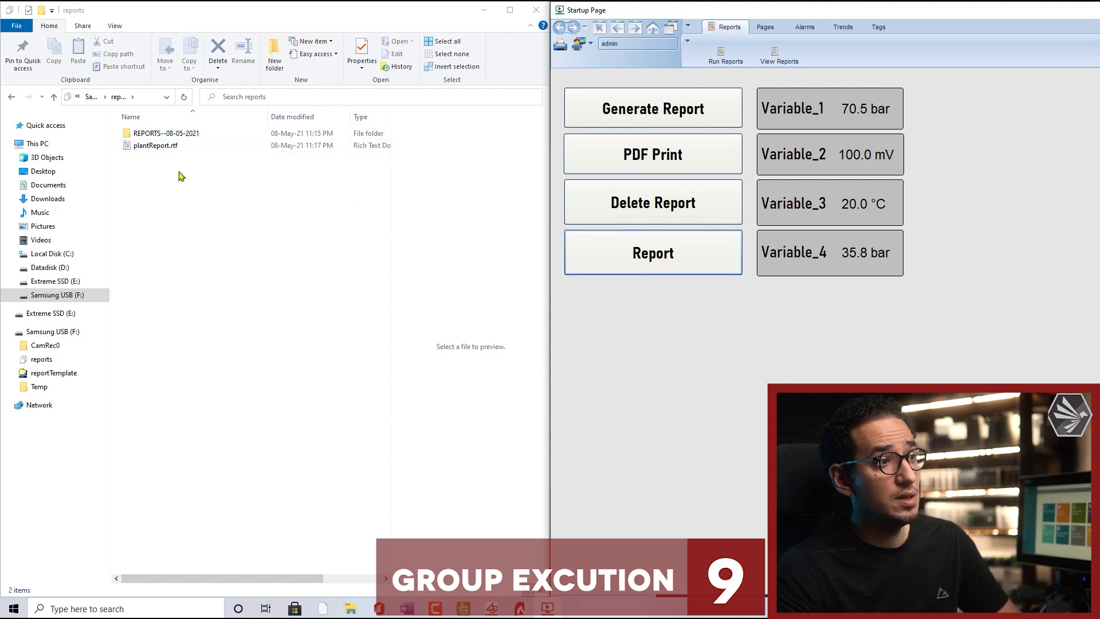
pyautogui.click(652, 108)
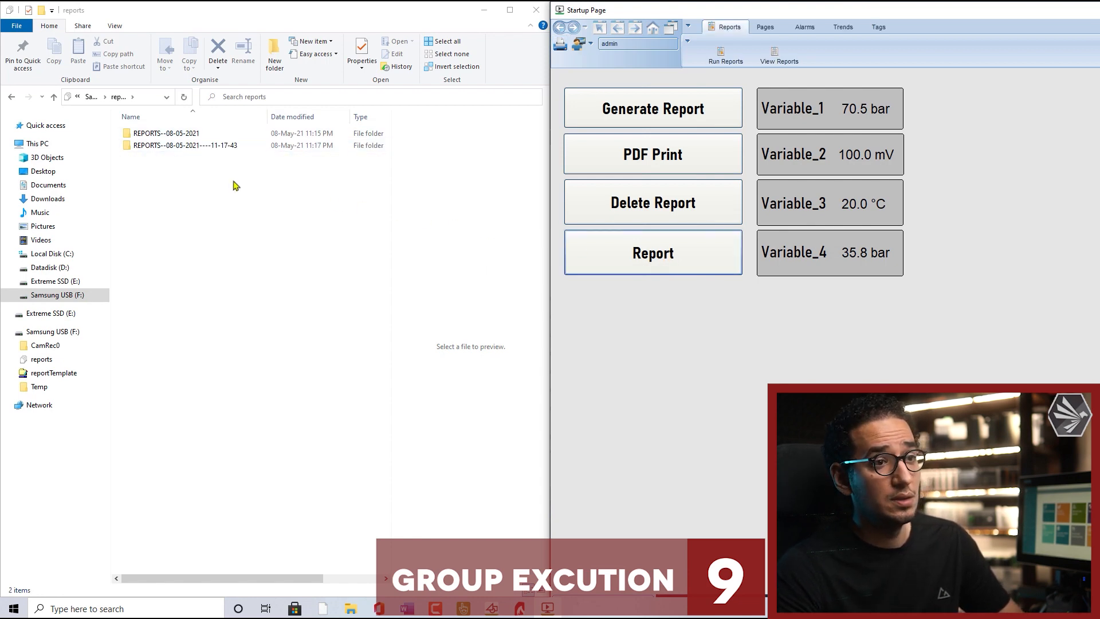
pyautogui.click(652, 252)
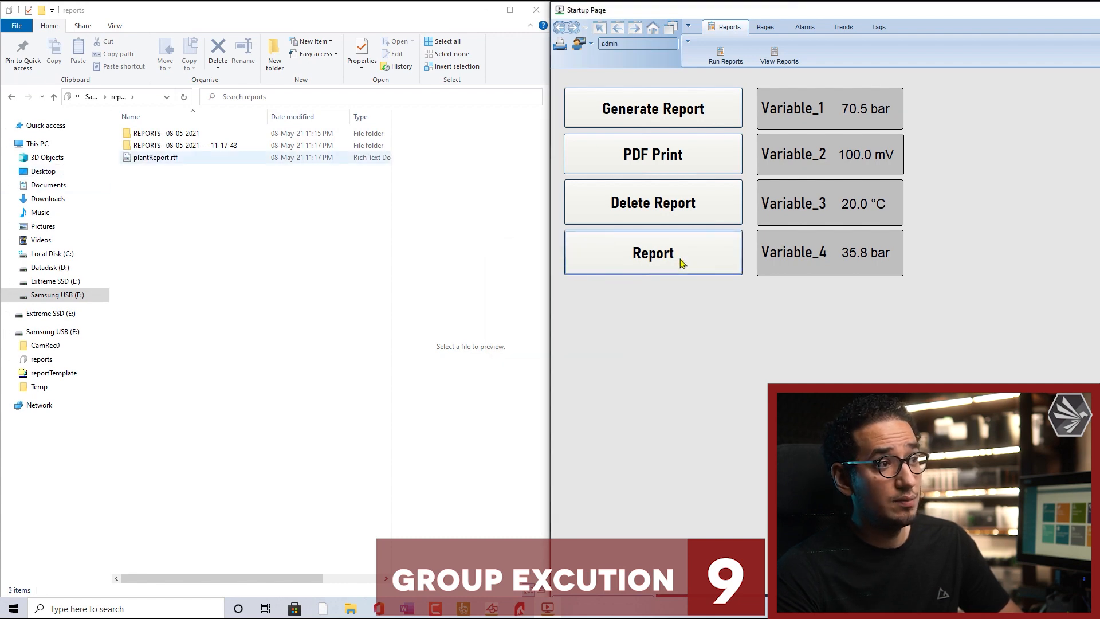
pyautogui.click(652, 252)
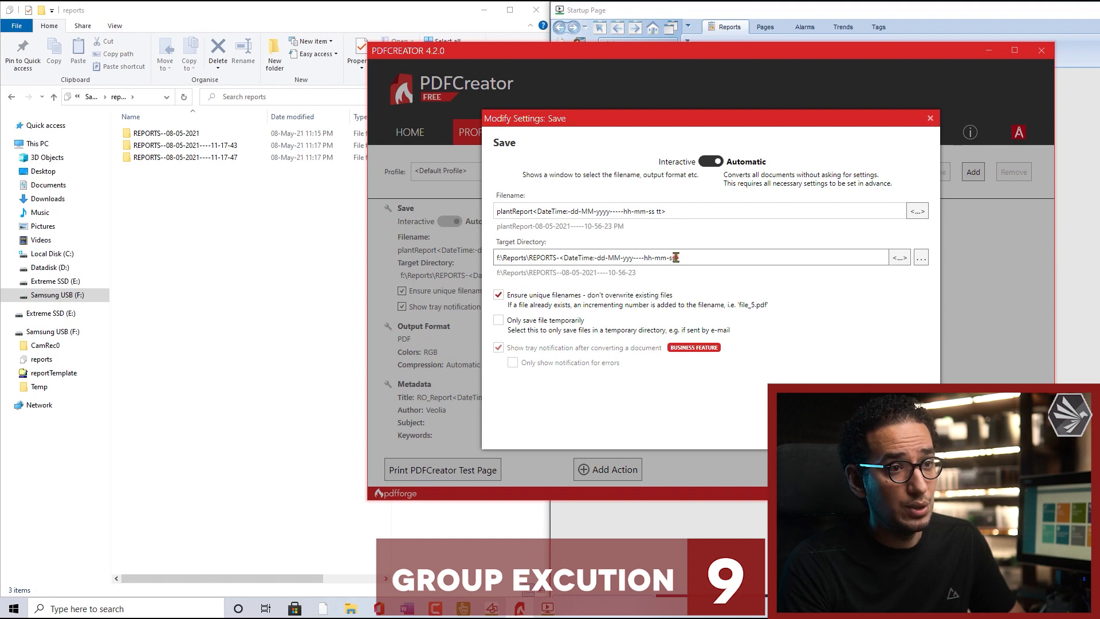
pyautogui.moveTo(681, 283)
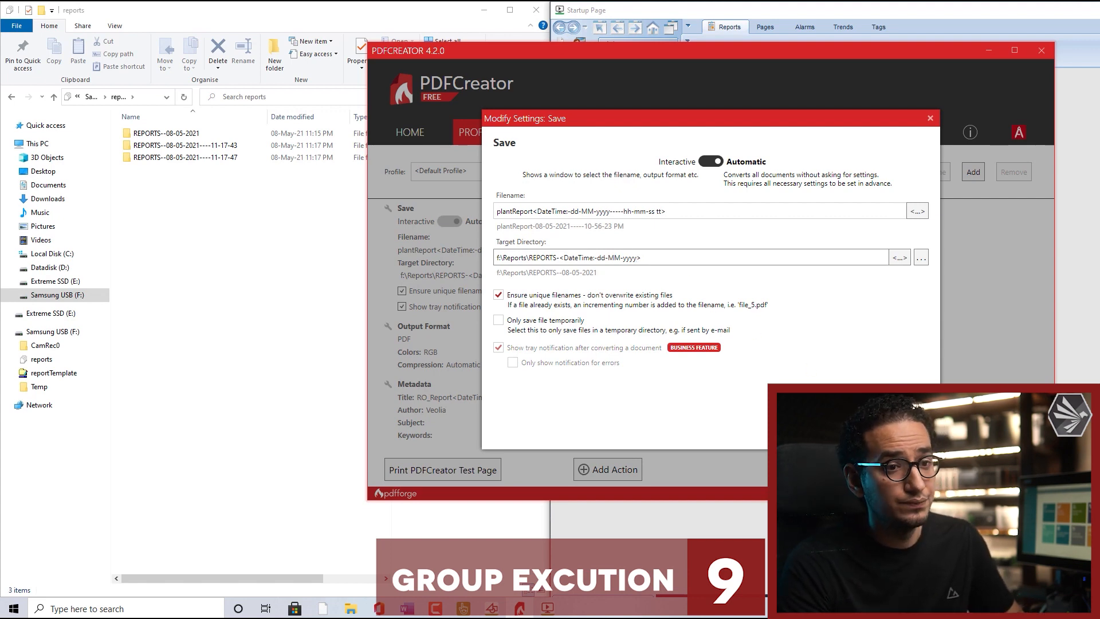
# Confirm the date-only Target Directory REPORTS-<DateTime-dd-MM-yyyy>
pyautogui.click(929, 116)
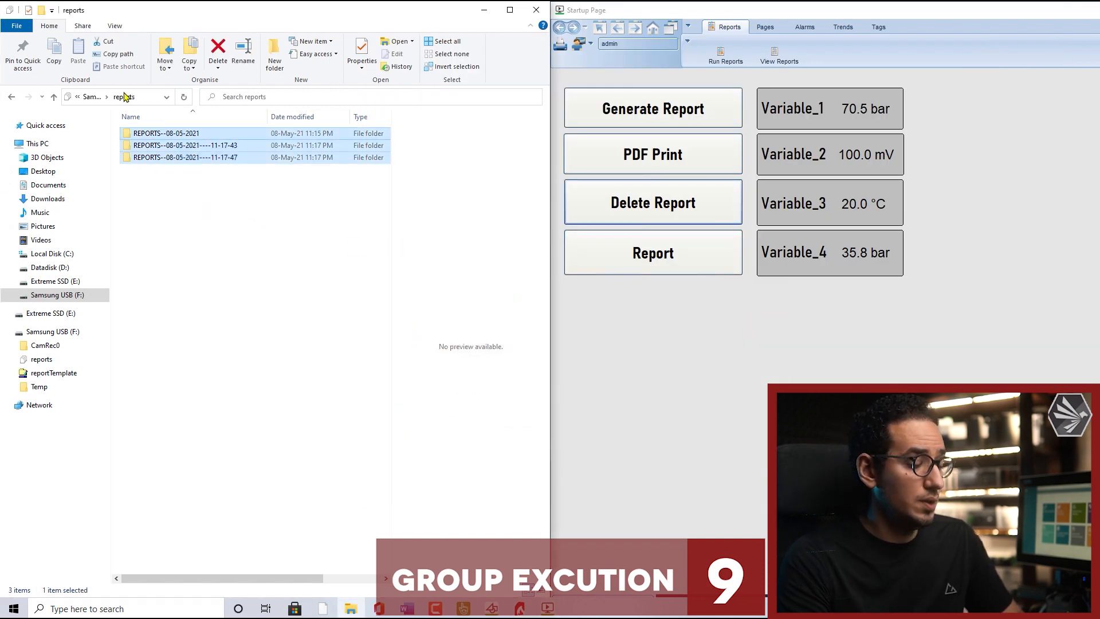
# Delete the old report folders and run Report three times
pyautogui.click(217, 53)
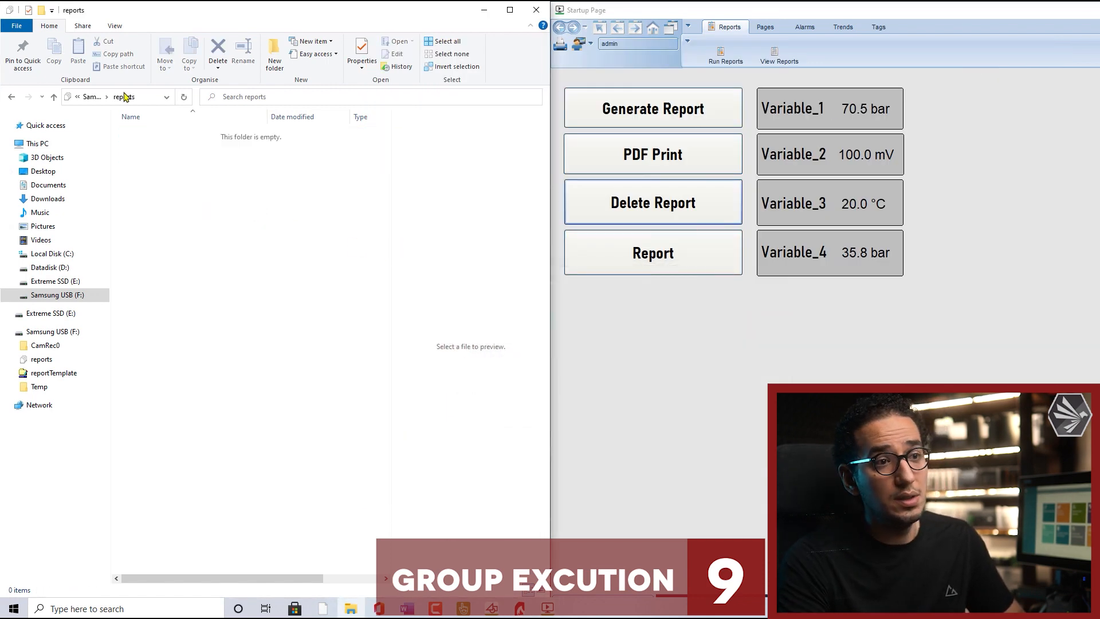
pyautogui.click(652, 252)
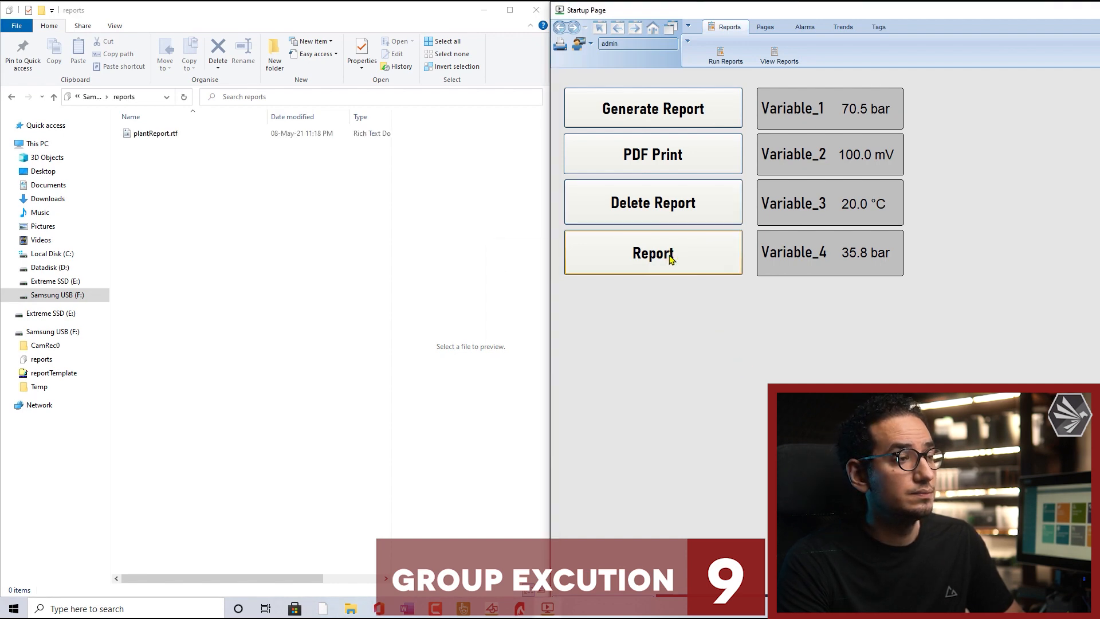
pyautogui.click(652, 252)
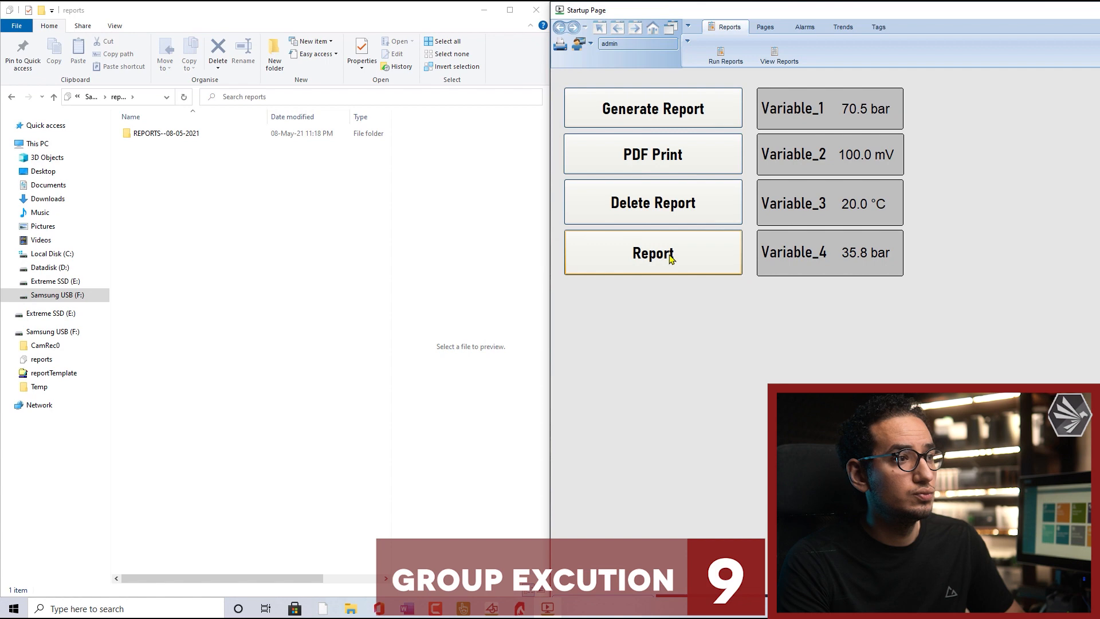
pyautogui.click(652, 252)
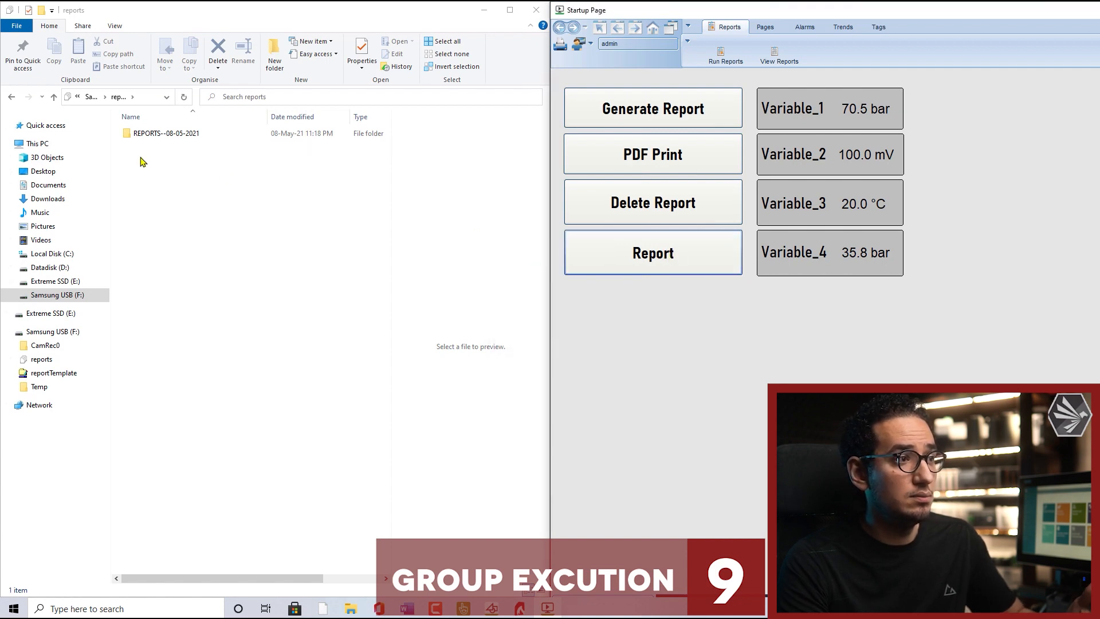
# Open the REPORTS--08-05-2021 folder and the newest plantReport PDF
pyautogui.doubleClick(167, 133)
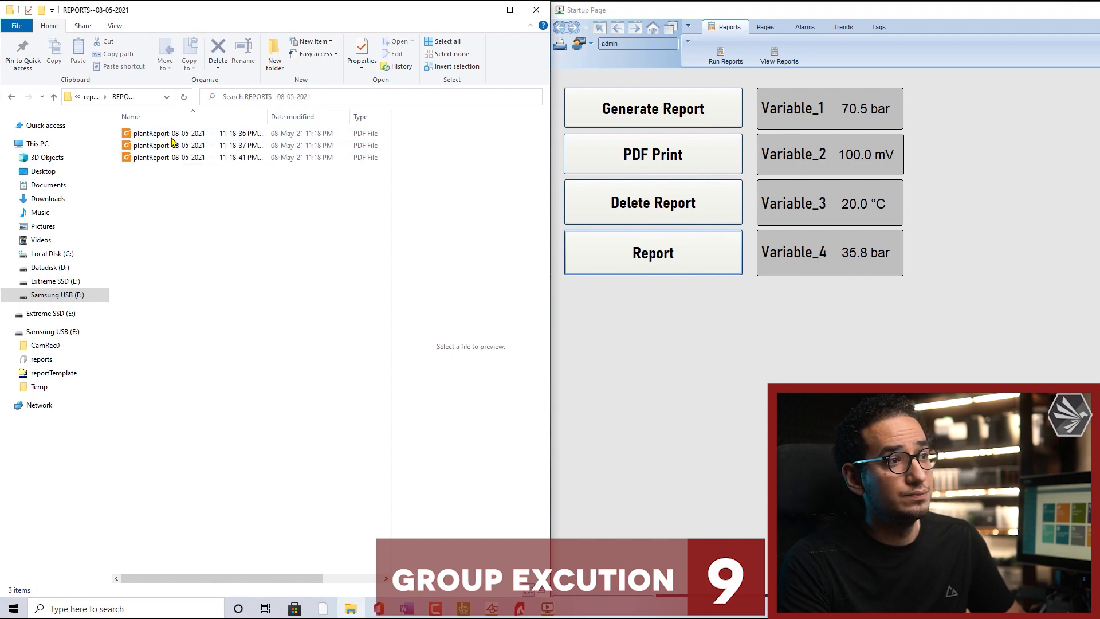
pyautogui.click(196, 157)
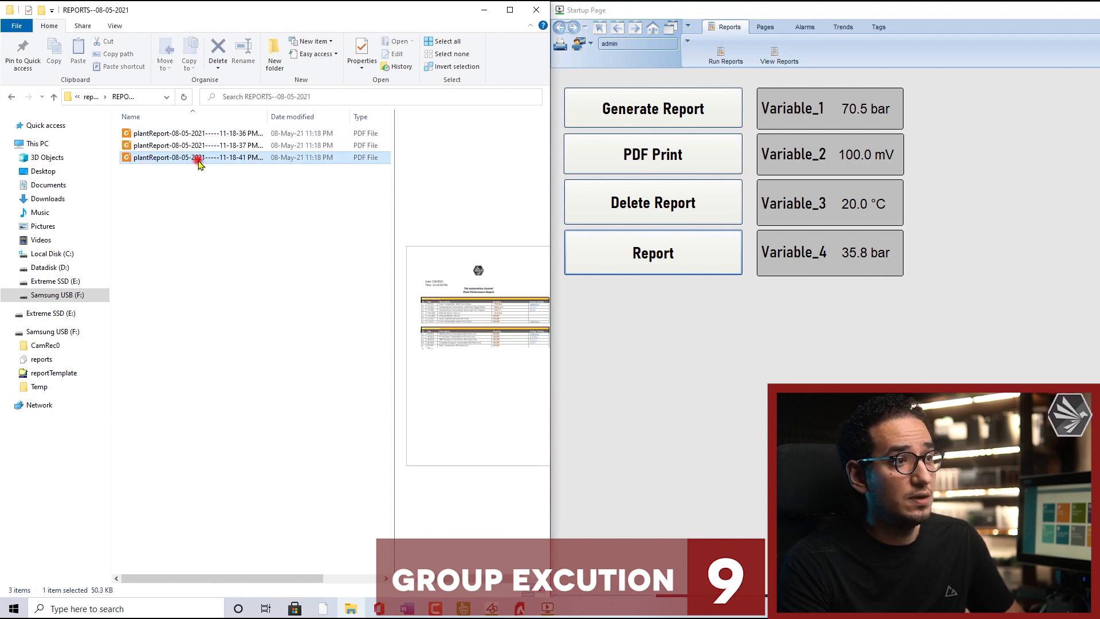
pyautogui.doubleClick(196, 156)
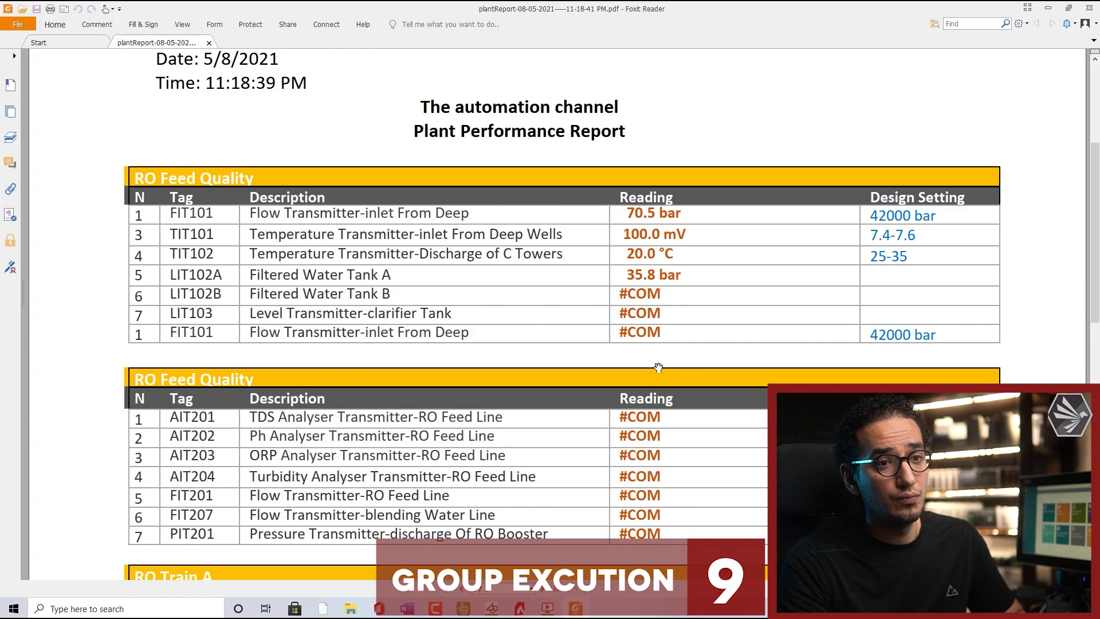
pyautogui.scroll(-3)
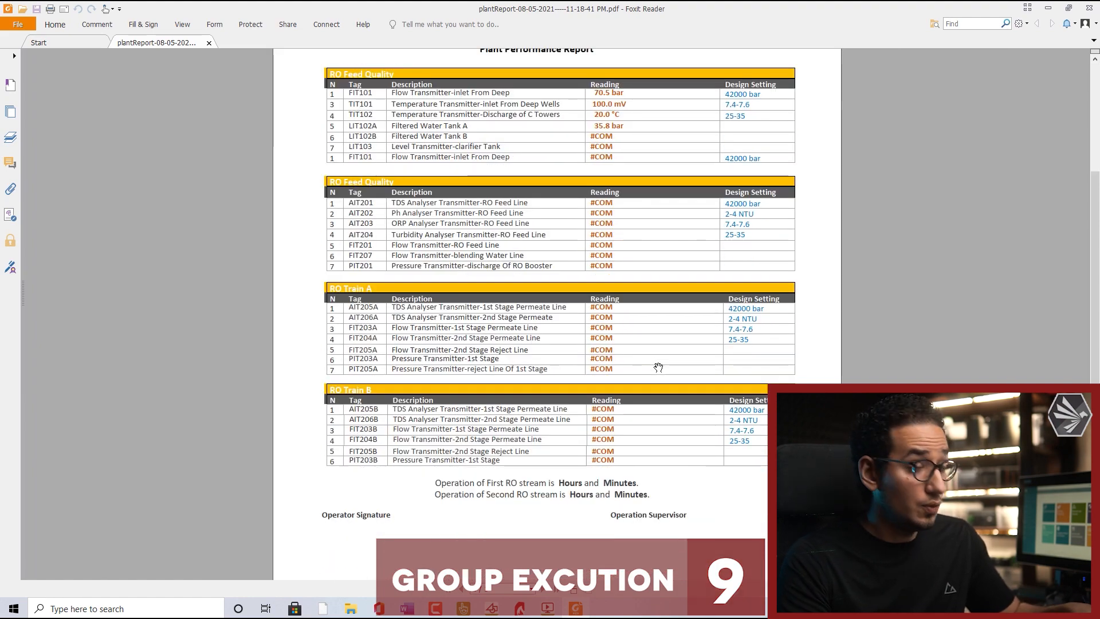
pyautogui.scroll(3)
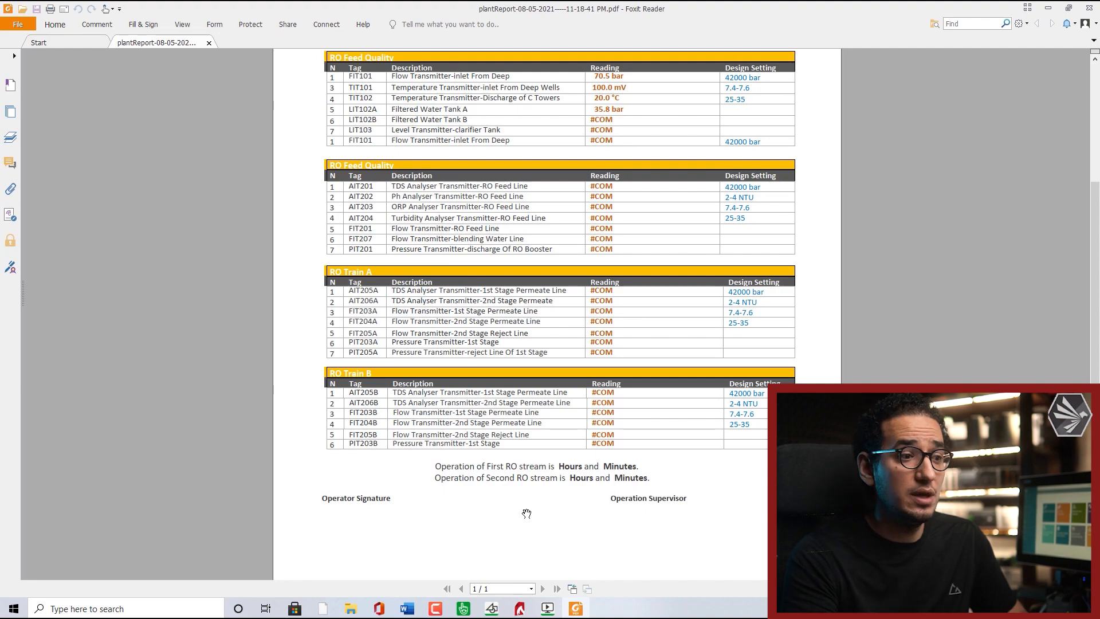
pyautogui.scroll(-3)
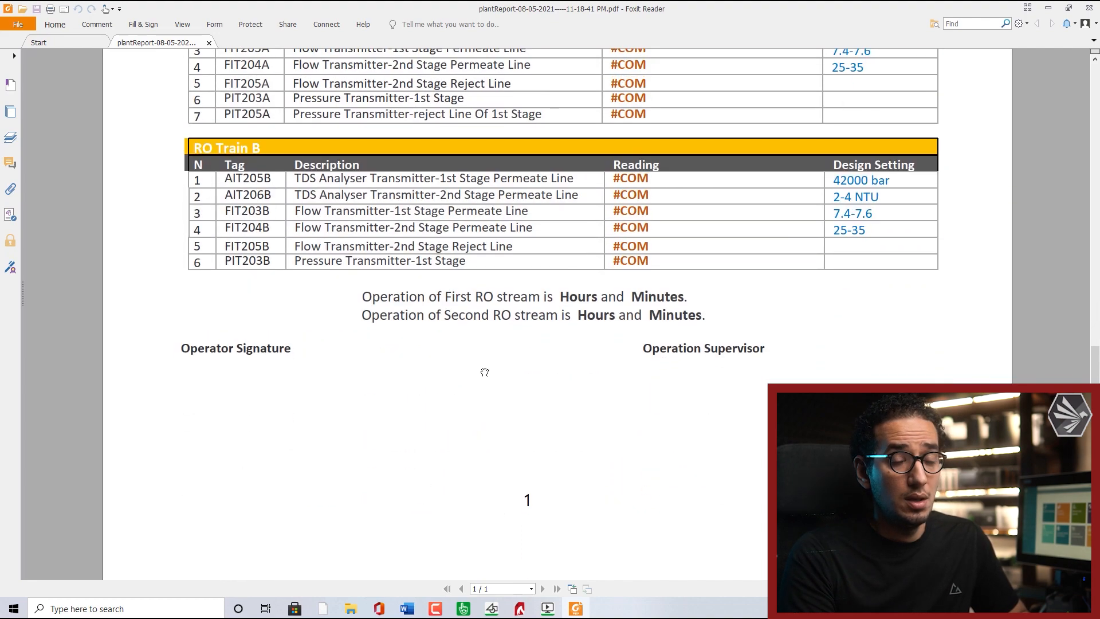
pyautogui.scroll(3)
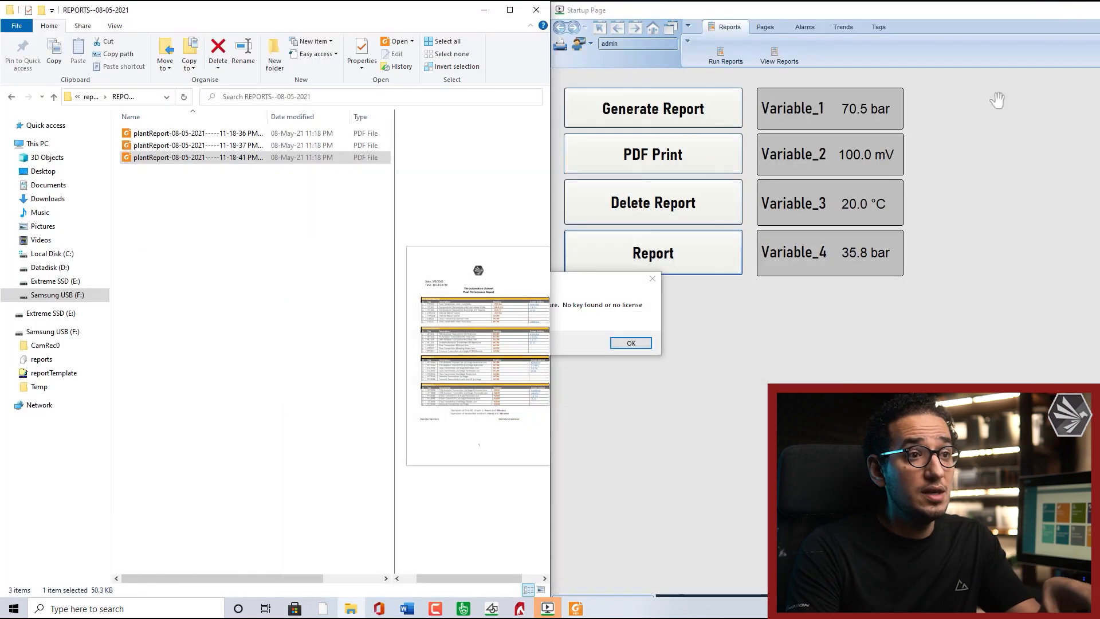
# Dismiss the no-license message before shutting down the runtime
pyautogui.click(629, 343)
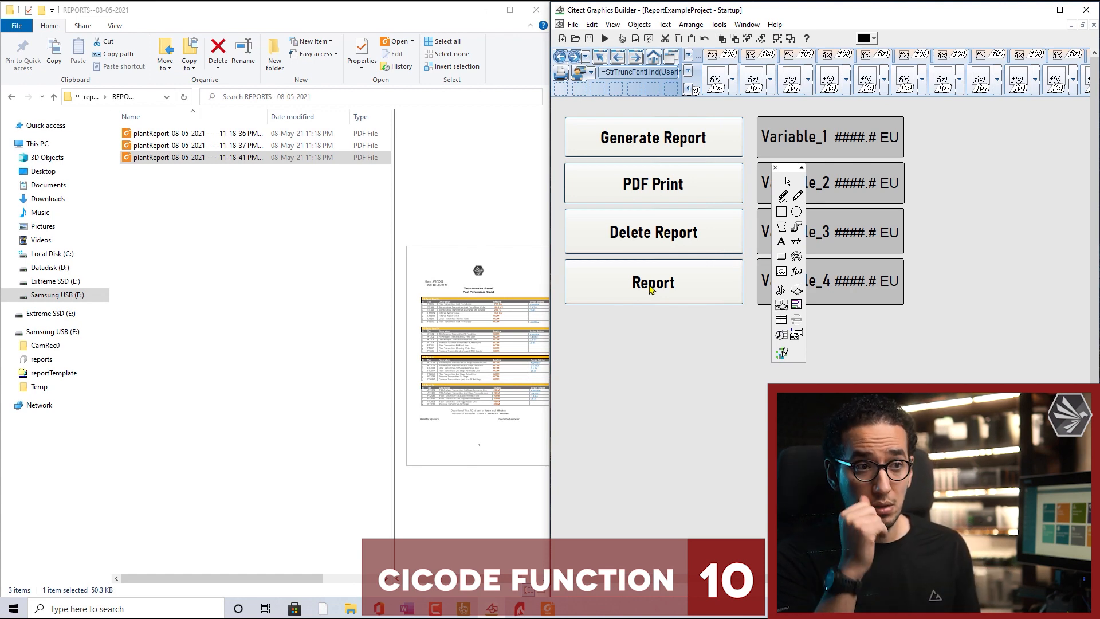
pyautogui.doubleClick(651, 282)
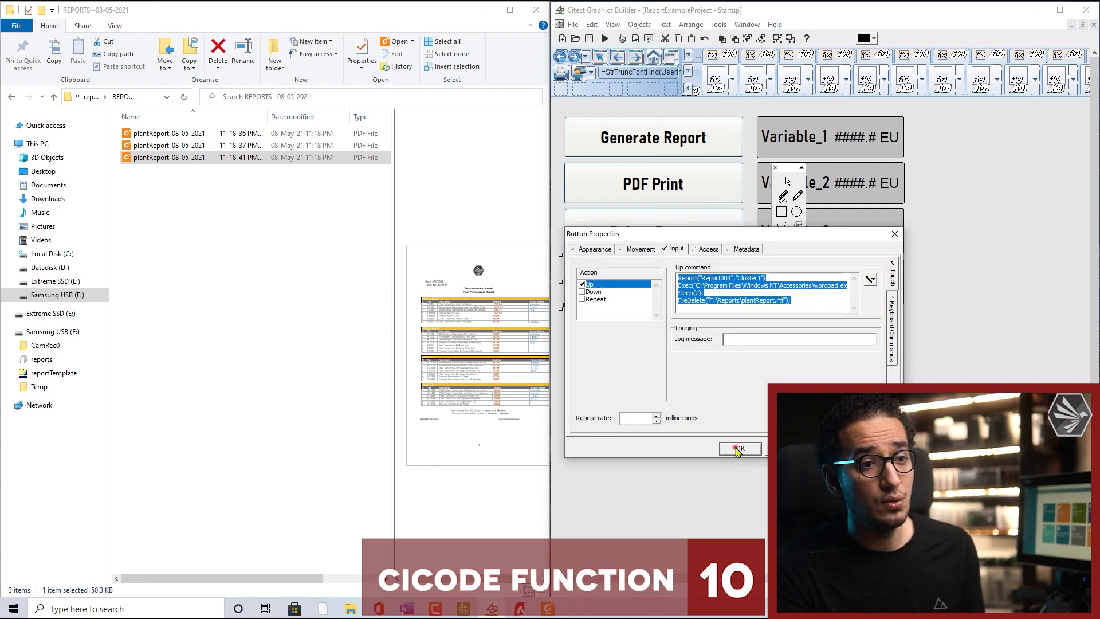
pyautogui.click(738, 448)
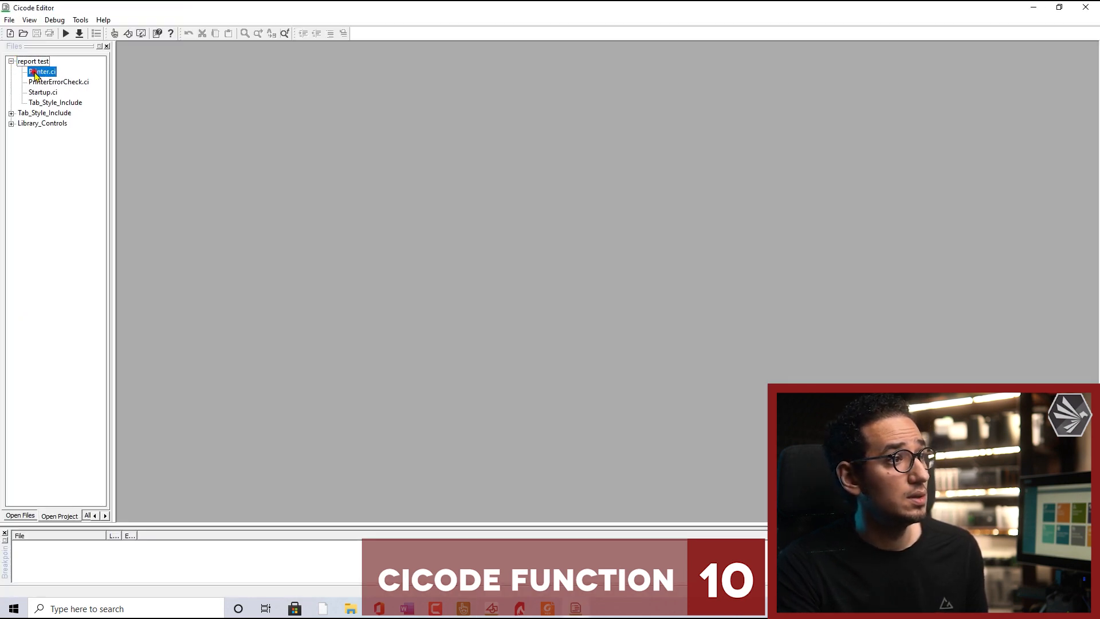
# Open Printer.ci and set the Report() call to Report001, selecting the PrintReport body
pyautogui.doubleClick(41, 71)
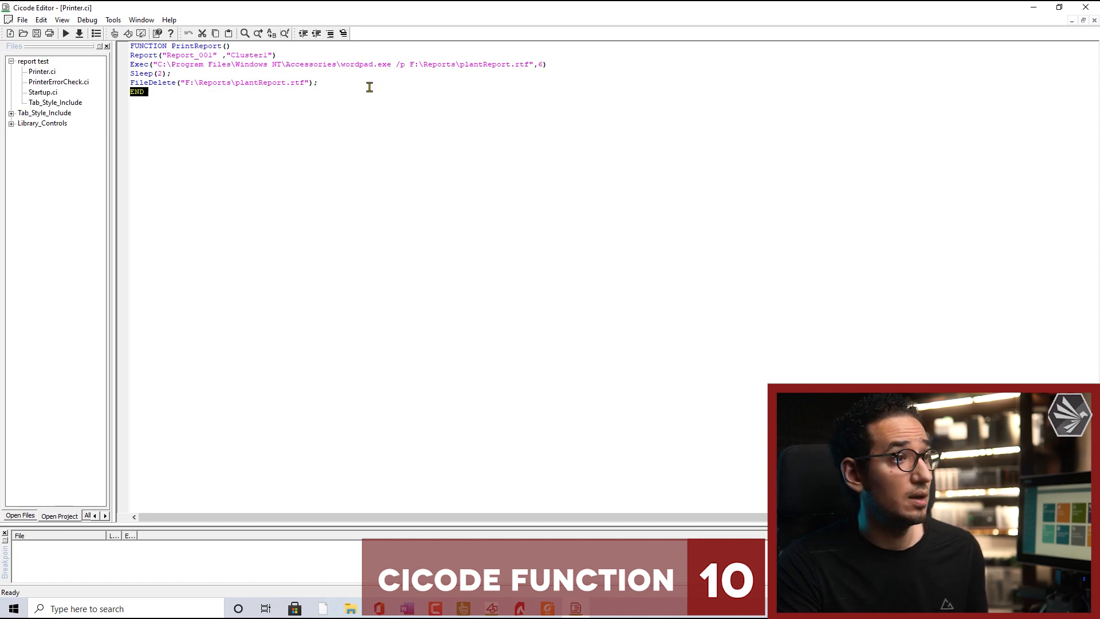
pyautogui.click(330, 84)
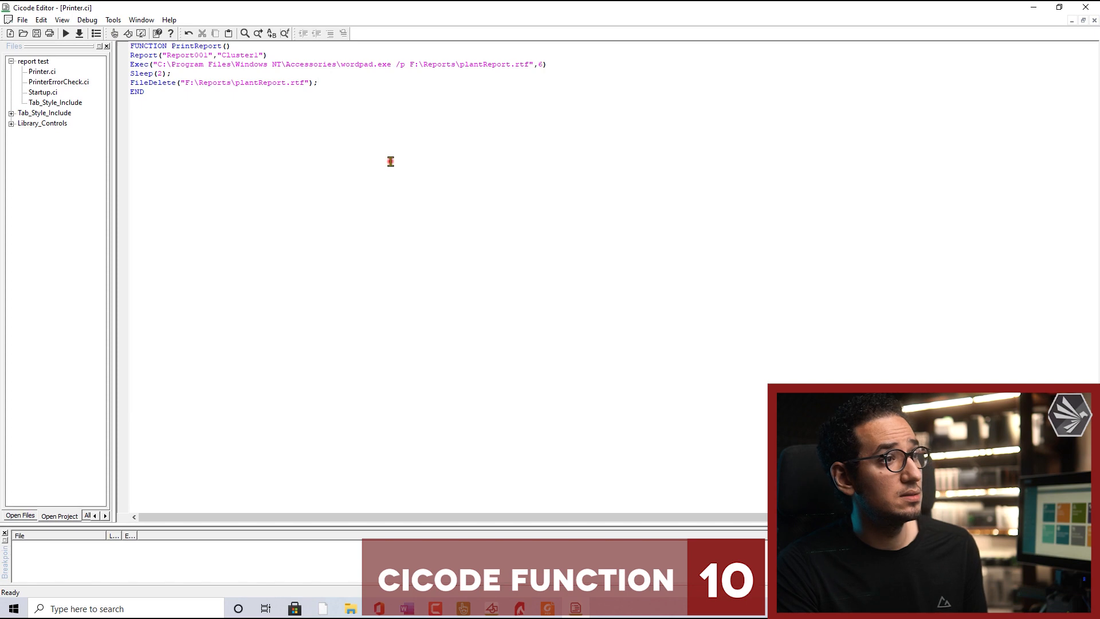
pyautogui.moveTo(129, 64); pyautogui.dragTo(317, 82)
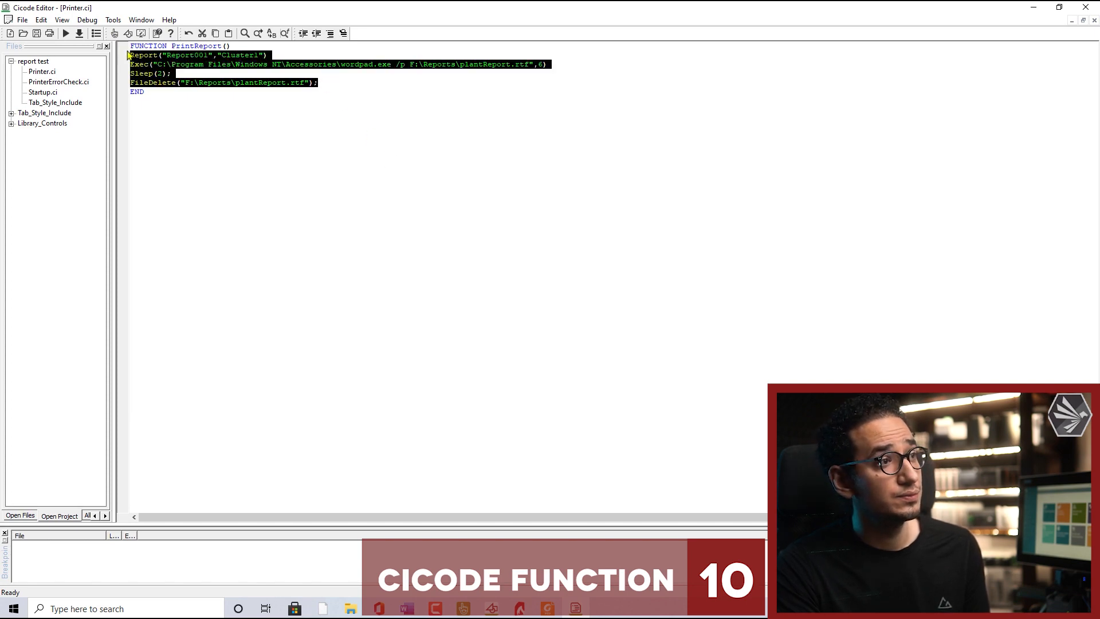
# Select the PrintReport function name in the code for reuse
pyautogui.click(172, 45)
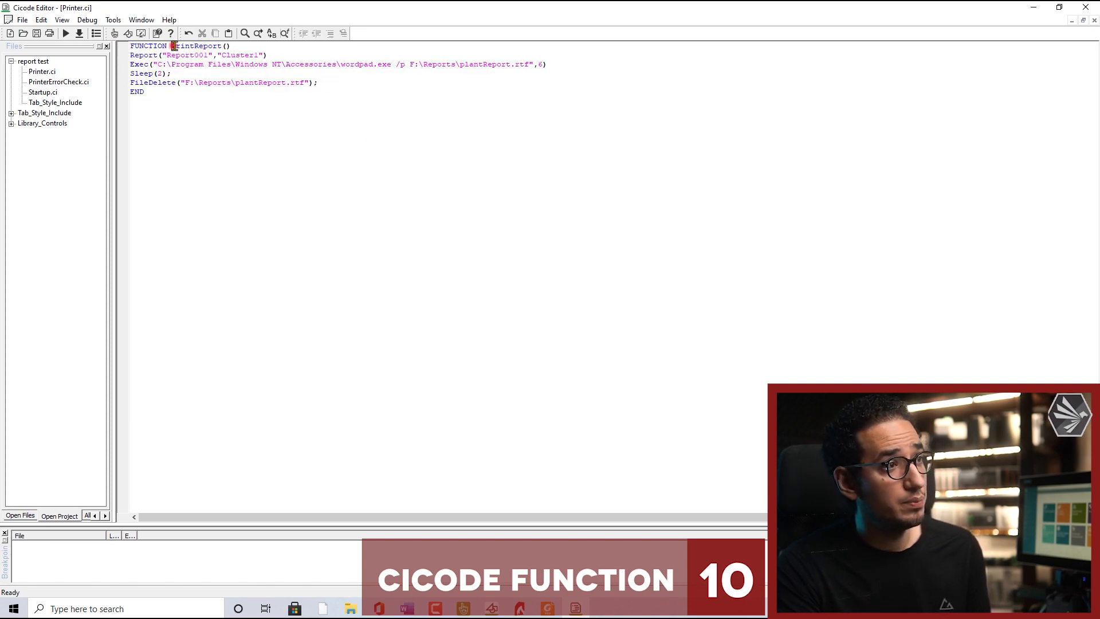
pyautogui.doubleClick(198, 46)
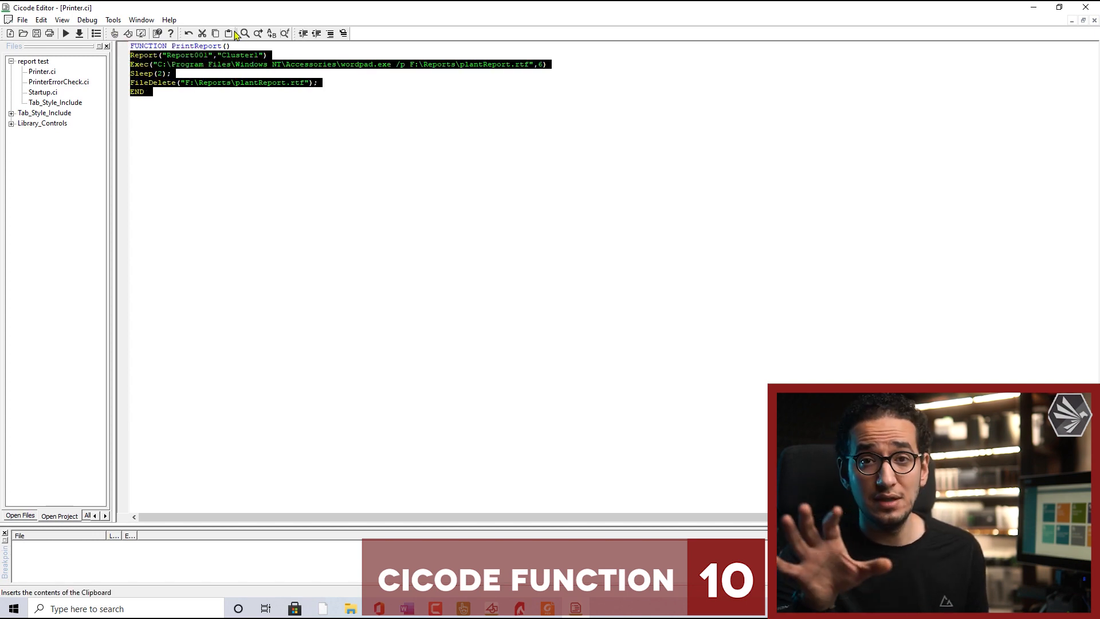
pyautogui.click(171, 46)
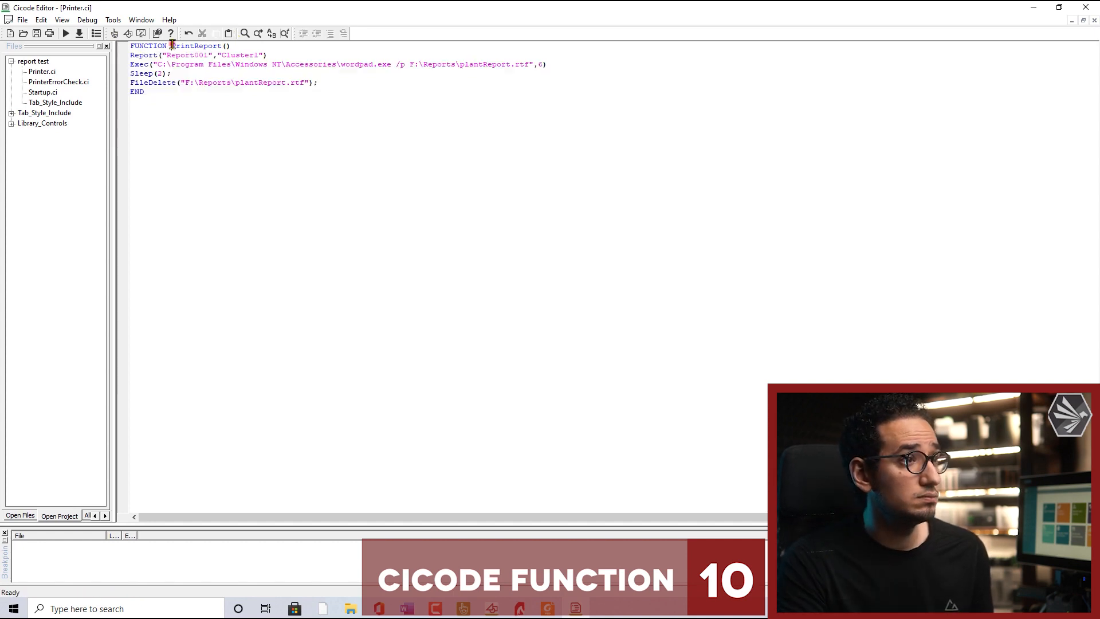
pyautogui.doubleClick(196, 46)
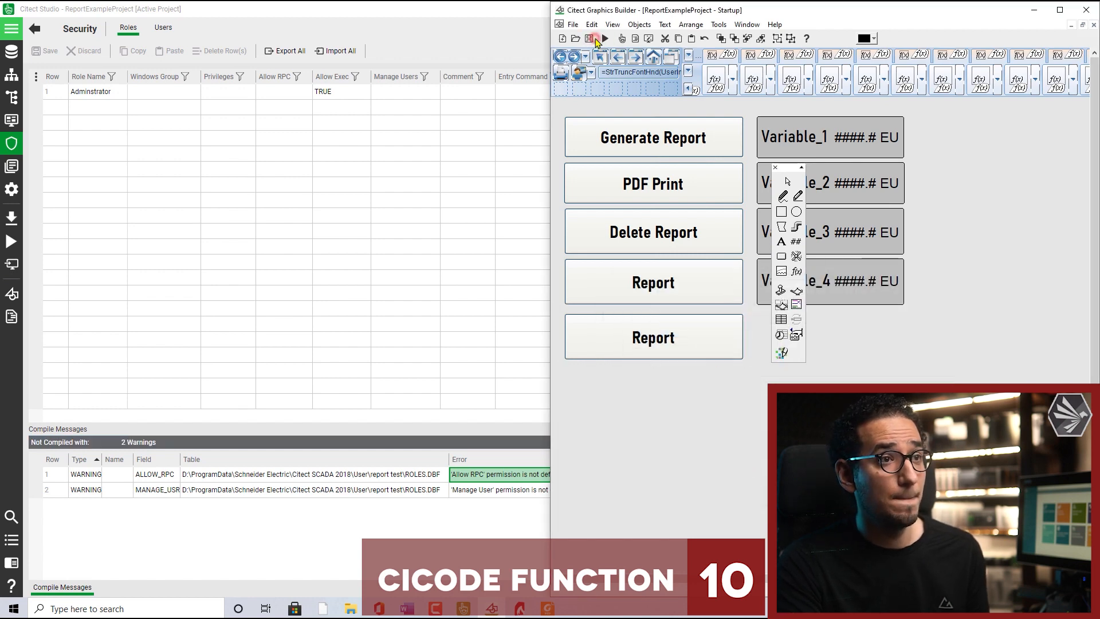
pyautogui.moveTo(599, 39)
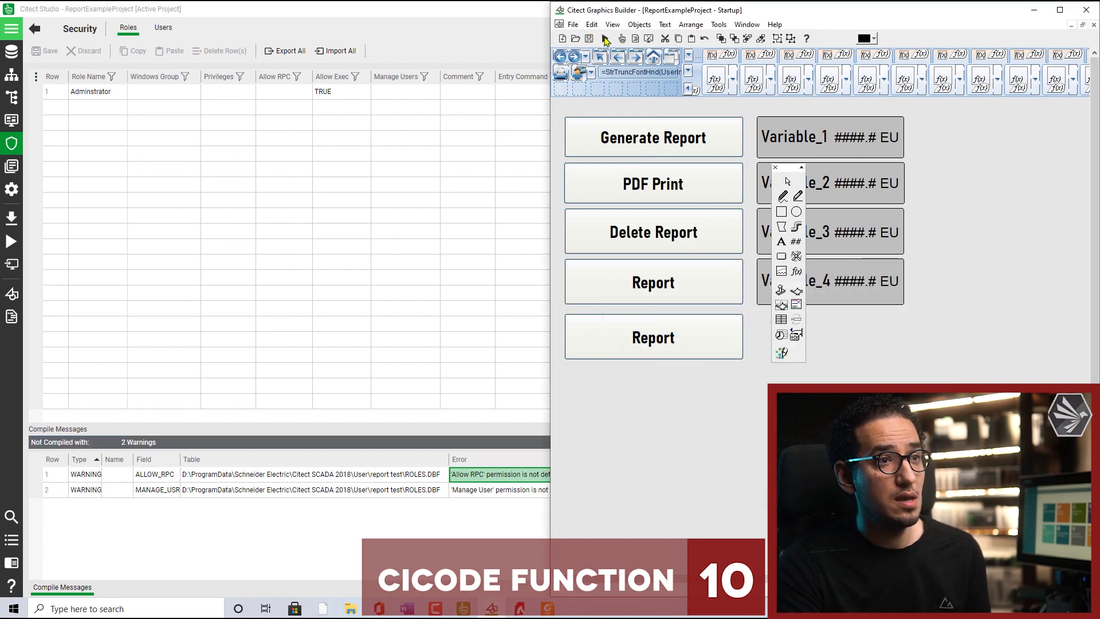
# Save the Startup page after adding the second Report button
pyautogui.click(1033, 11)
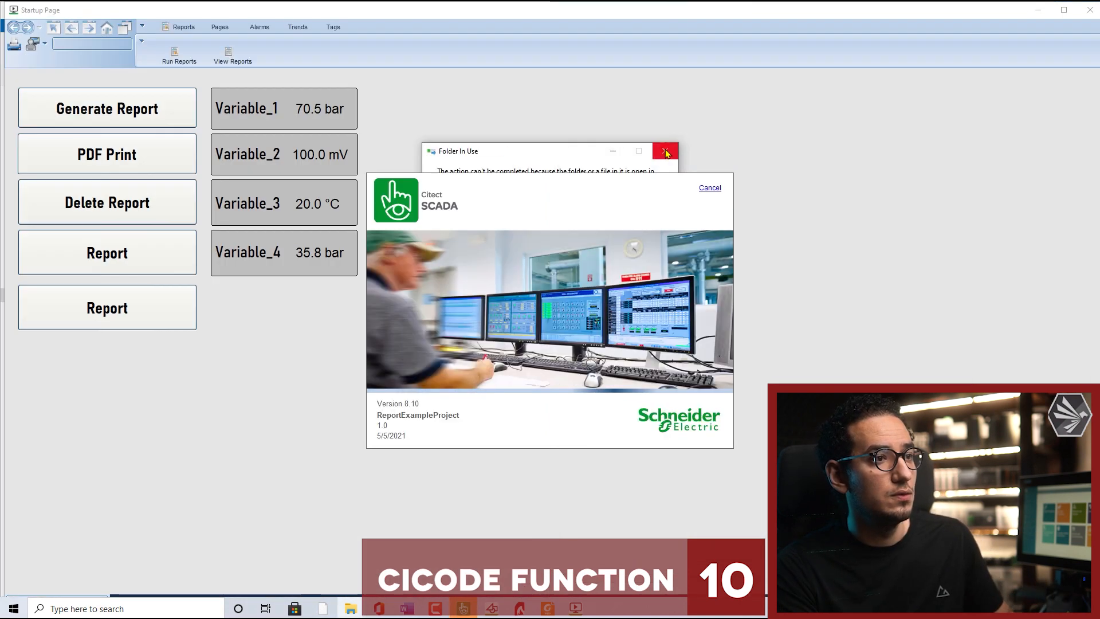
# Dismiss the Folder In Use warning and delete the old dated report folder
pyautogui.click(665, 151)
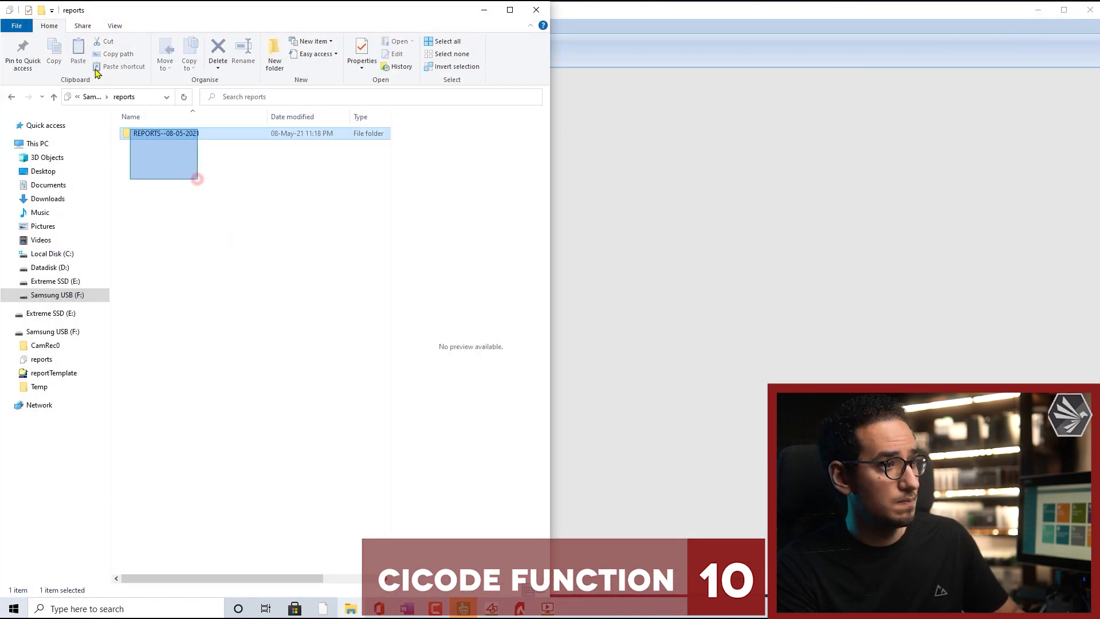
pyautogui.click(217, 52)
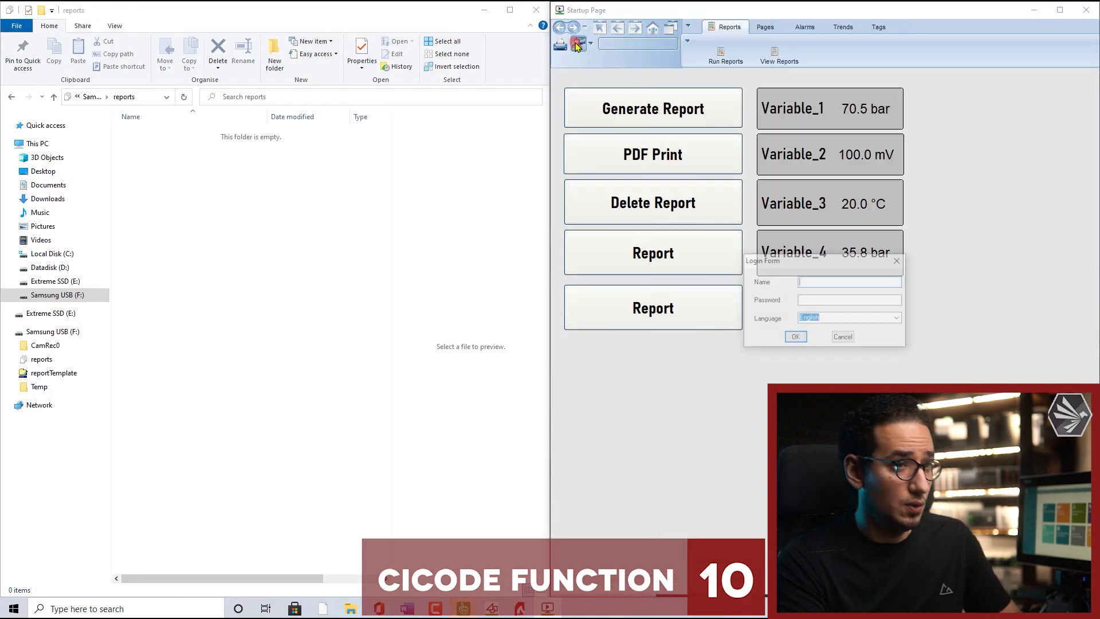
# Log in as admin, generate the plant report and view the new dated REPORTS folder
pyautogui.write('admin')
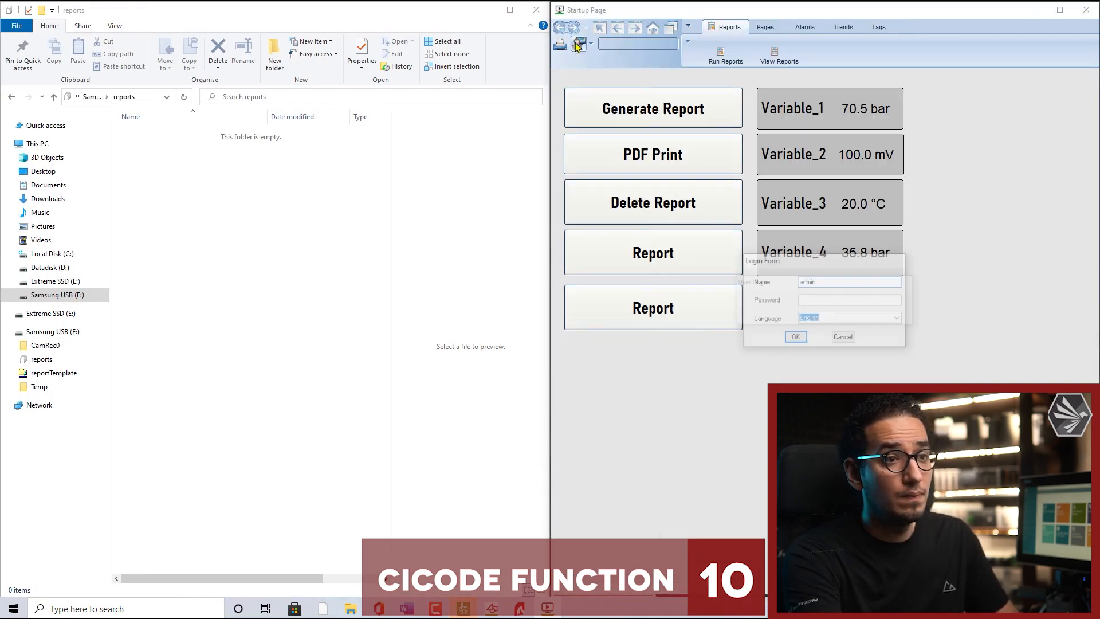
pyautogui.click(795, 336)
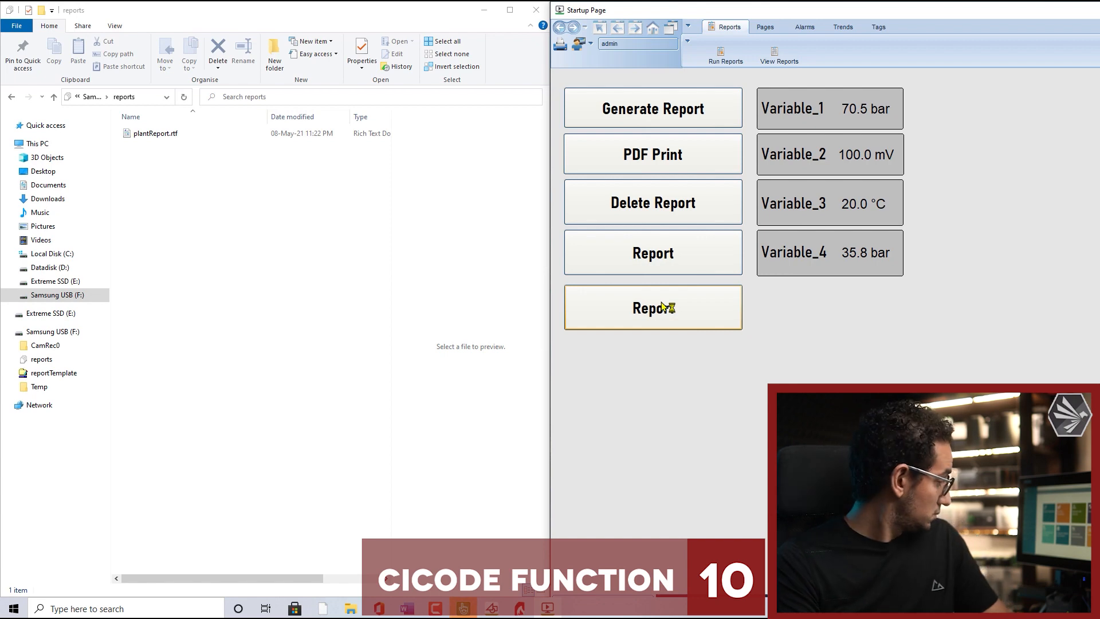
pyautogui.click(651, 307)
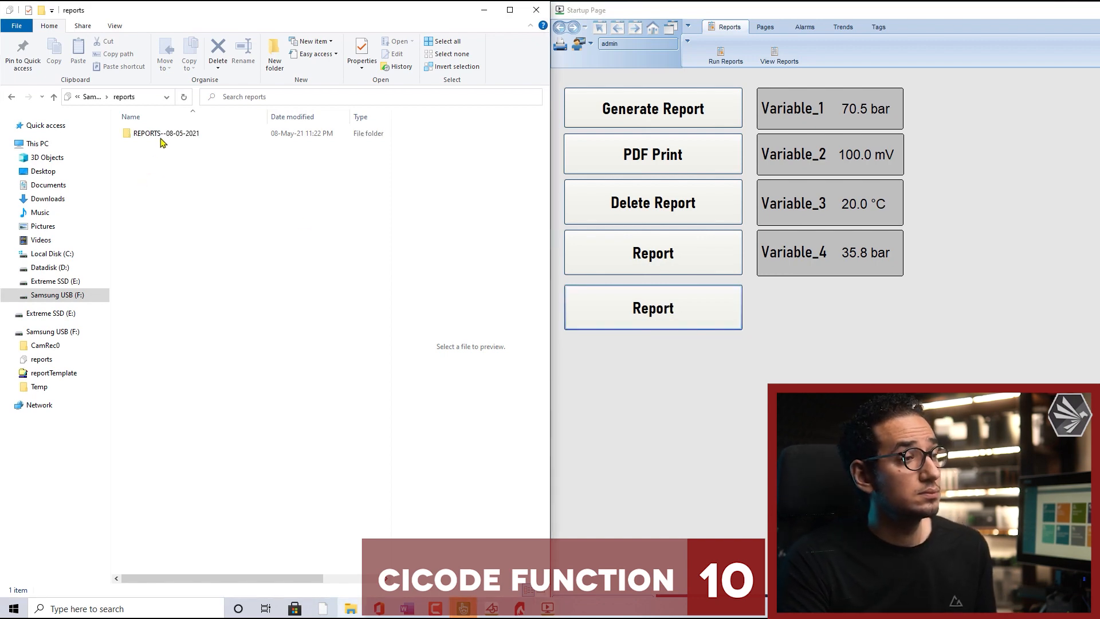
pyautogui.doubleClick(167, 133)
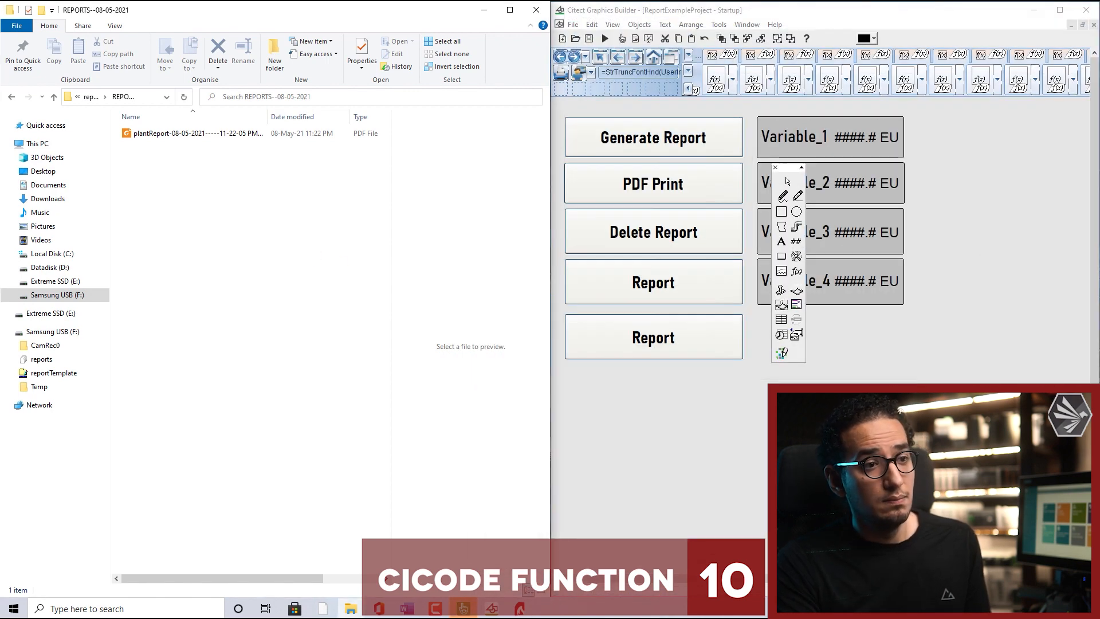
# Return to the reports folder and permanently delete REPORTS--08-05-2021
pyautogui.click(89, 97)
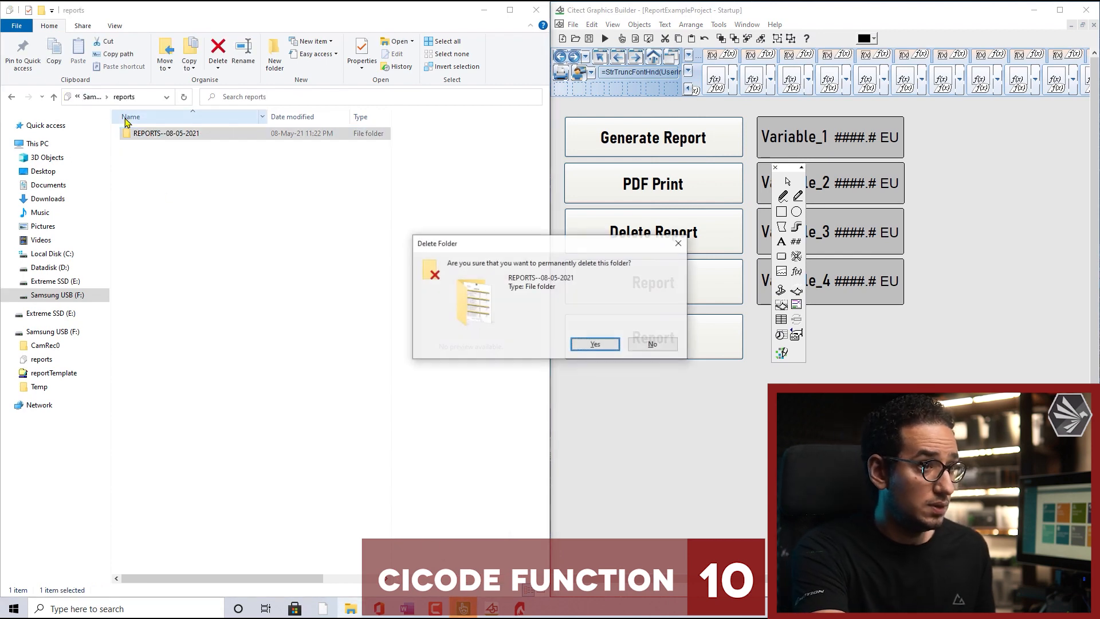
pyautogui.click(595, 344)
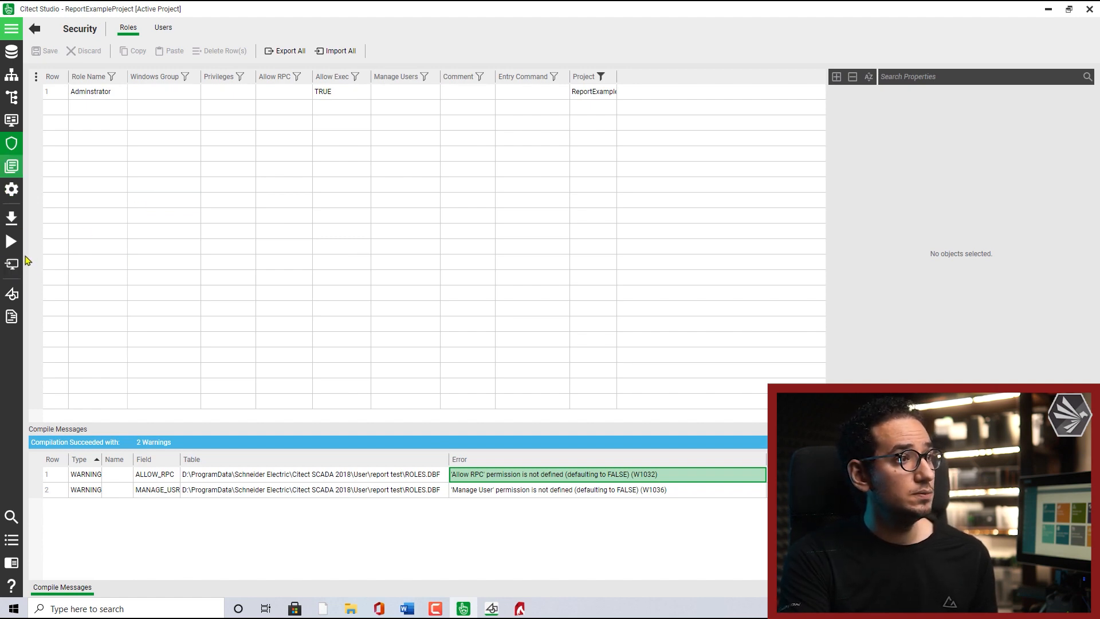
# Add event Event001 in Setup > Events and assign it to Cluster1
pyautogui.click(12, 189)
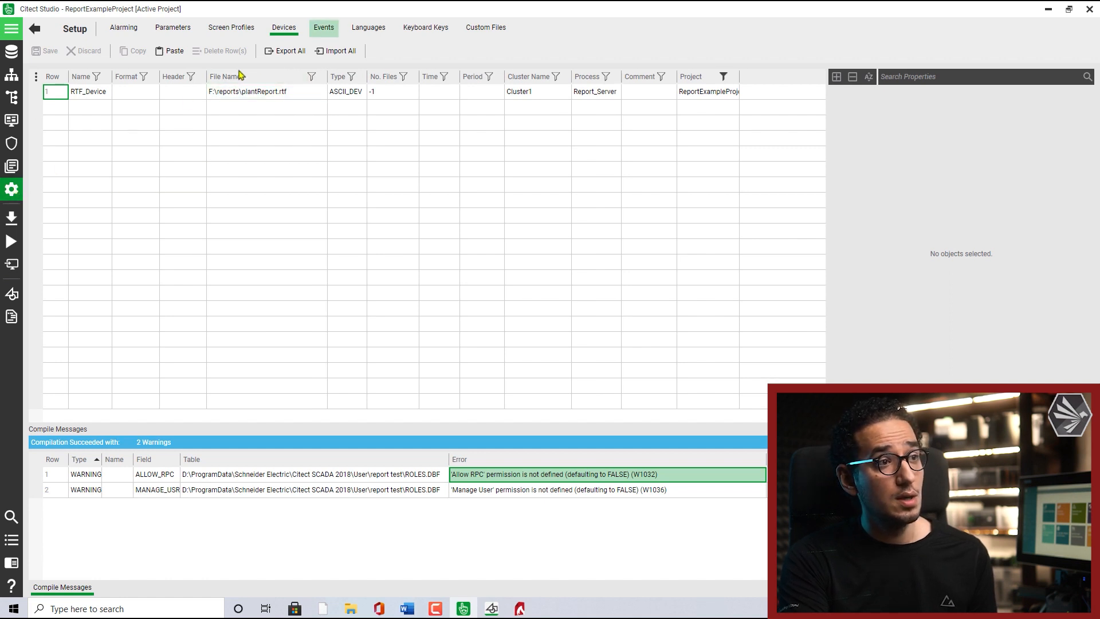
pyautogui.click(323, 27)
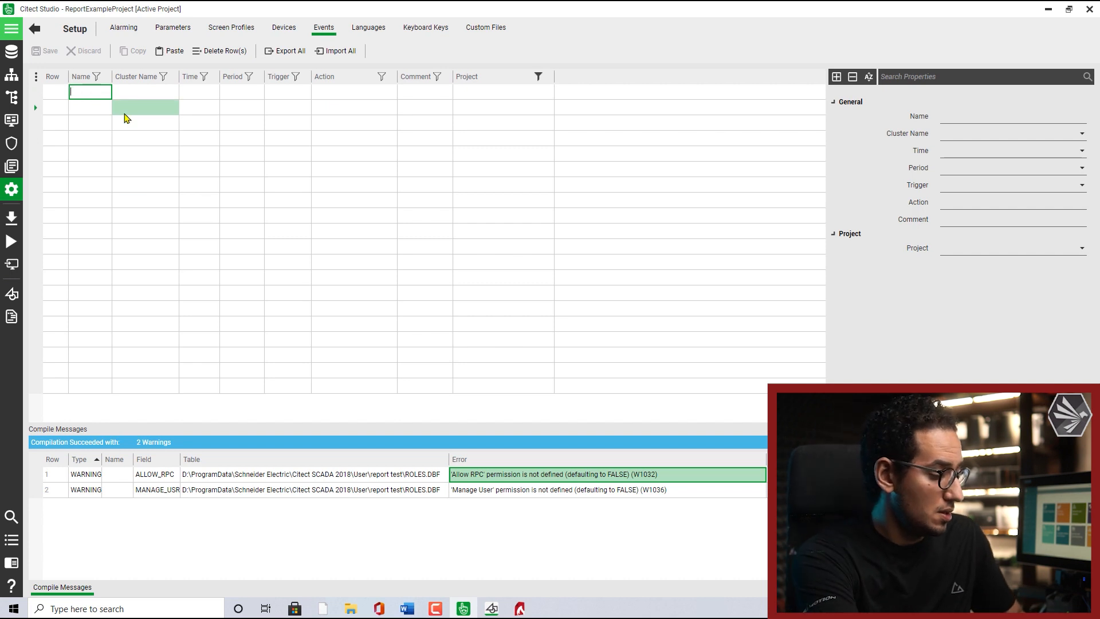
pyautogui.write('Event001')
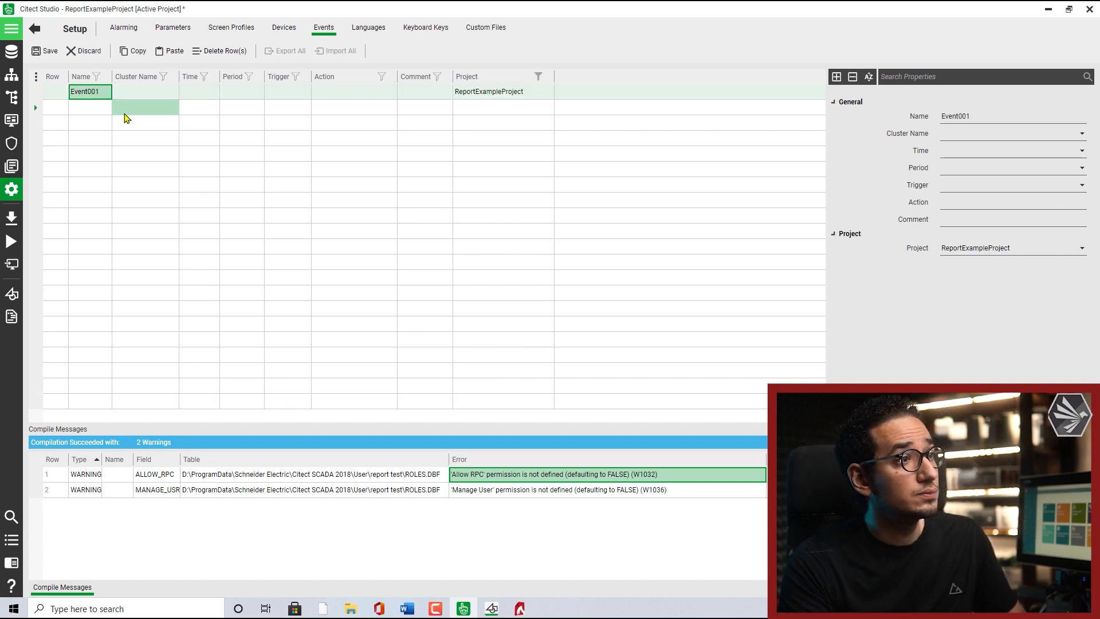
pyautogui.click(144, 92)
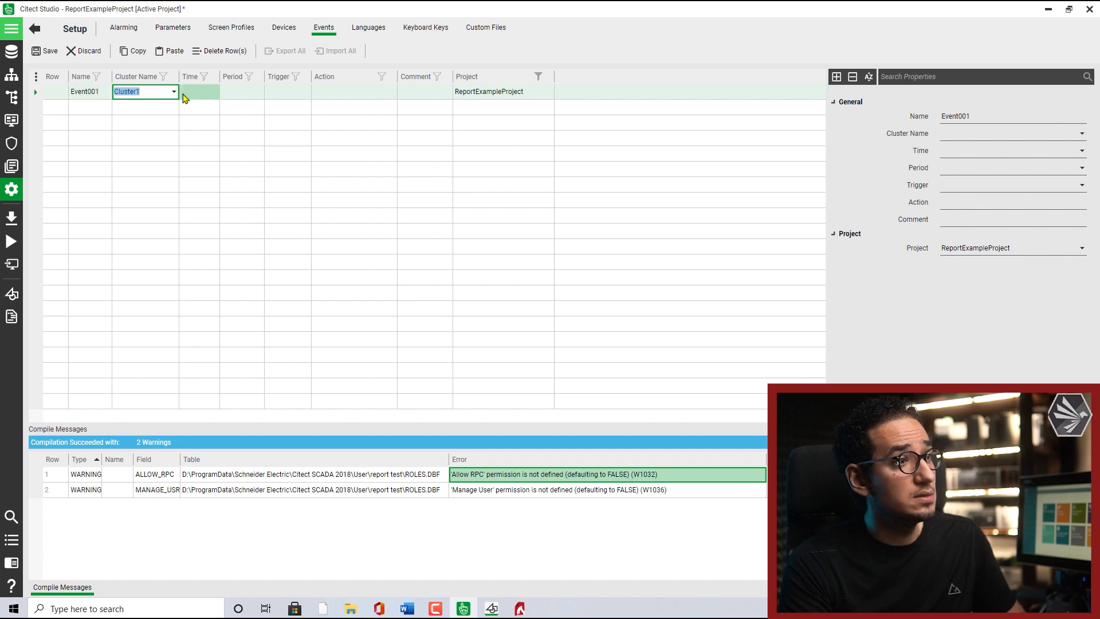
pyautogui.click(198, 91)
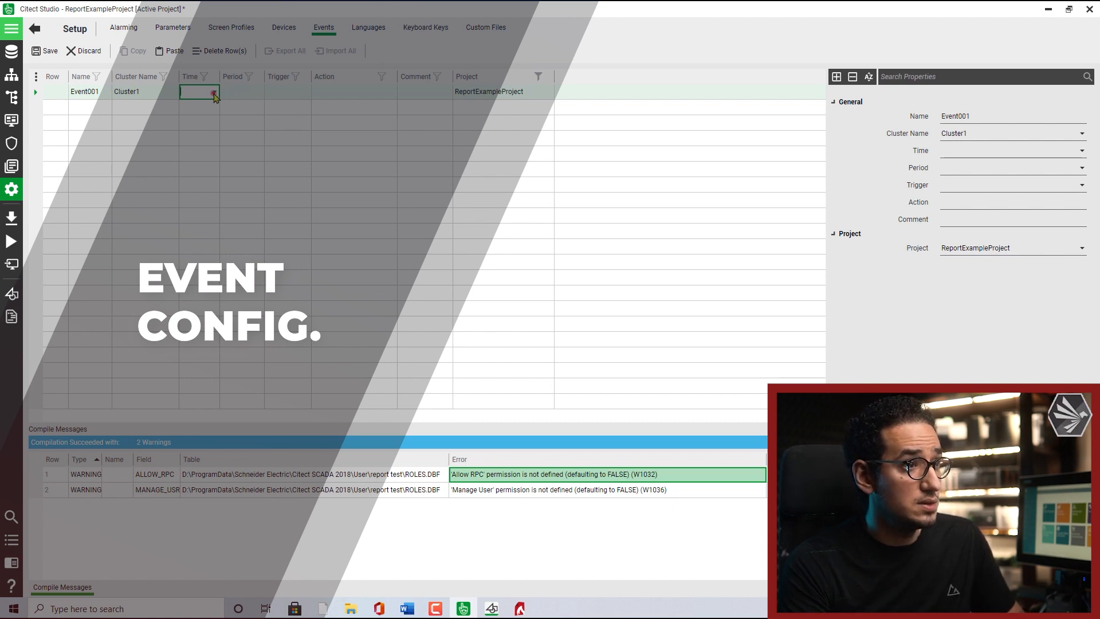
# Set the event time to 24:00:00 and its period to 00:00:10
pyautogui.click(215, 91)
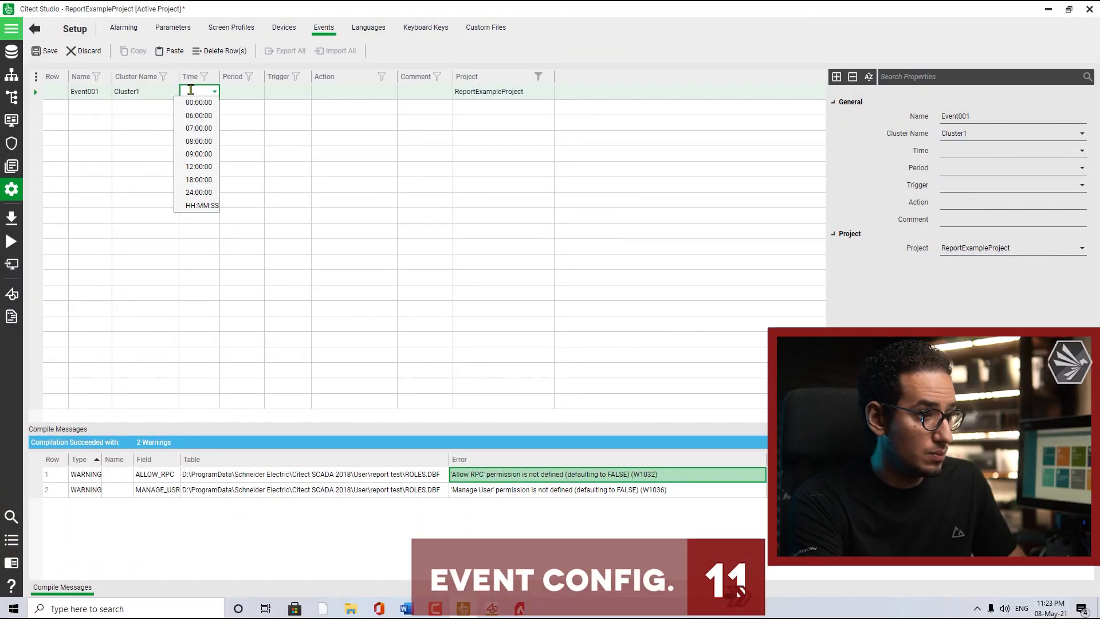
pyautogui.write('23:25')
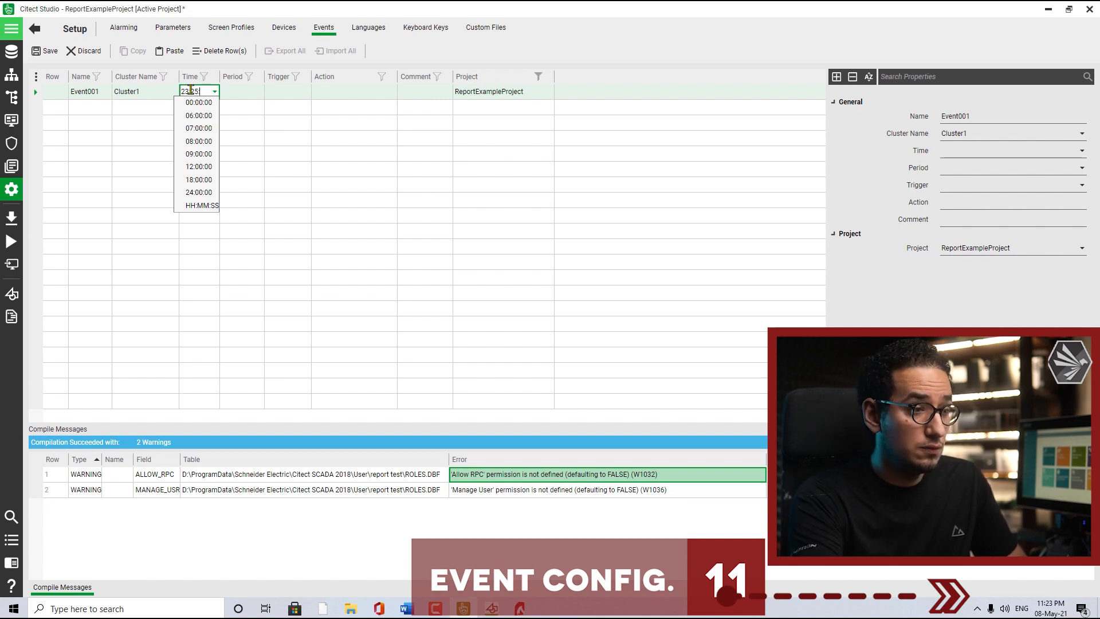
pyautogui.write('00')
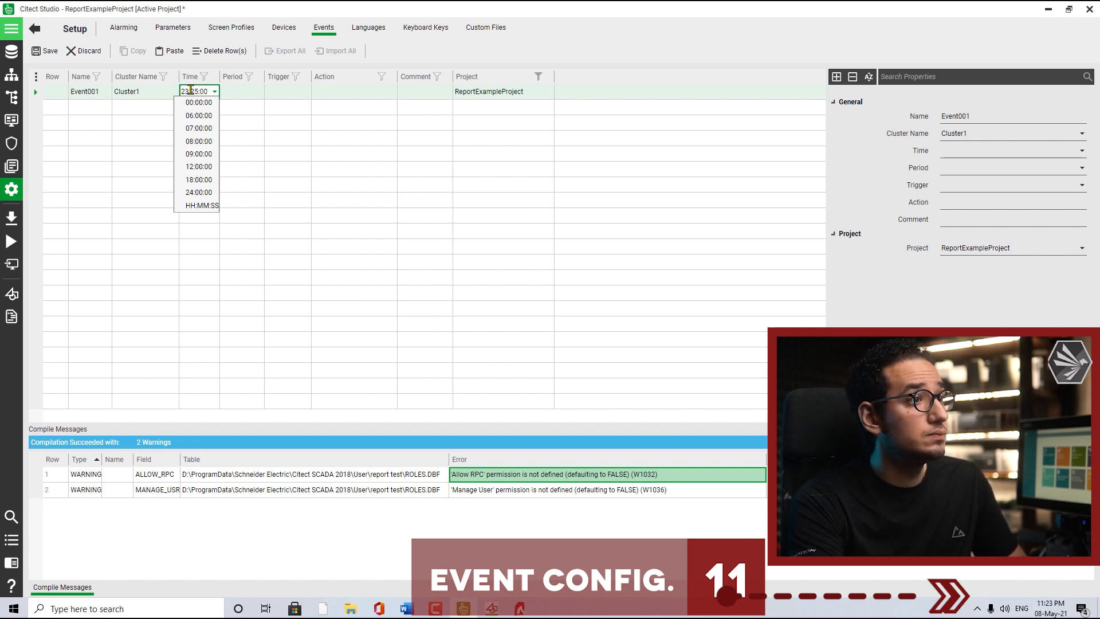
pyautogui.click(198, 193)
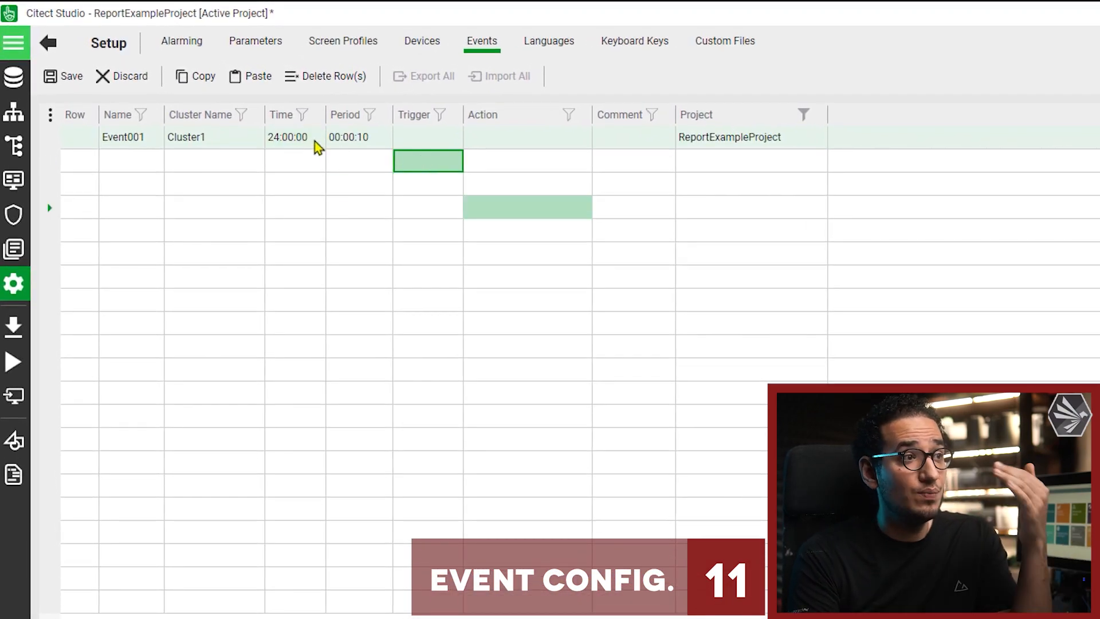
pyautogui.click(286, 136)
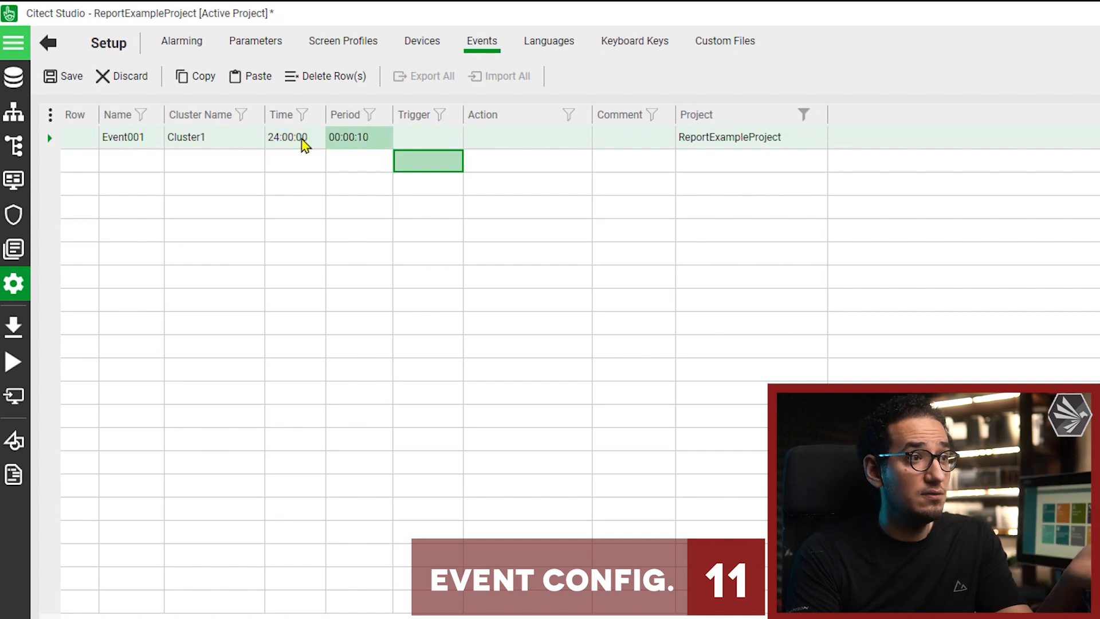
# Enter PrintReport() as the event action and save Event001
pyautogui.click(527, 136)
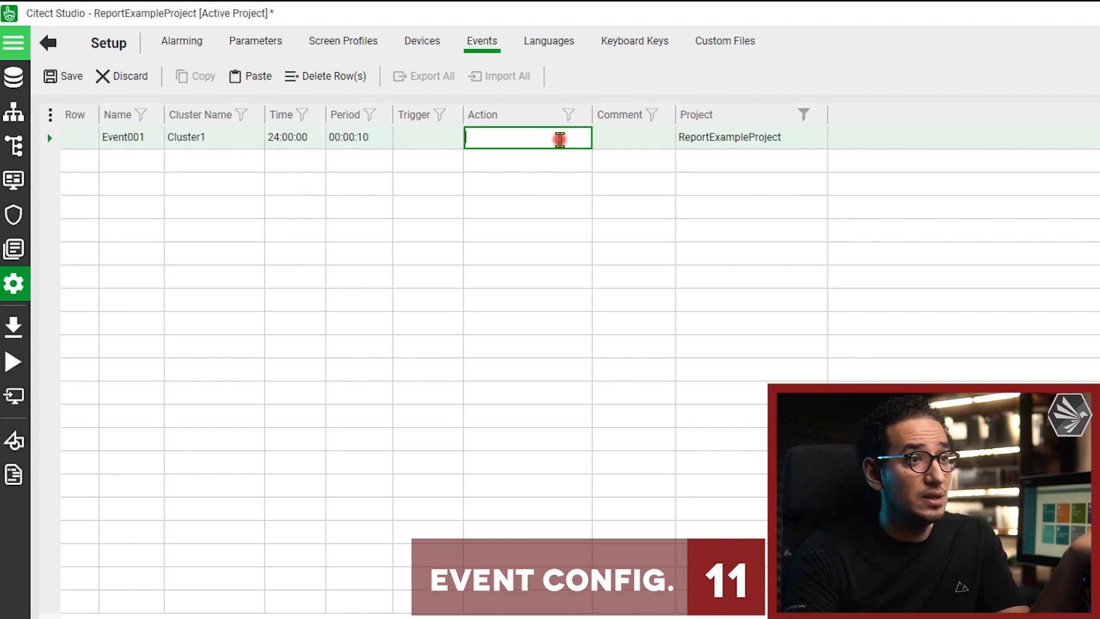
pyautogui.write('PrintReport()')
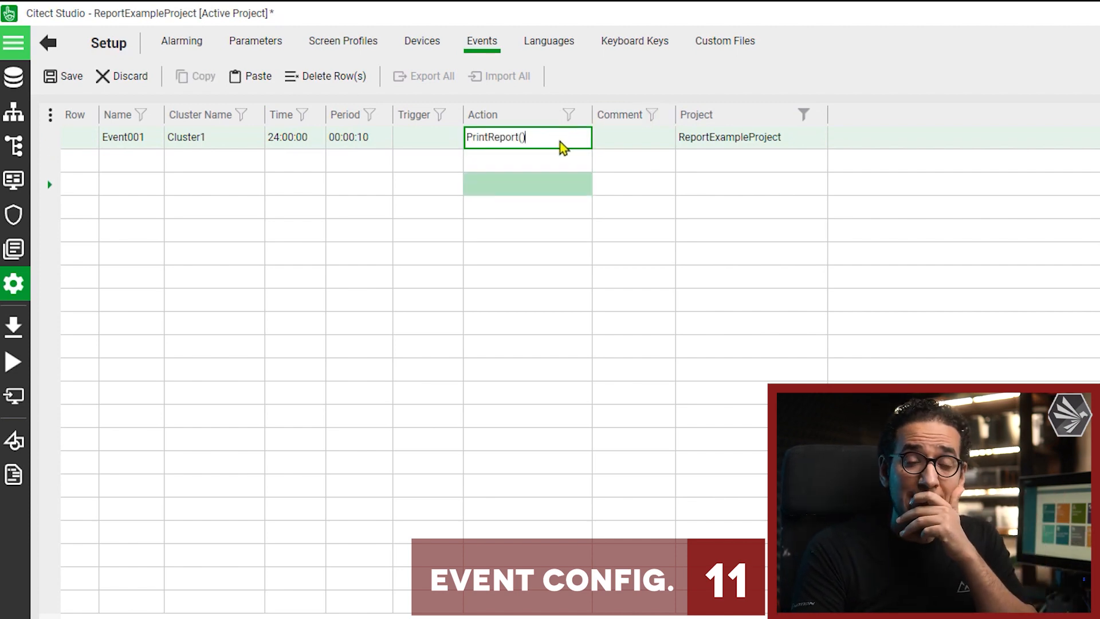
pyautogui.click(527, 171)
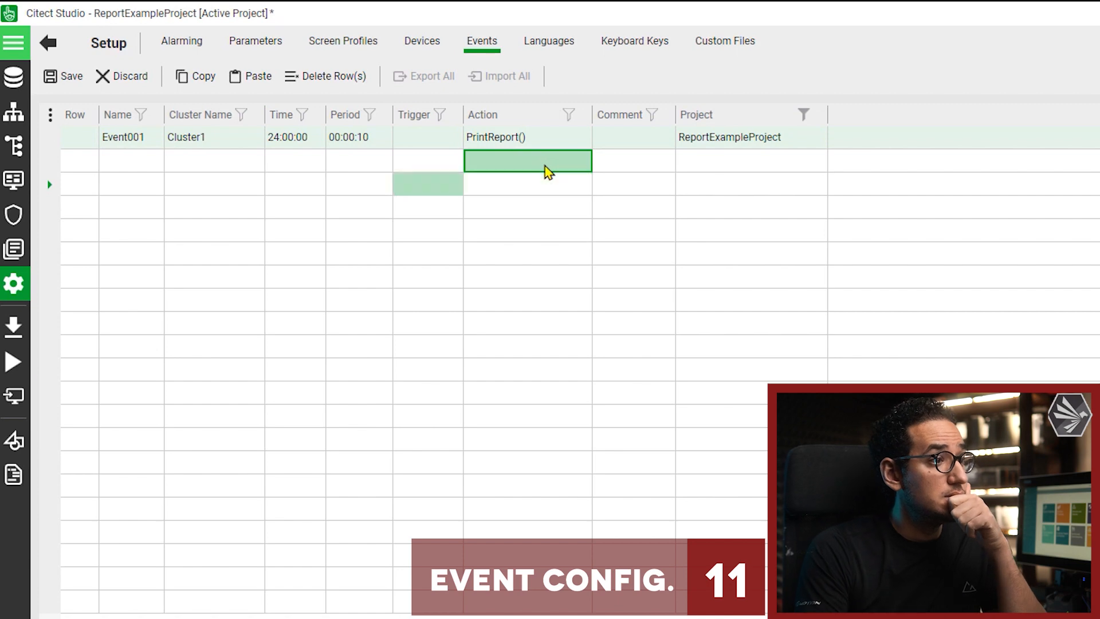
pyautogui.click(62, 76)
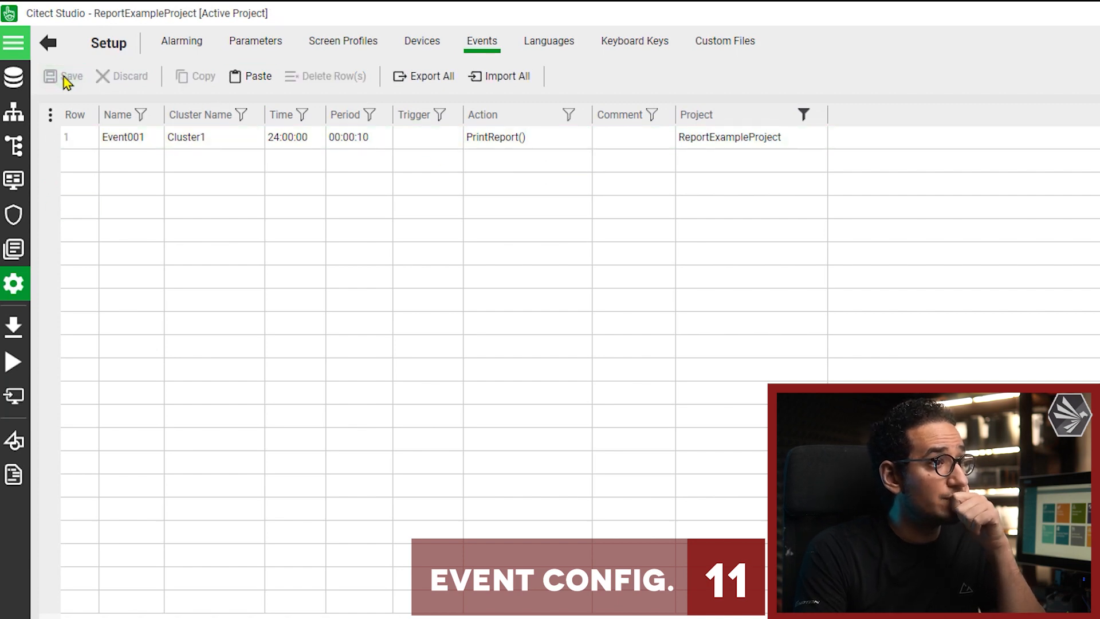
# Shut down all running SCADA processes, hide the Runtime Manager and return to Projects
pyautogui.click(199, 115)
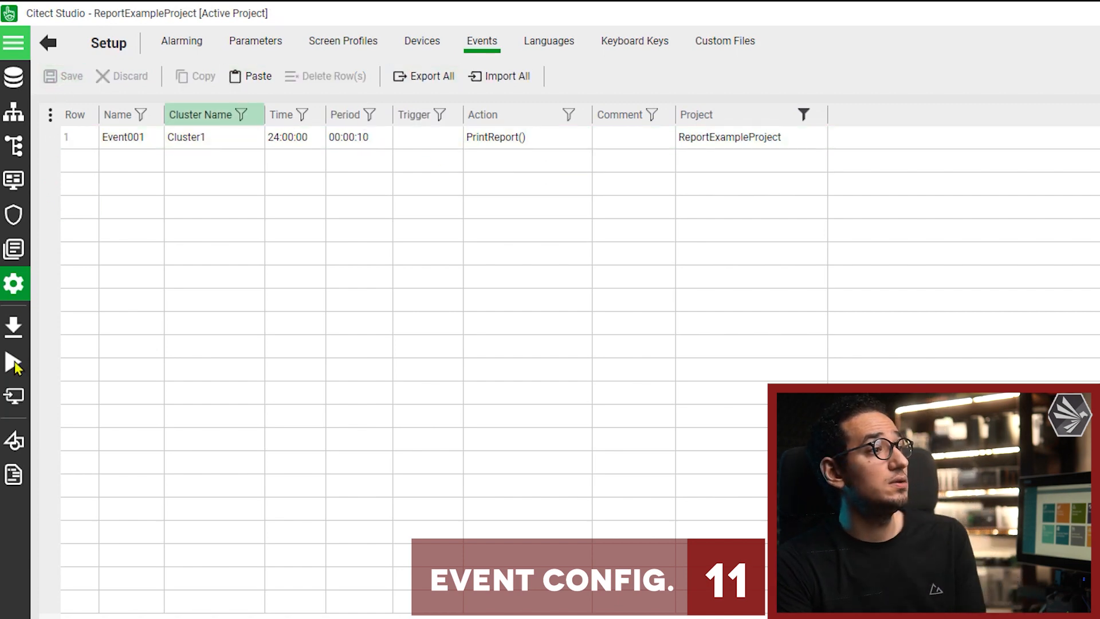
pyautogui.moveTo(14, 361)
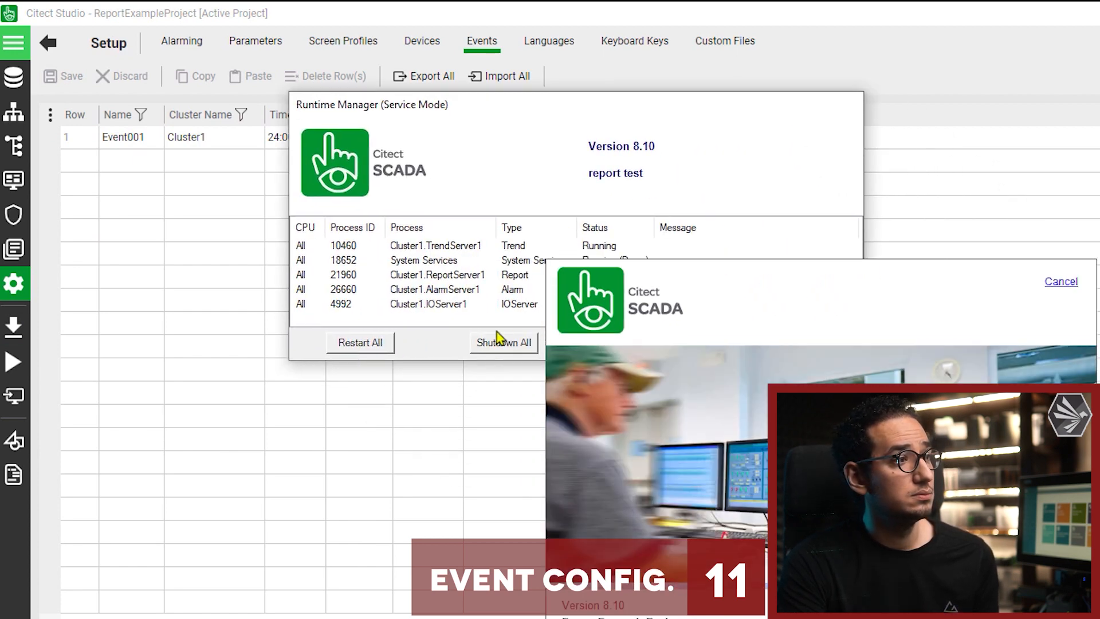
pyautogui.click(502, 342)
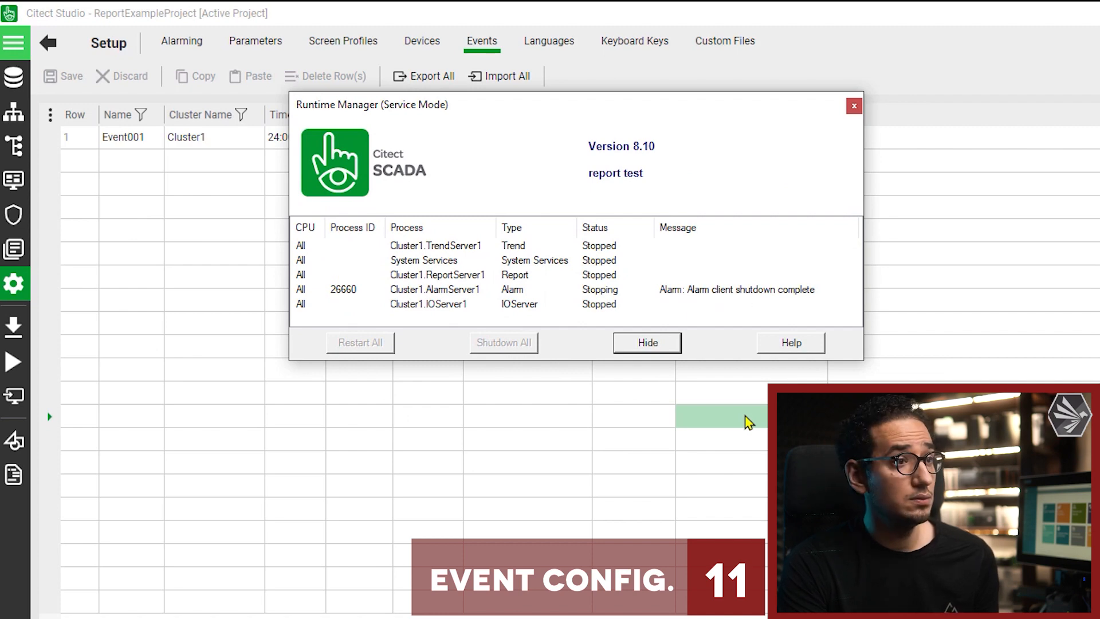
pyautogui.click(646, 343)
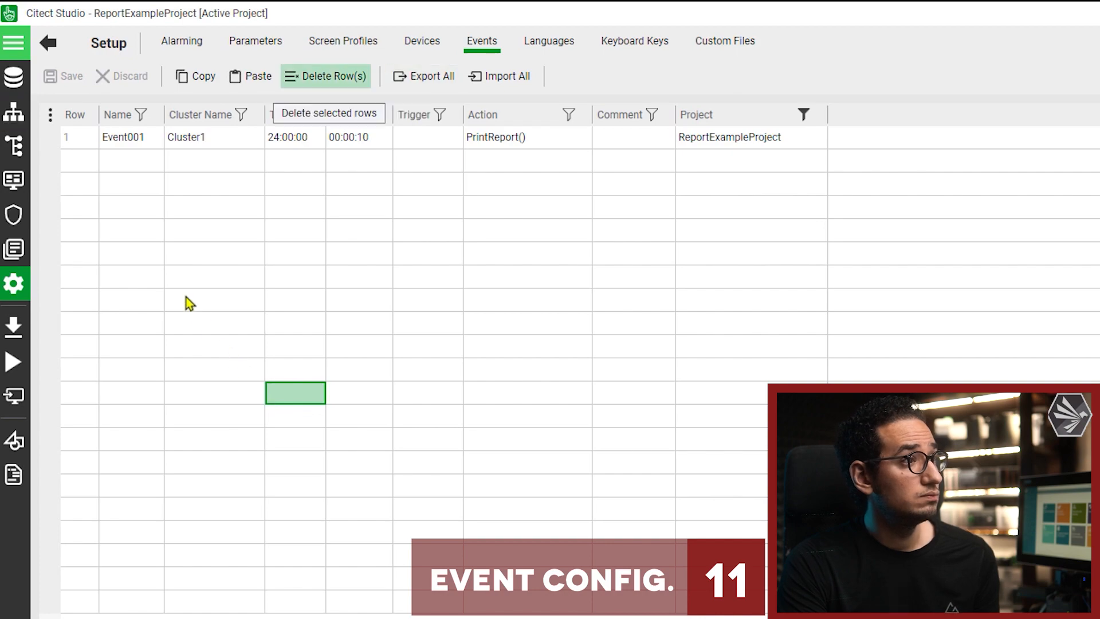
pyautogui.click(48, 42)
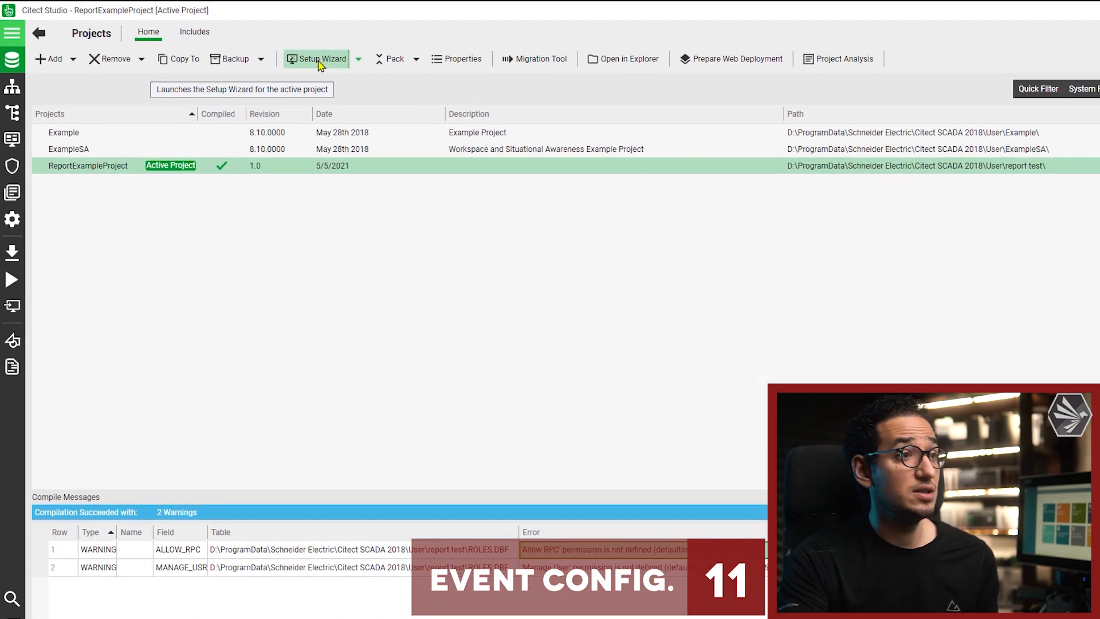
# Run the Custom Setup Wizard as server and control client with Event001 enabled, then run the project
pyautogui.click(319, 58)
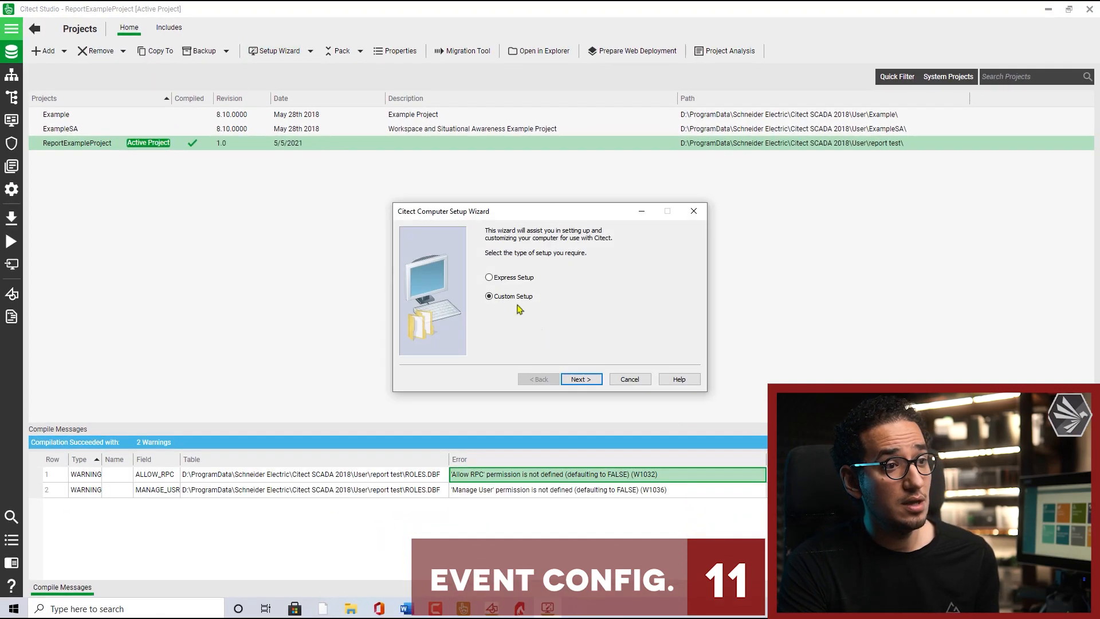
pyautogui.click(580, 379)
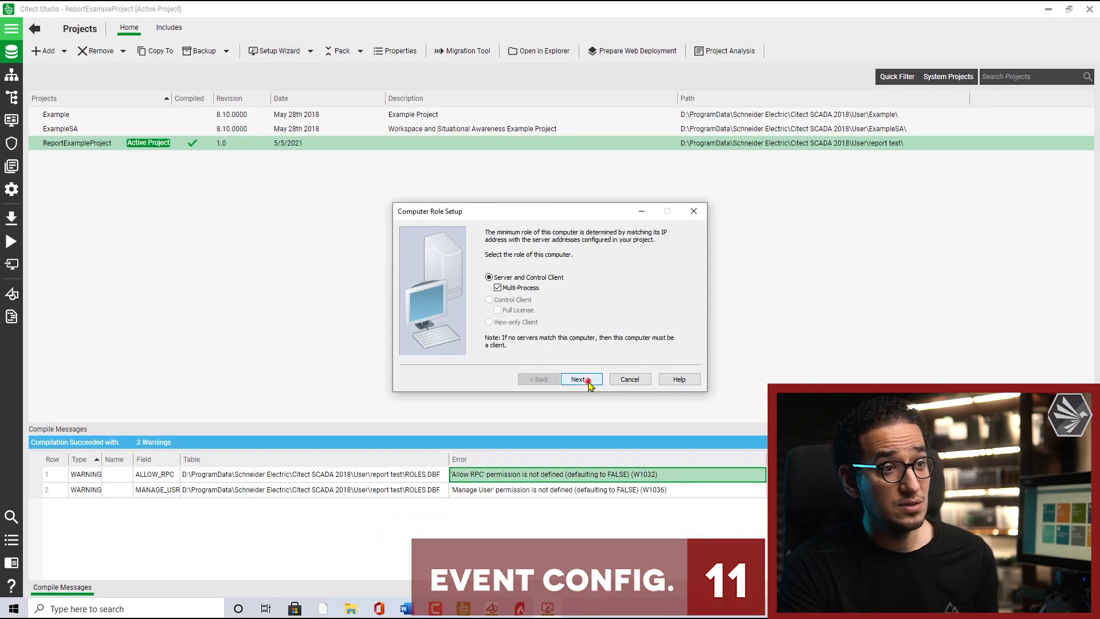
pyautogui.click(577, 379)
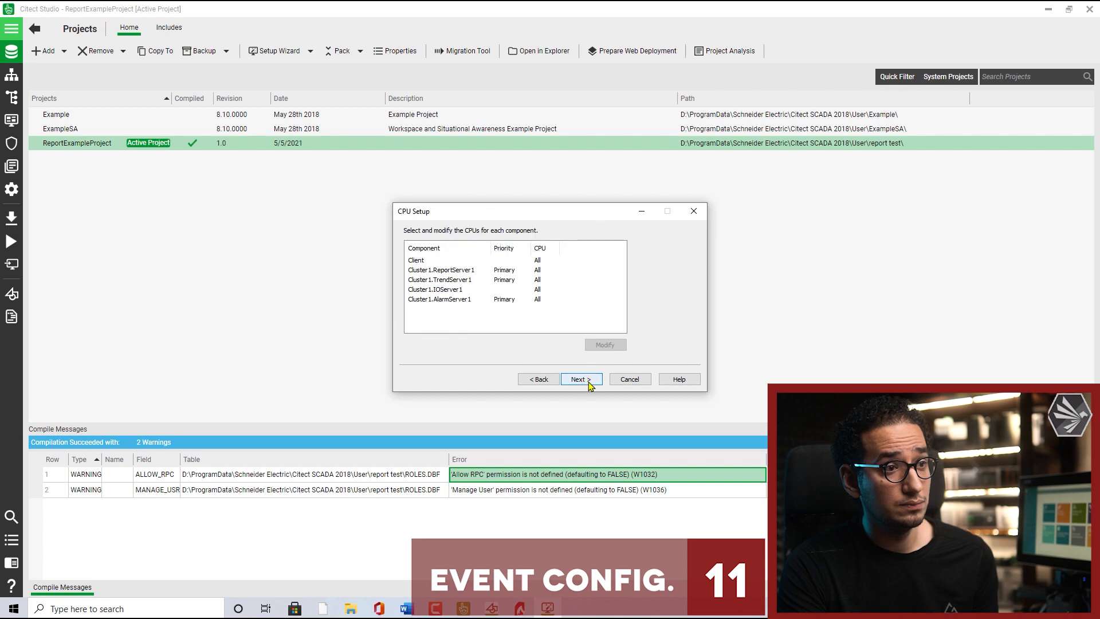
pyautogui.click(580, 379)
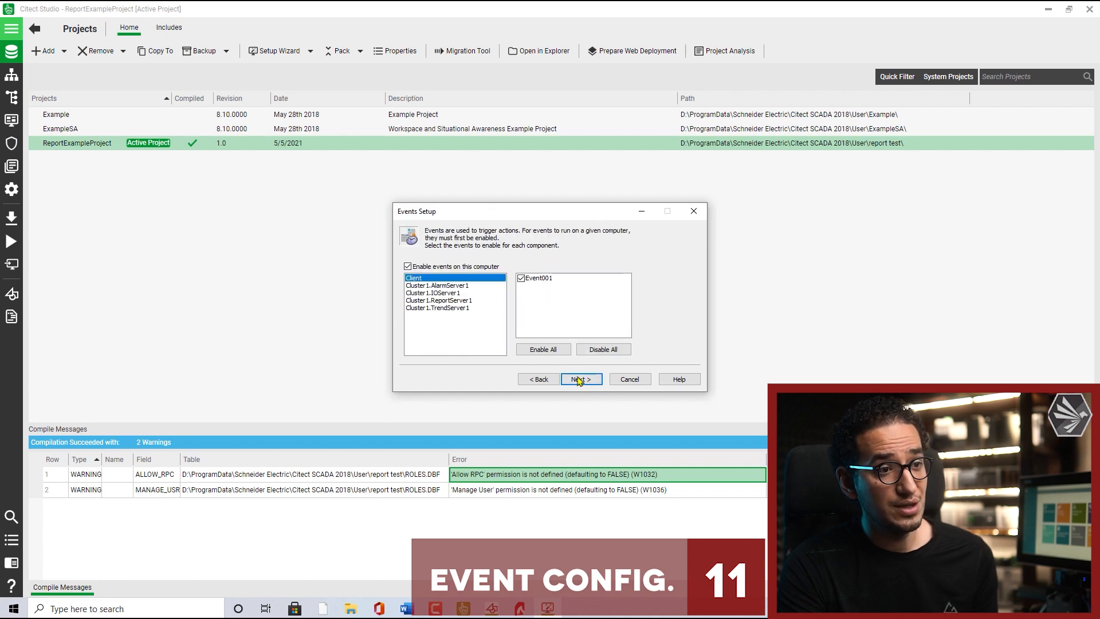
pyautogui.click(580, 380)
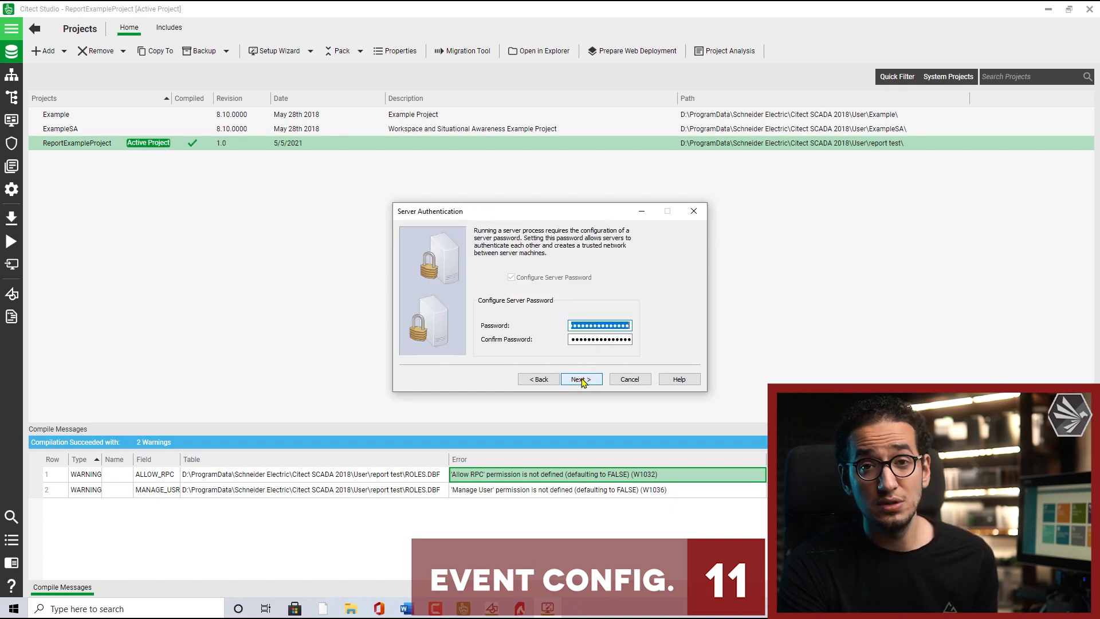
pyautogui.click(581, 380)
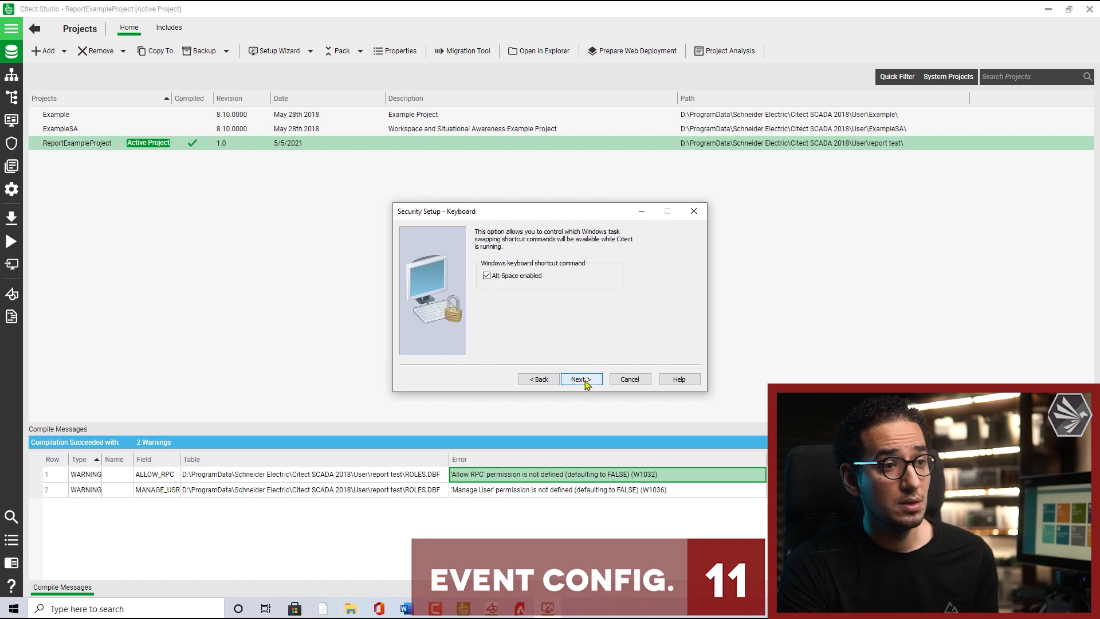
pyautogui.click(580, 379)
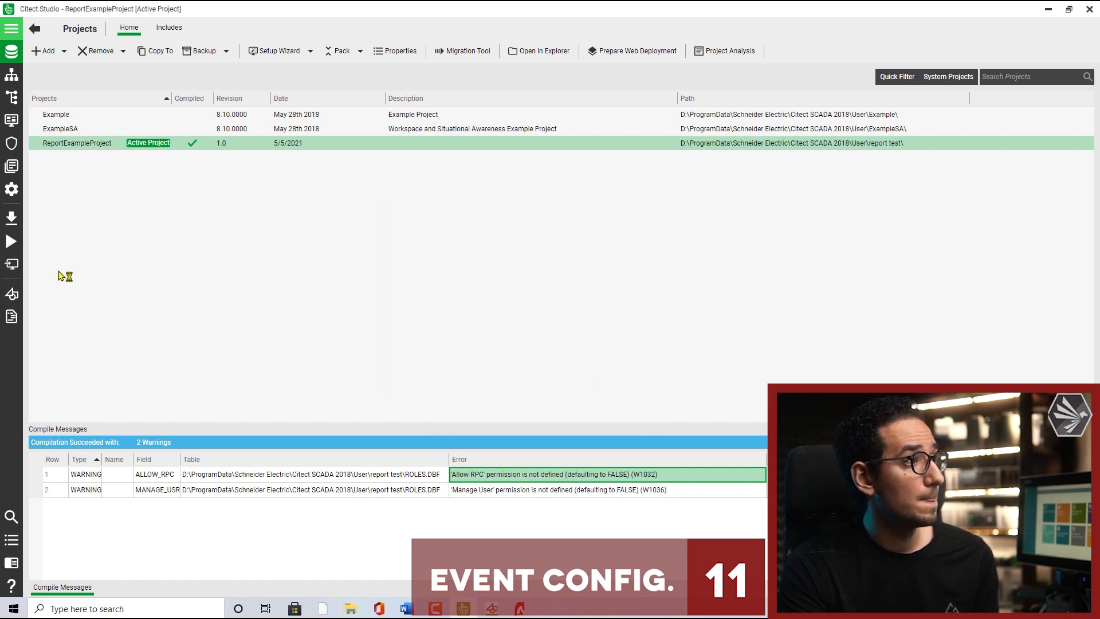
pyautogui.click(11, 240)
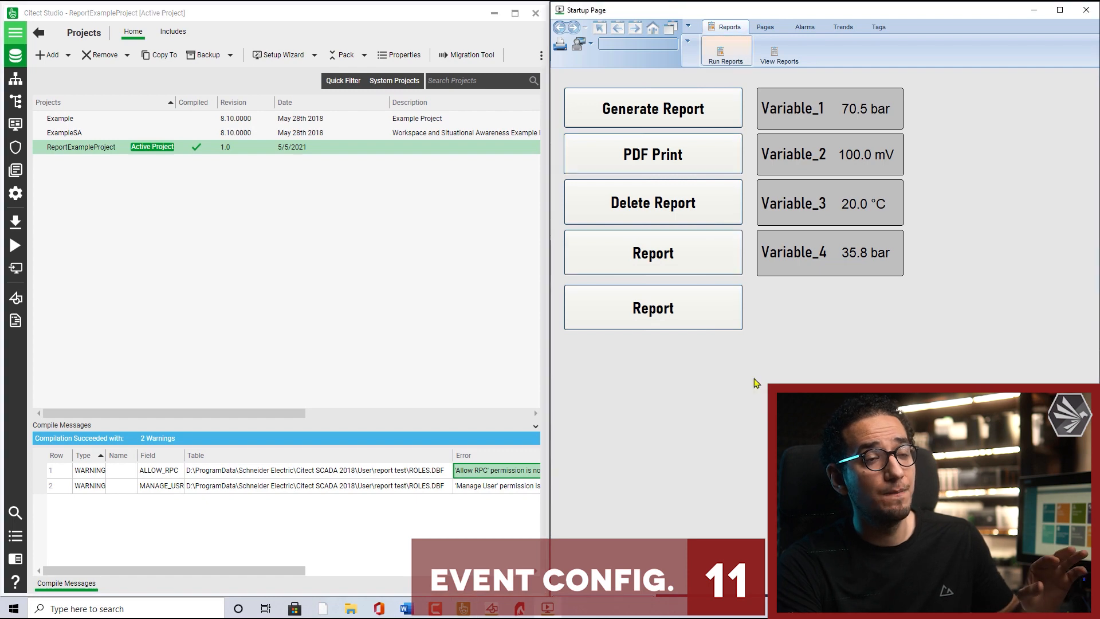
# Request a report and log in to the runtime as admin
pyautogui.click(652, 107)
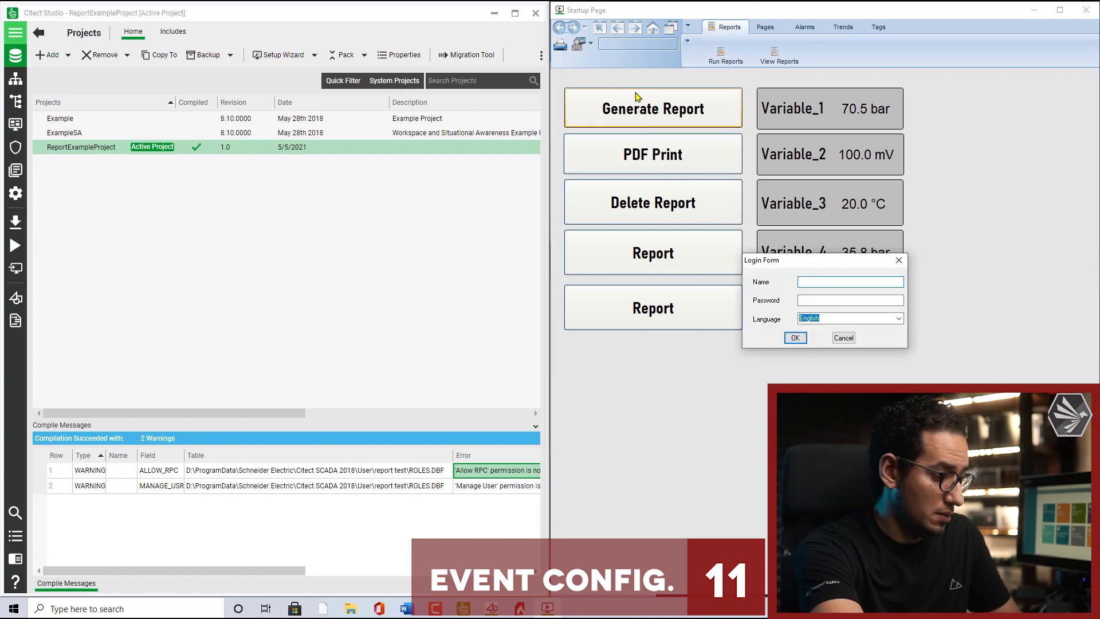
pyautogui.write('admin')
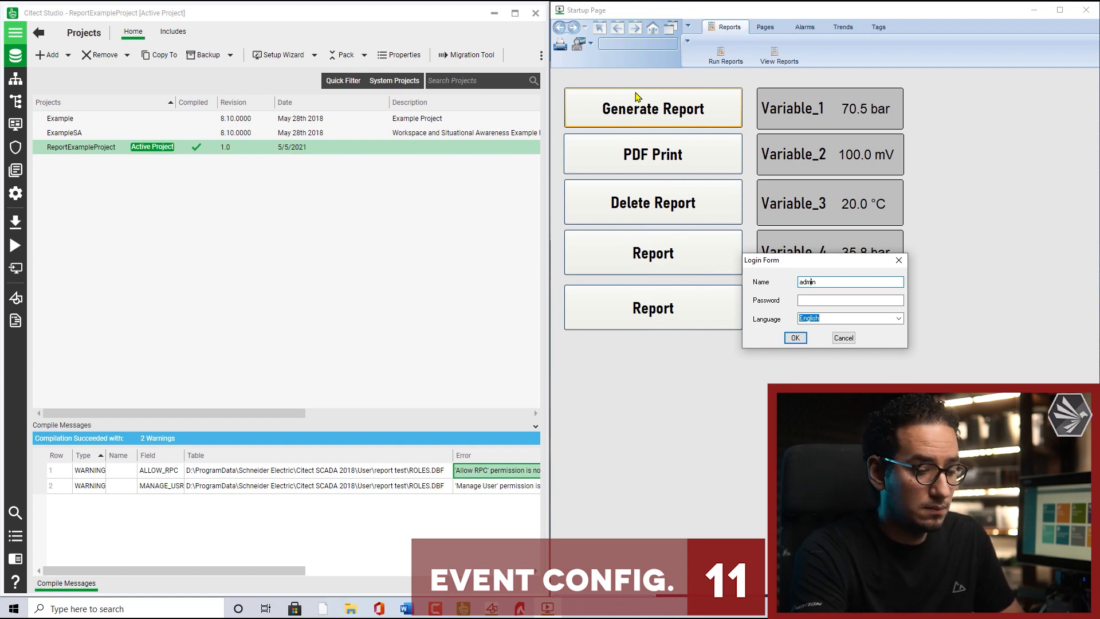
pyautogui.click(795, 337)
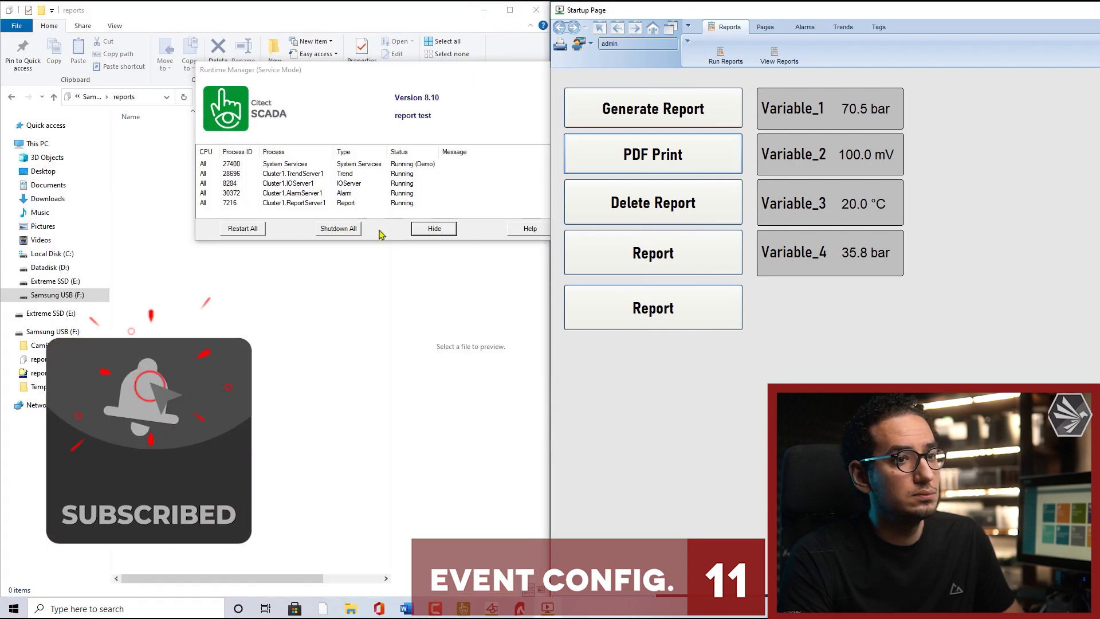
# Hide the Runtime Manager, refresh the reports folder and view REPORTS--08-05-2021's first PDF
pyautogui.click(433, 228)
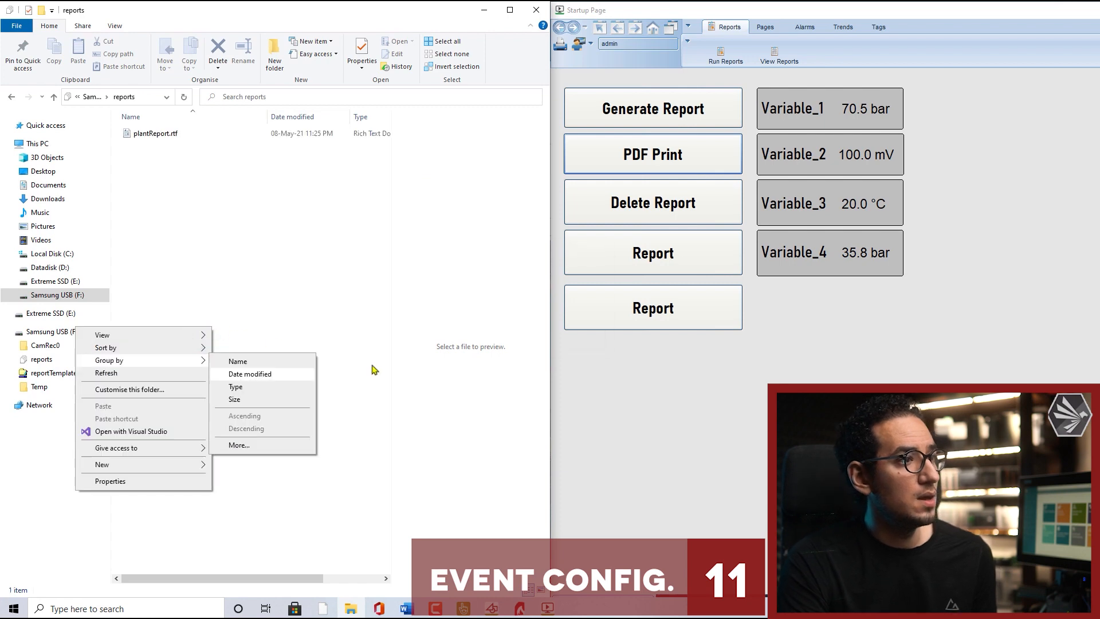
pyautogui.click(107, 372)
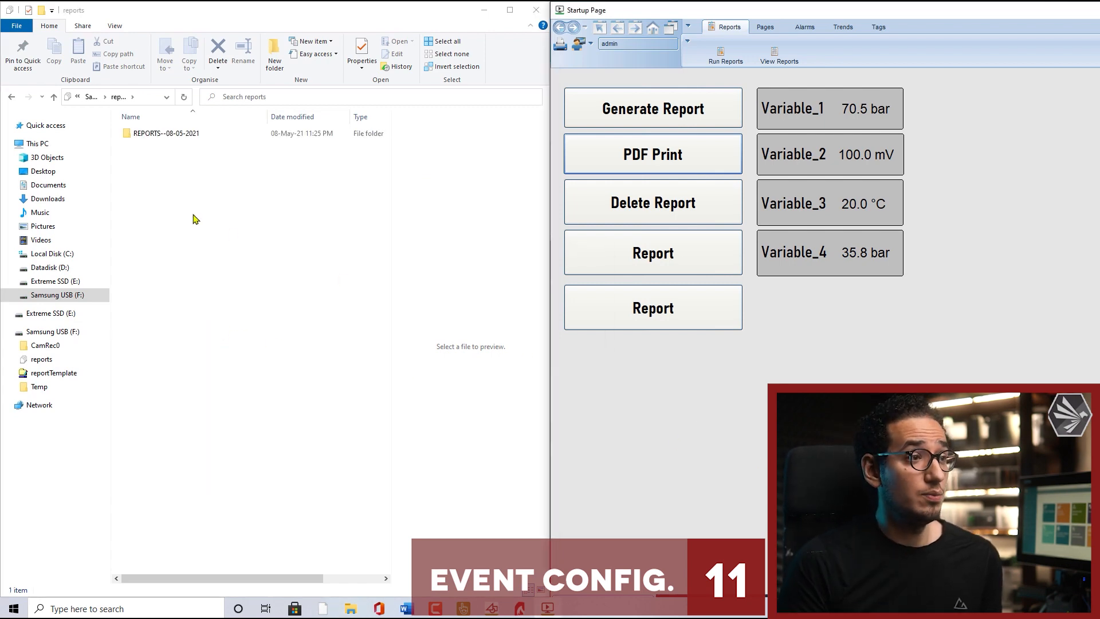
pyautogui.moveTo(183, 151)
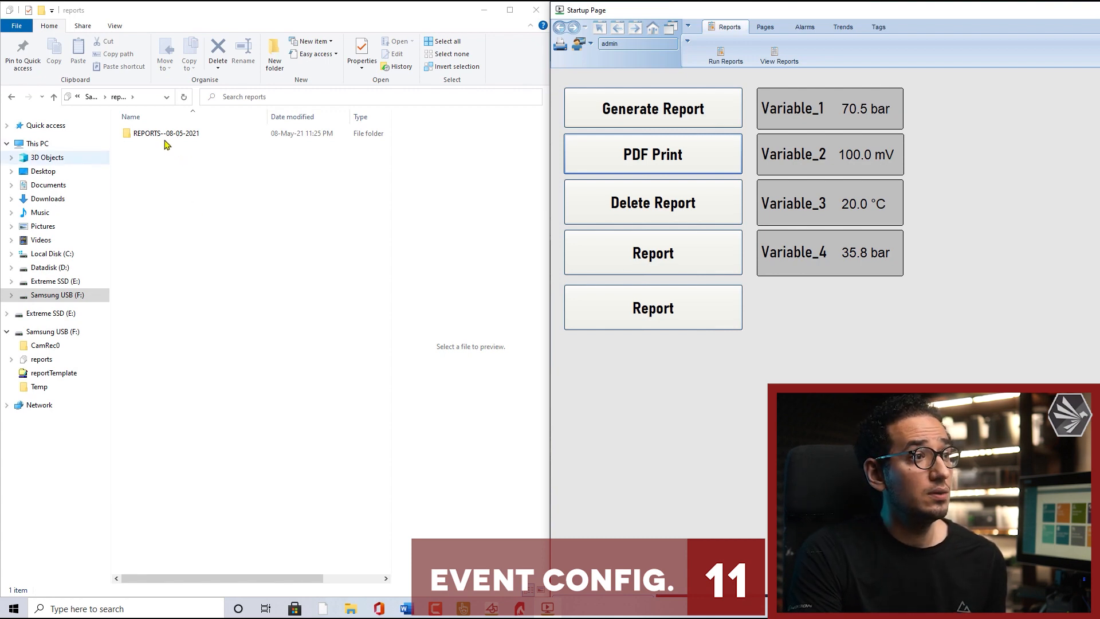
pyautogui.doubleClick(166, 133)
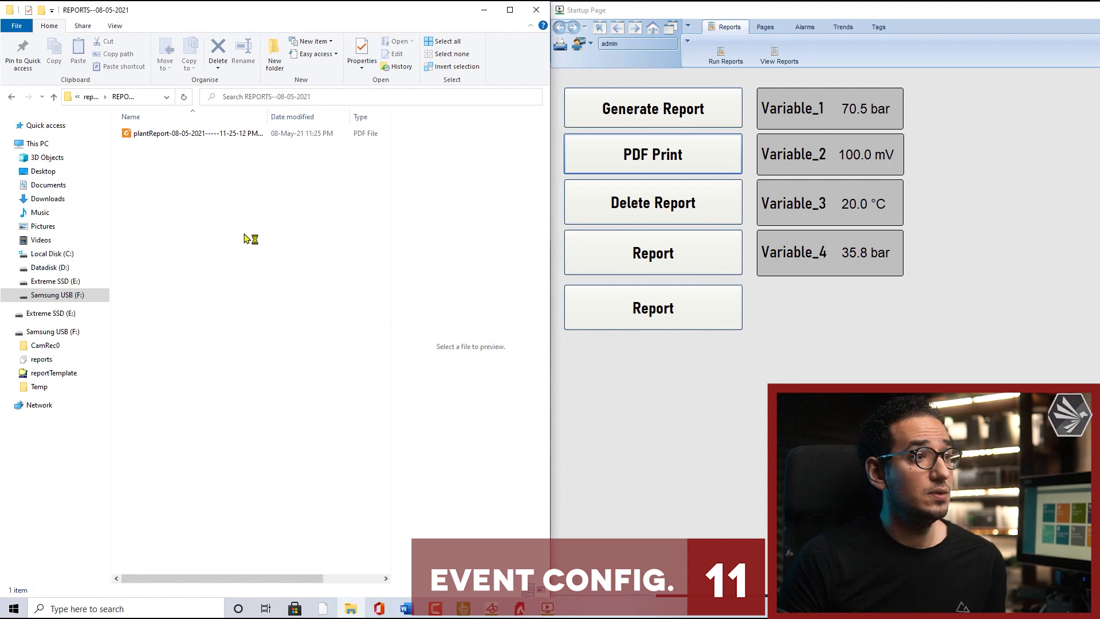
pyautogui.click(652, 108)
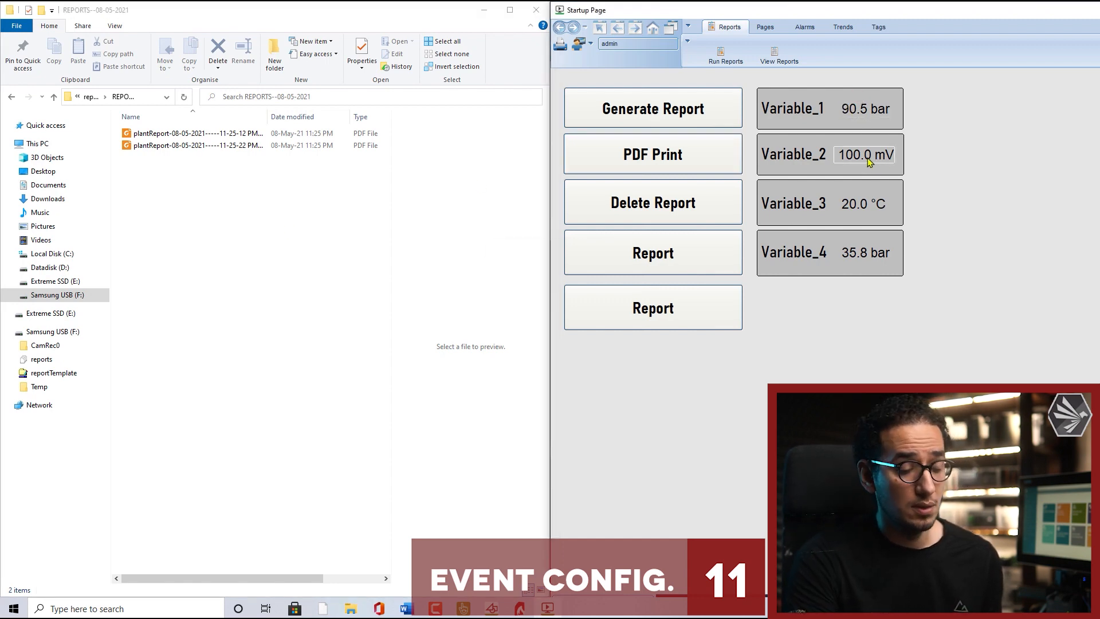
# Change the variable readings to 90.5 bar, 300.0 mV, 25.0 °C, 70.5 bar and view the newest PDF
pyautogui.click(652, 107)
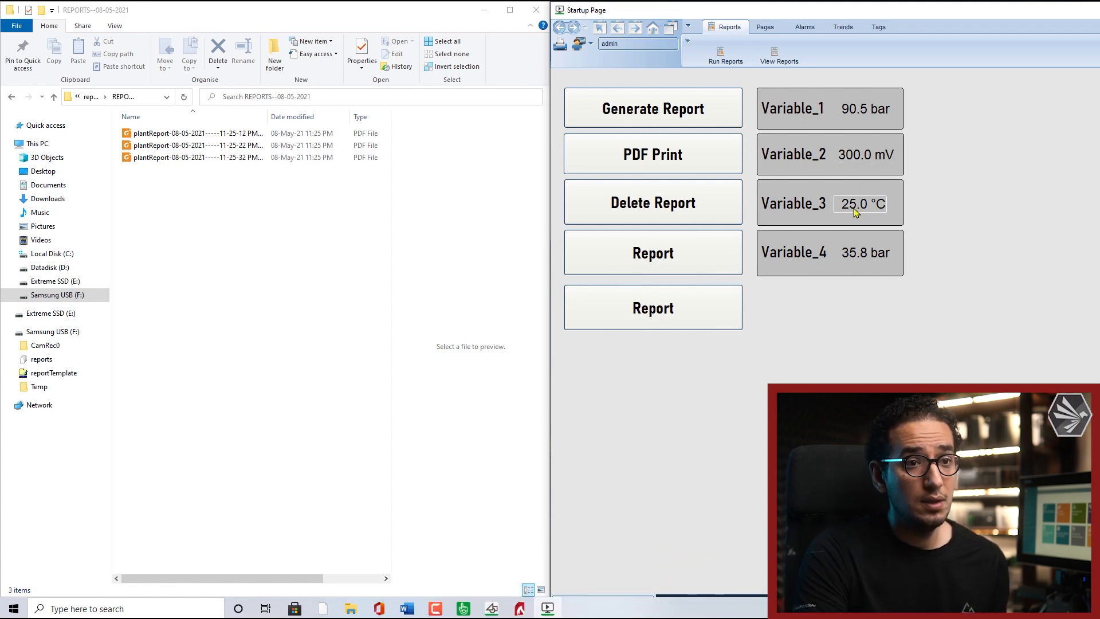
pyautogui.moveTo(861, 252)
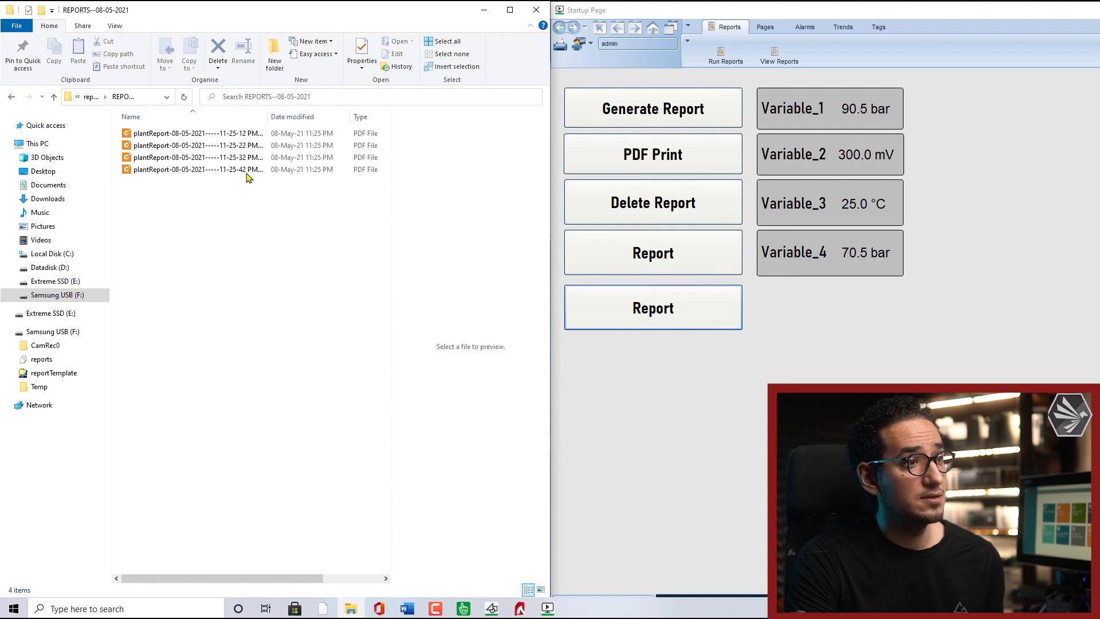
pyautogui.doubleClick(196, 169)
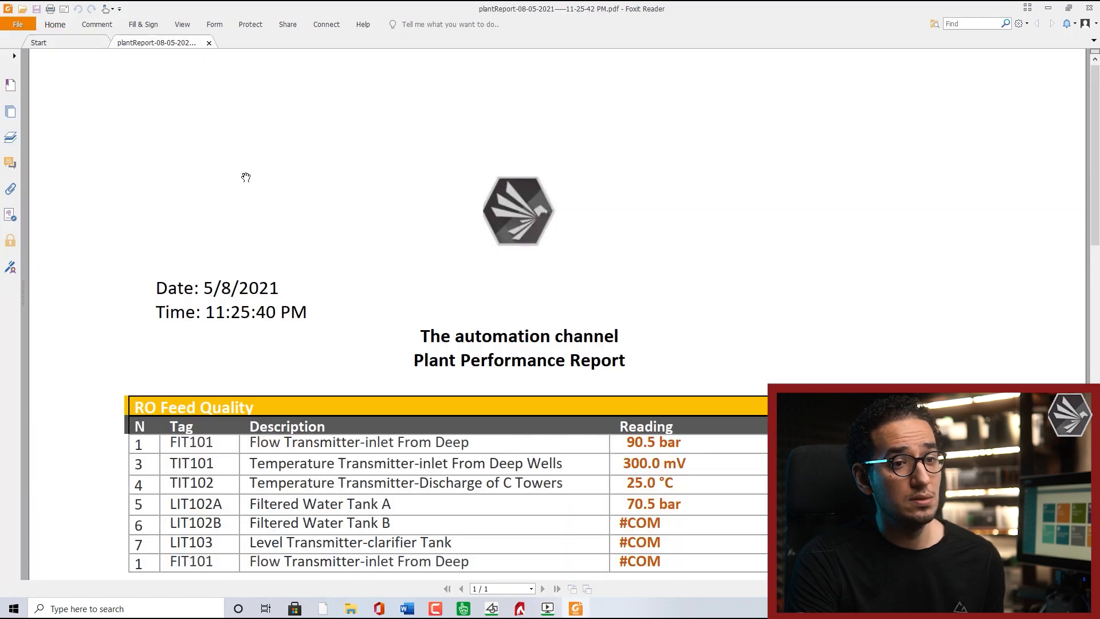
# Scroll the 11:25:40 PM report to check readings 90.5 bar, 300.0 mV, 25.0 °C and 70.5 bar
pyautogui.scroll(-3)
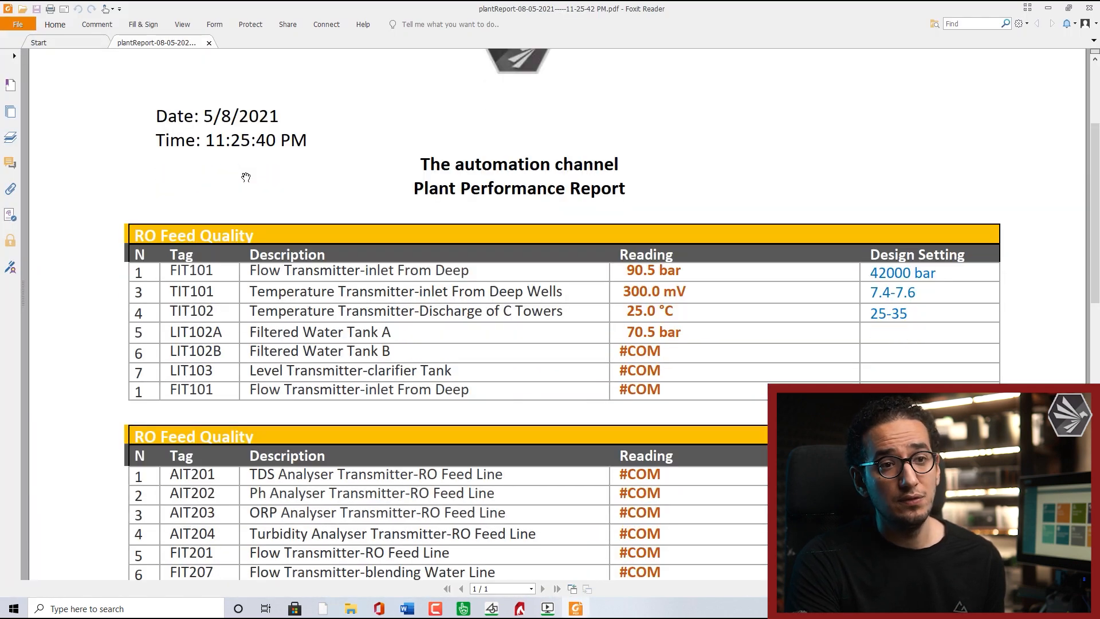
pyautogui.scroll(-3)
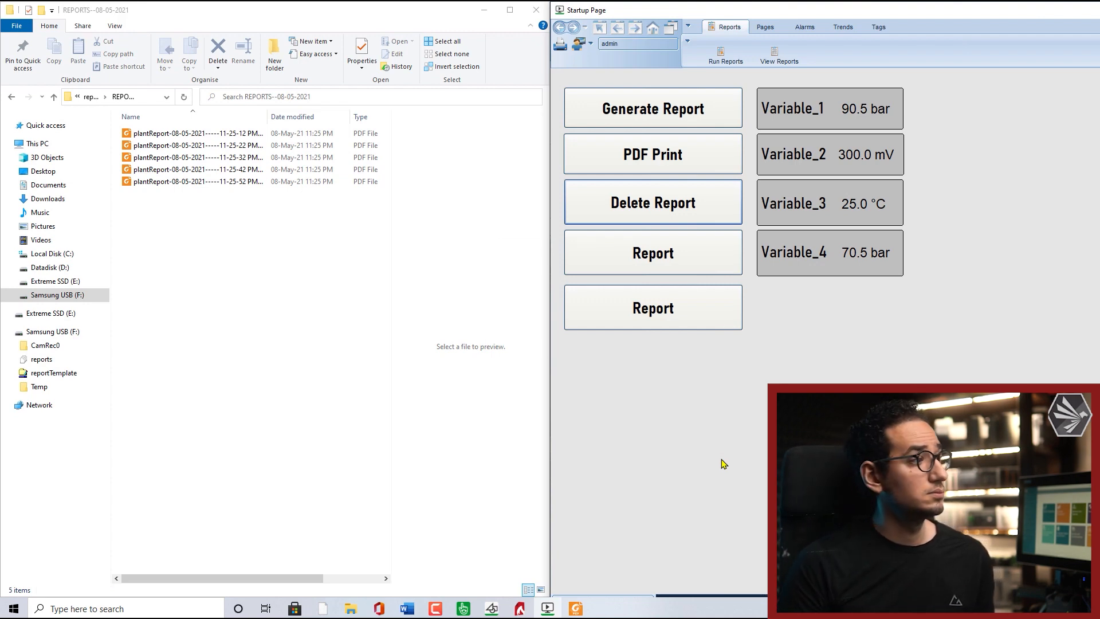
# Watch new plantReport PDFs arrive every ten seconds in REPORTS--08-05-2021
pyautogui.click(651, 108)
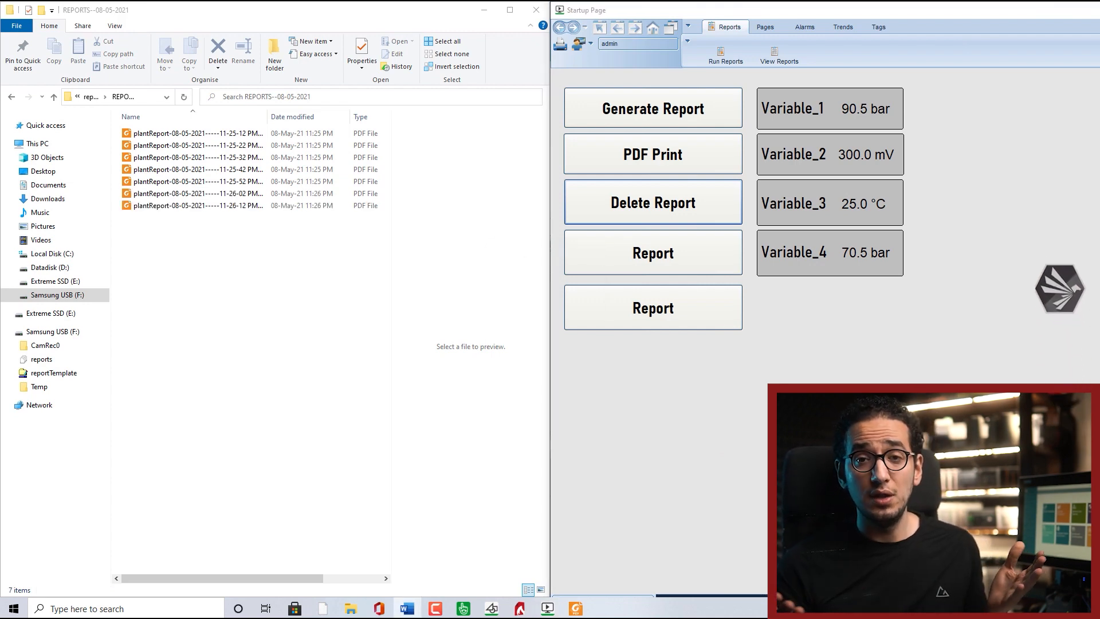